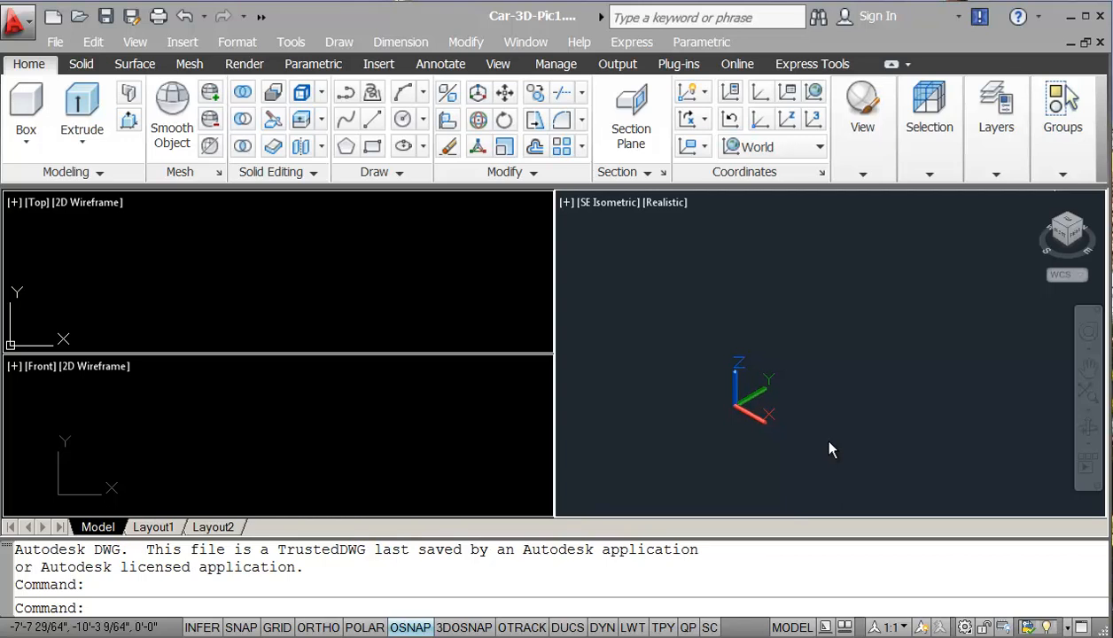
mouse_move(814, 281)
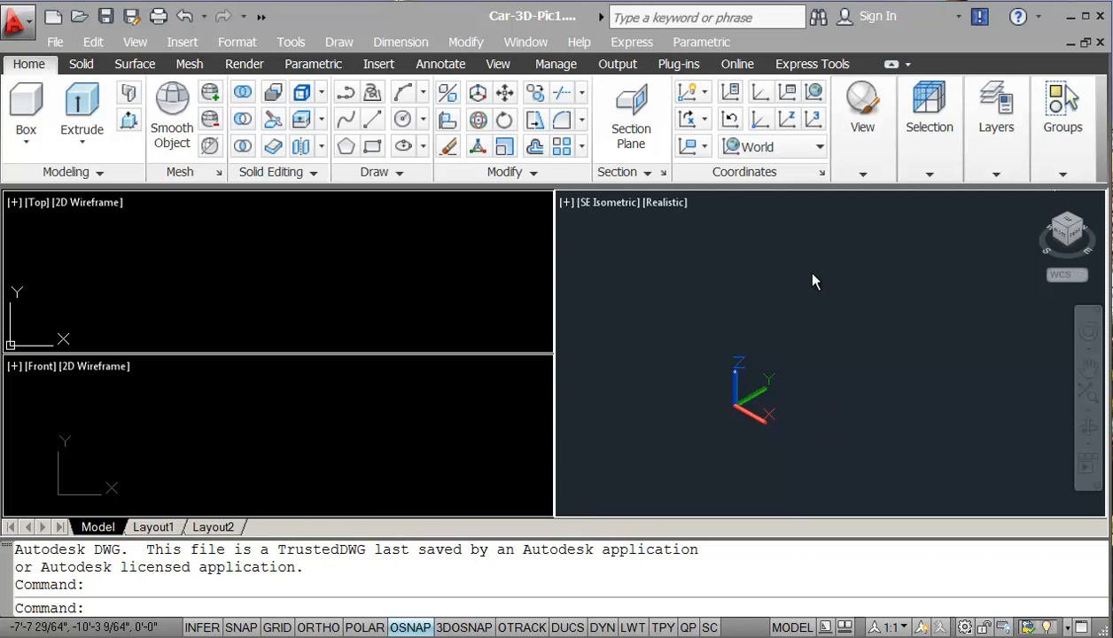
mouse_move(814, 285)
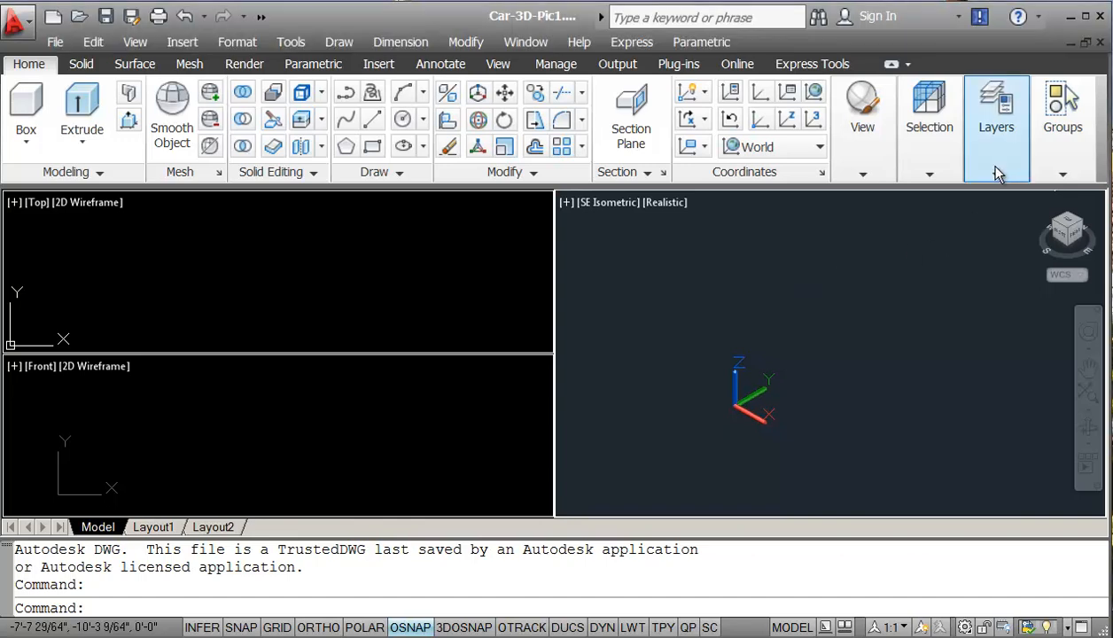
In the front view, start a polyline at 0,0 with Ortho on, 2' up then 3' across
left_click(997, 126)
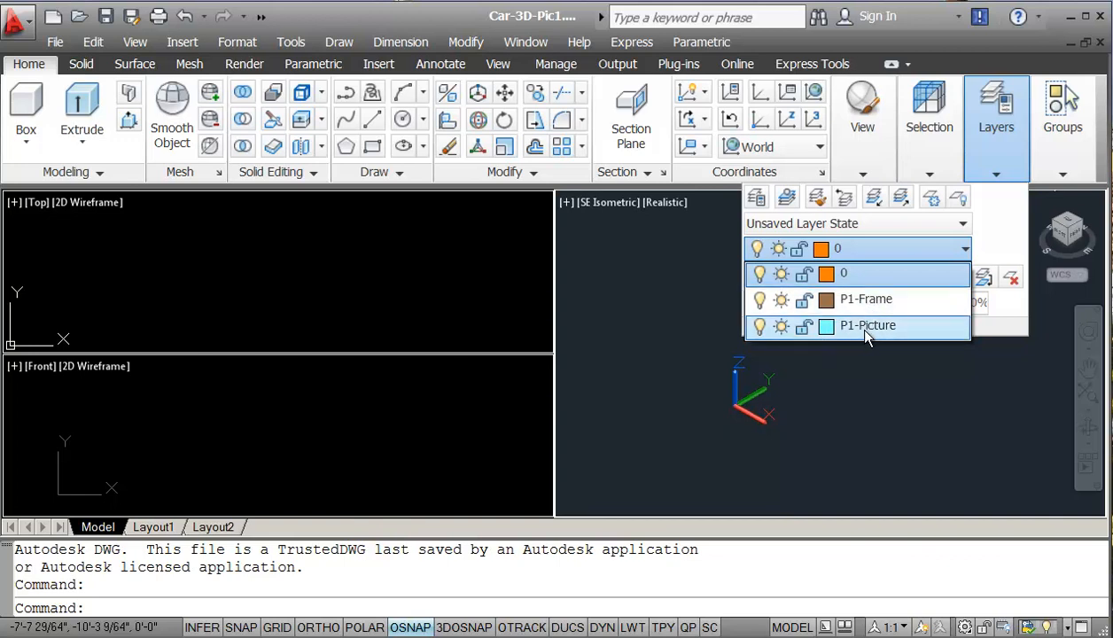
mouse_move(868, 335)
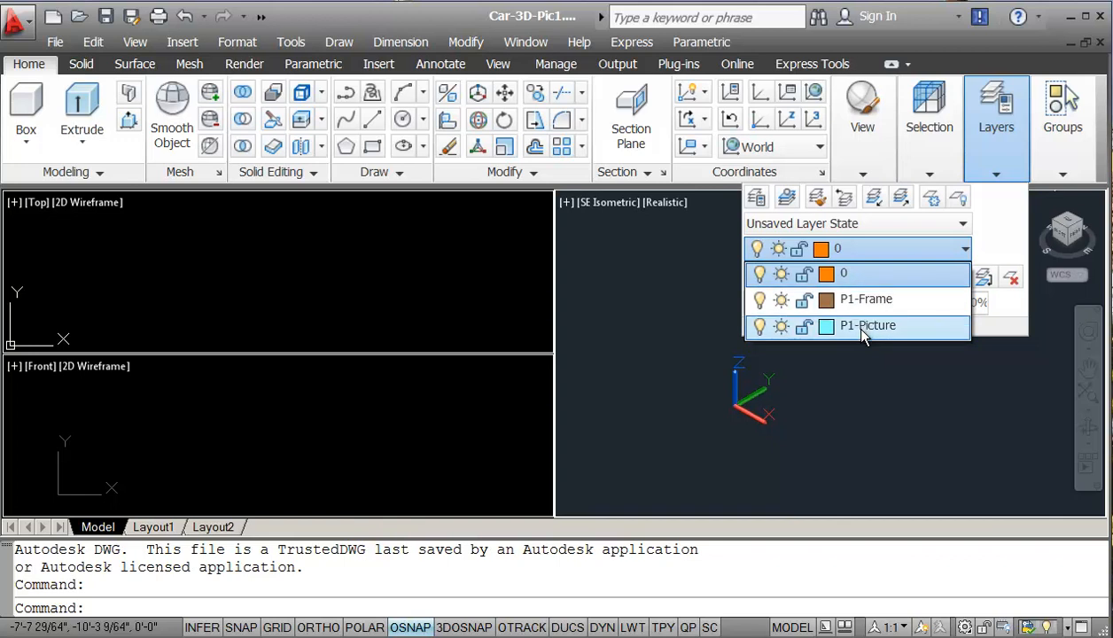
mouse_move(867, 325)
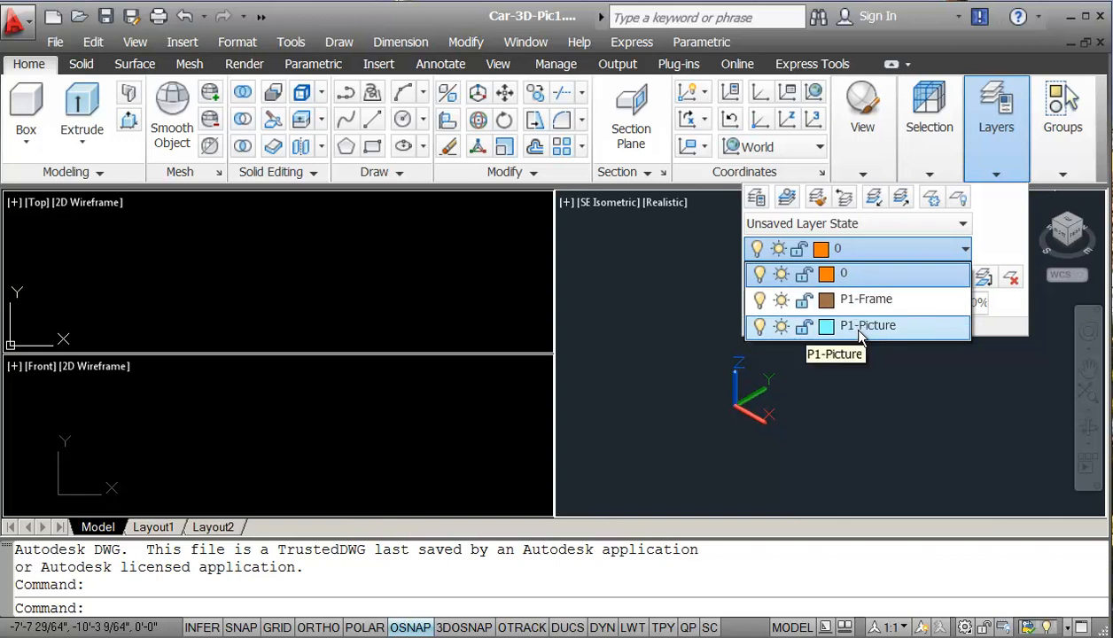
mouse_move(873, 337)
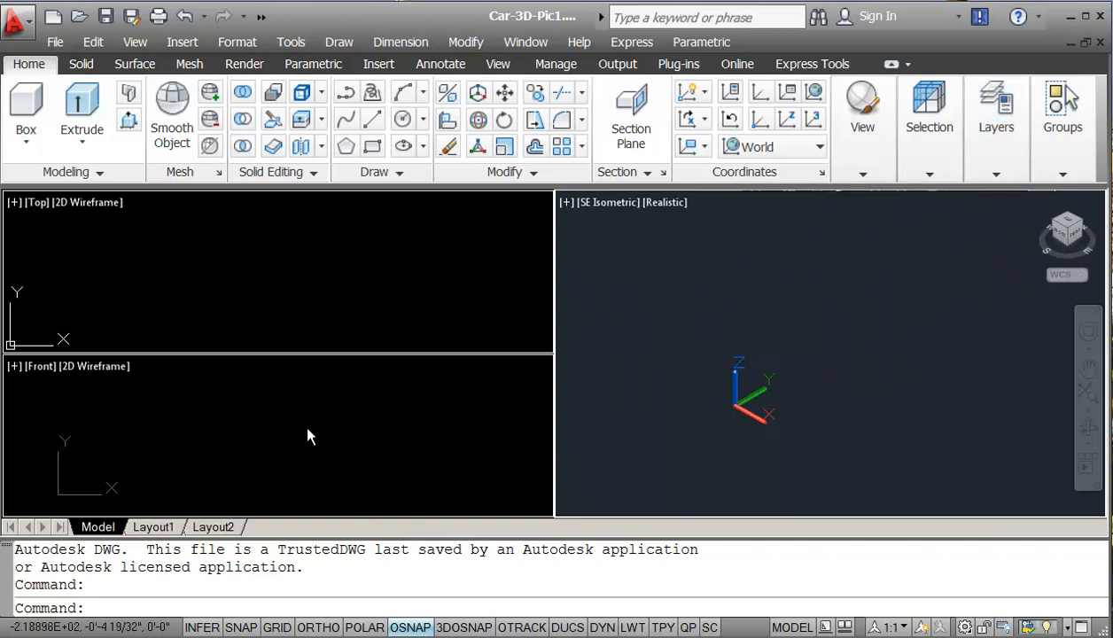
left_click(283, 435)
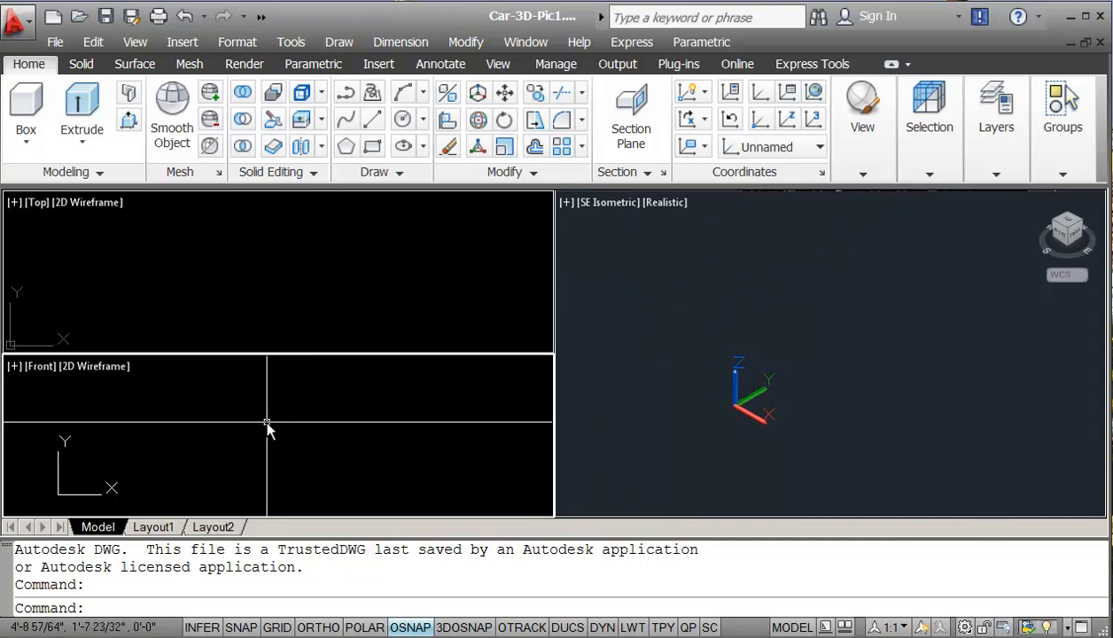
mouse_move(252, 424)
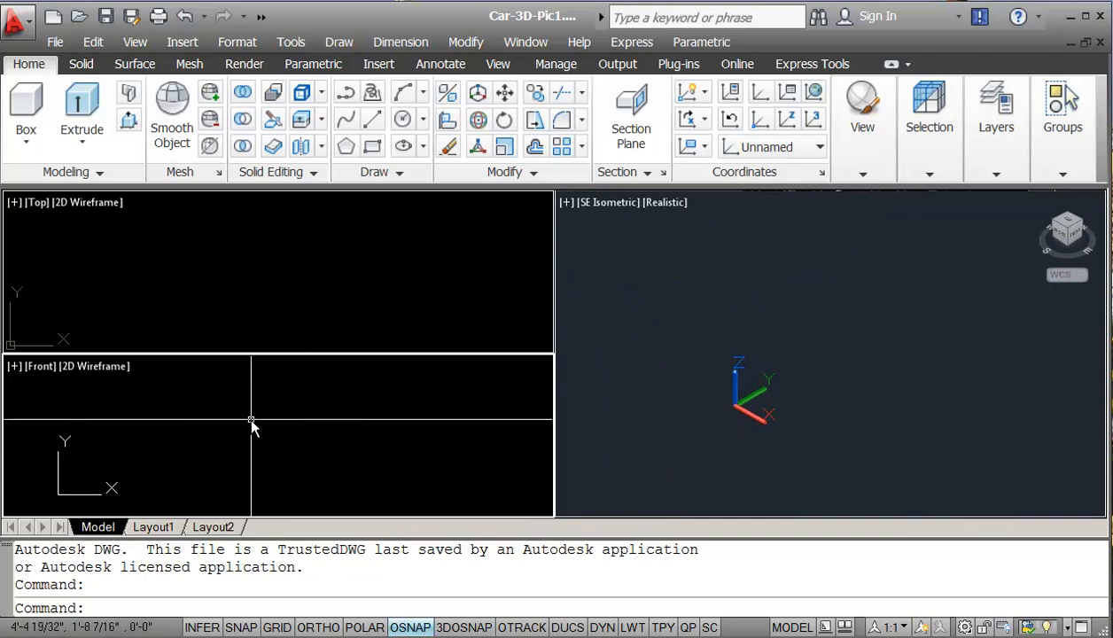
mouse_move(215, 419)
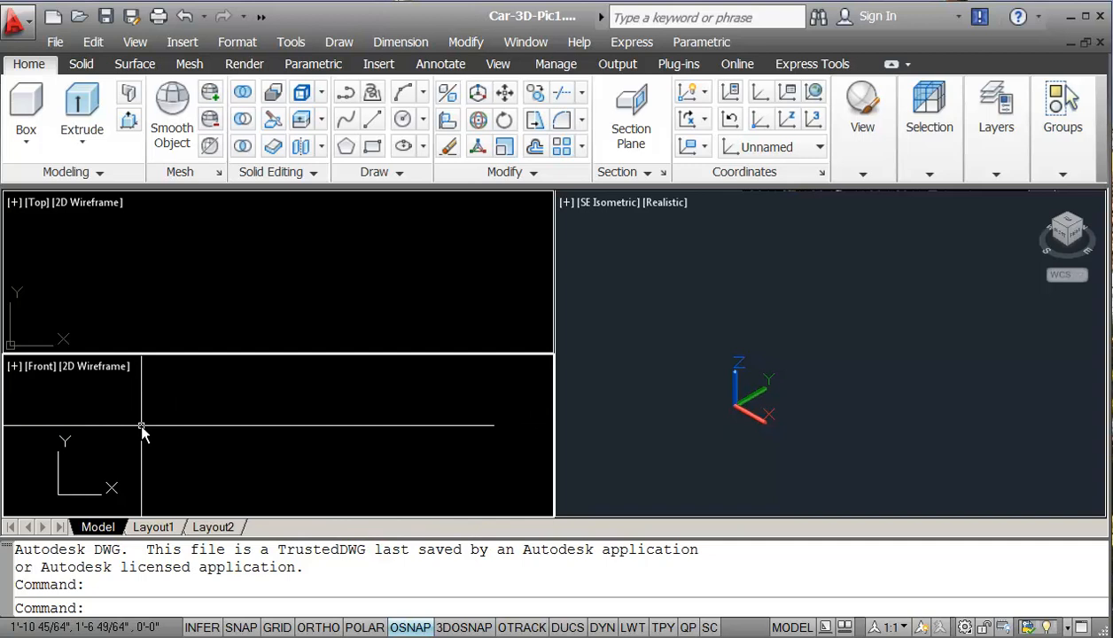
type("pl")
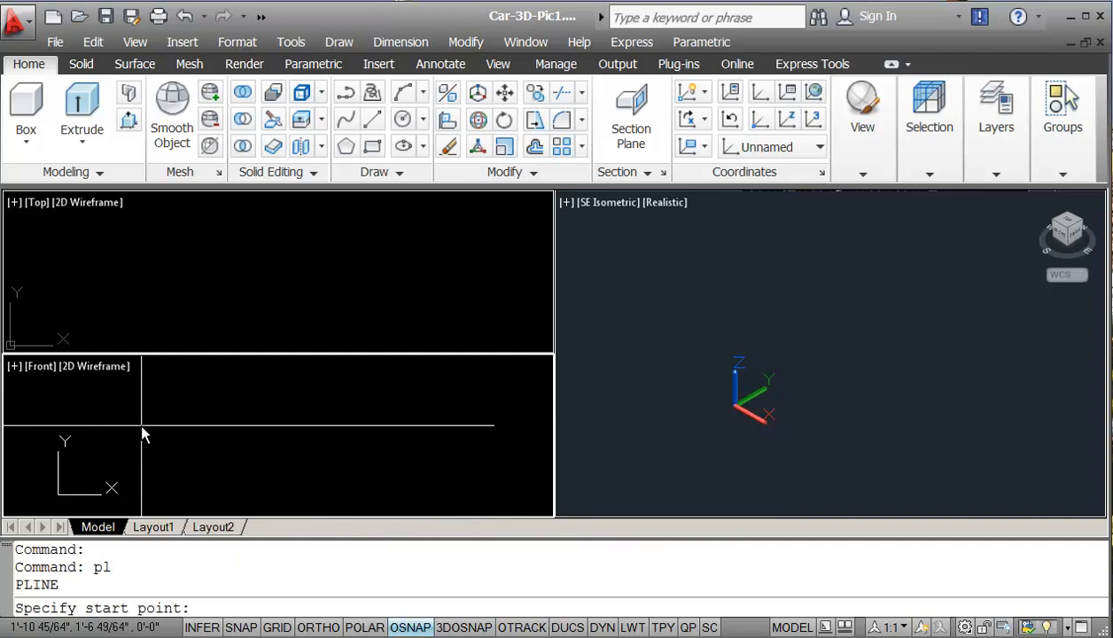
type("0,0")
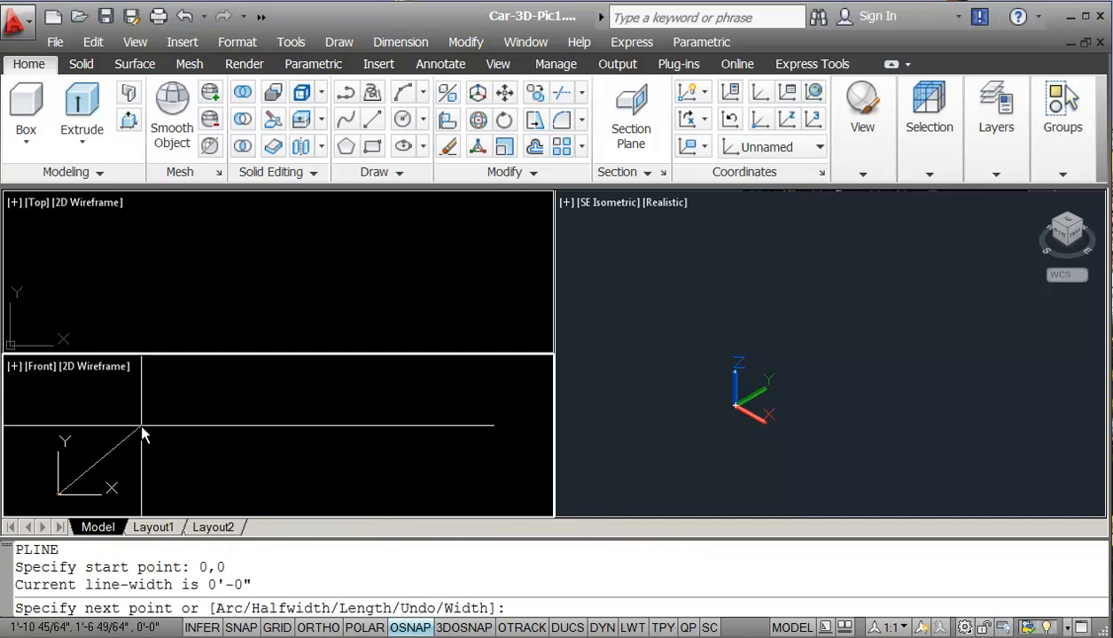
key("f8")
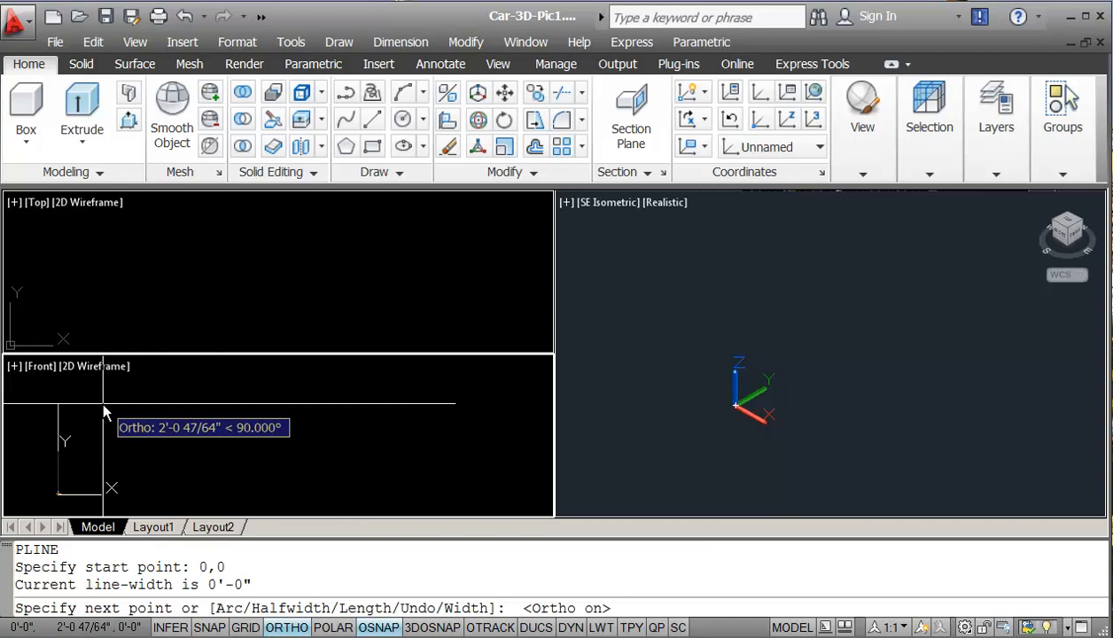
type("2'")
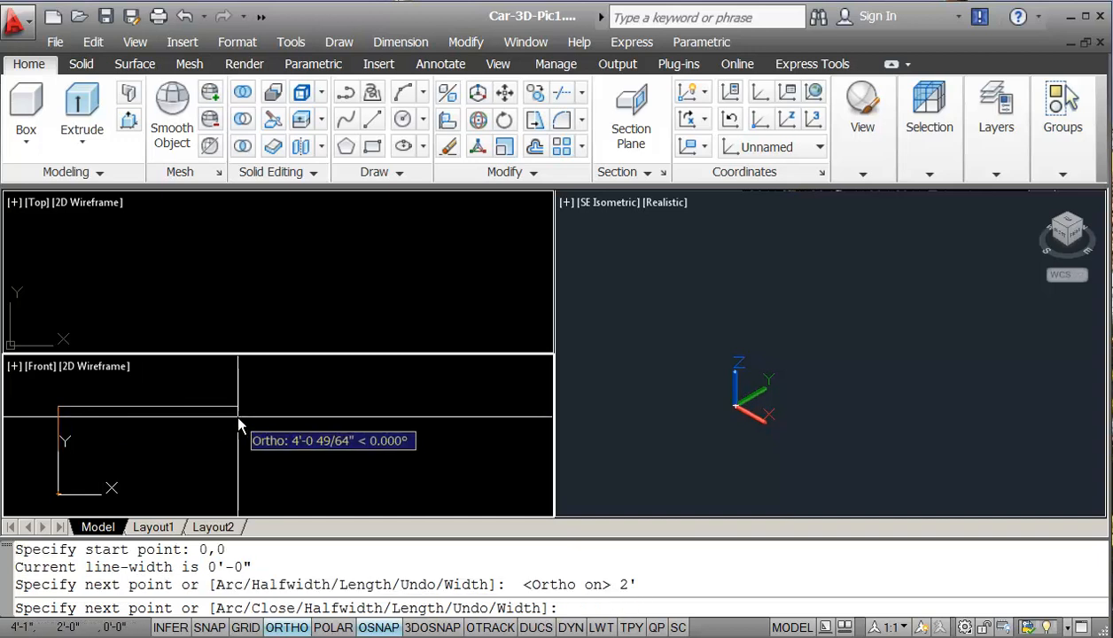
type("3")
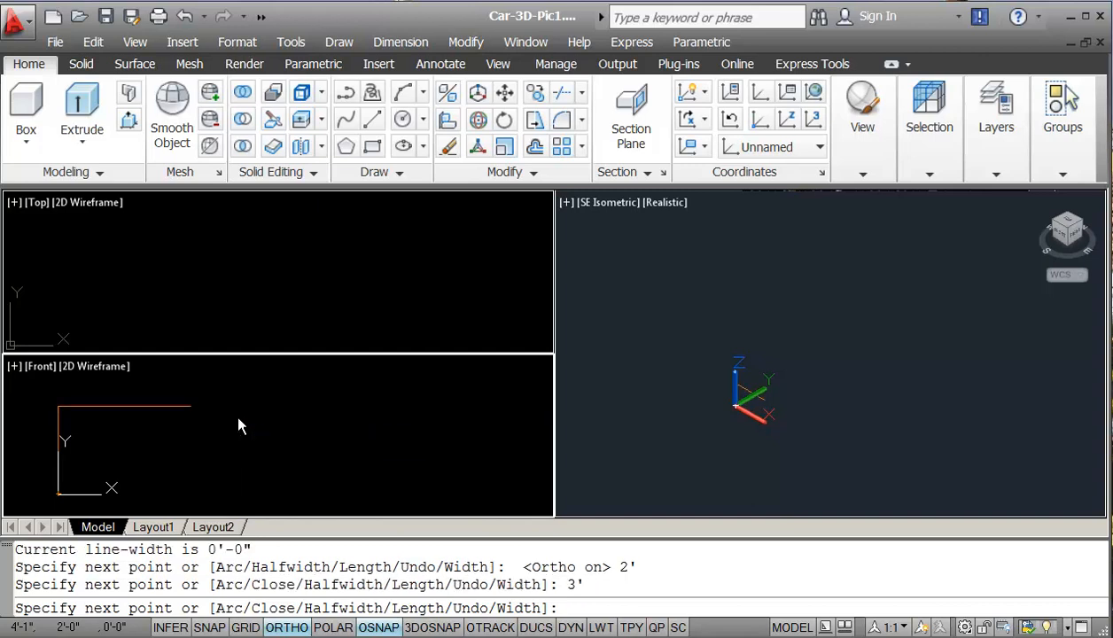
mouse_move(178, 467)
type("2'")
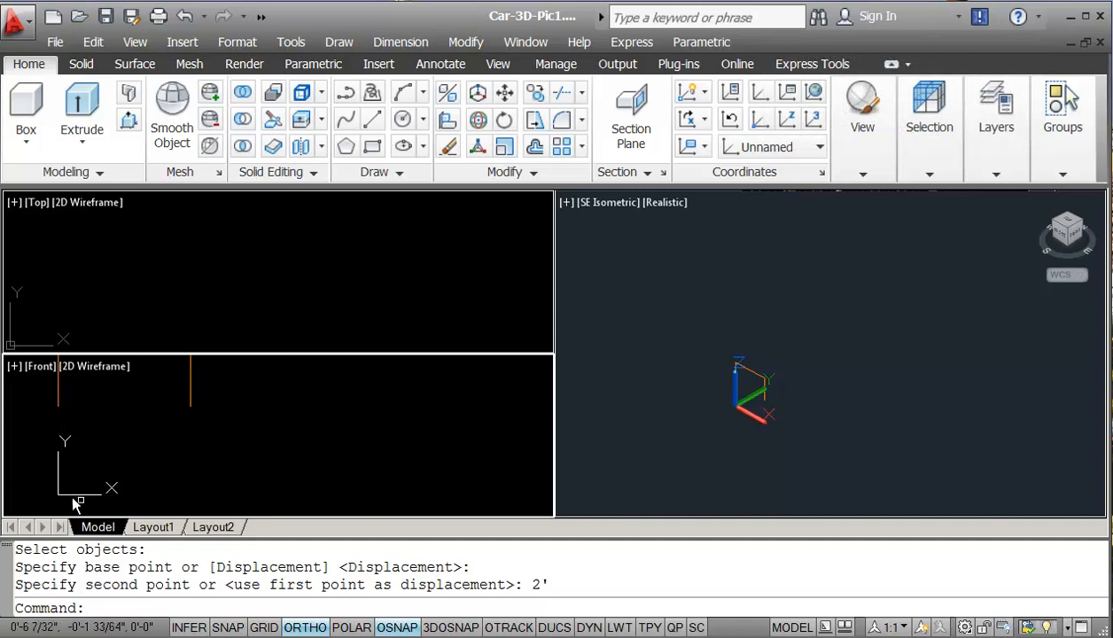
mouse_move(224, 464)
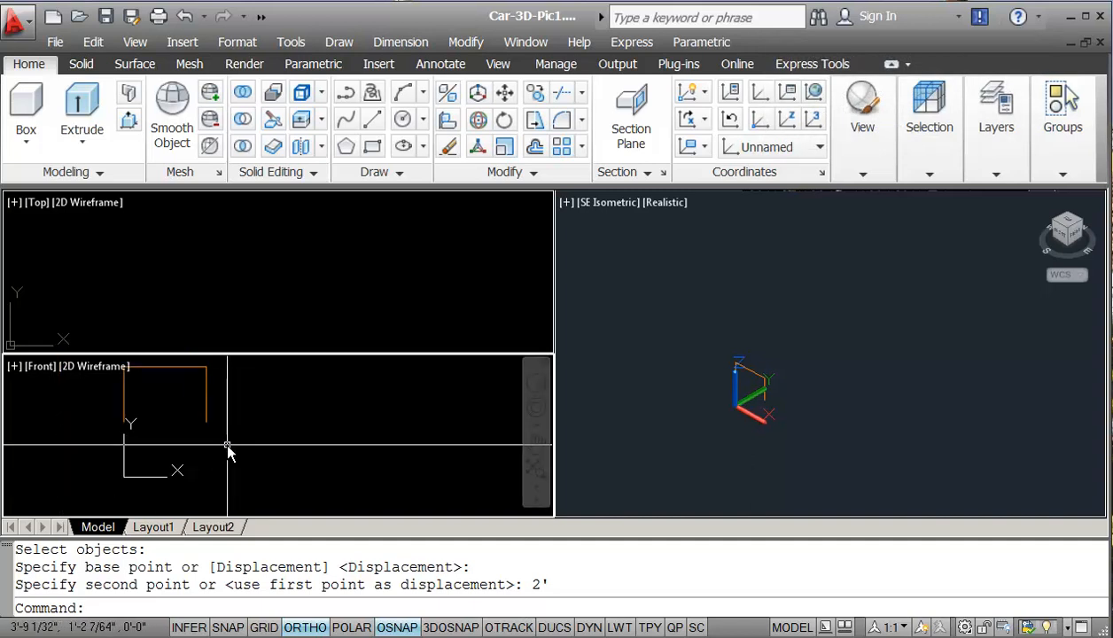
mouse_move(211, 415)
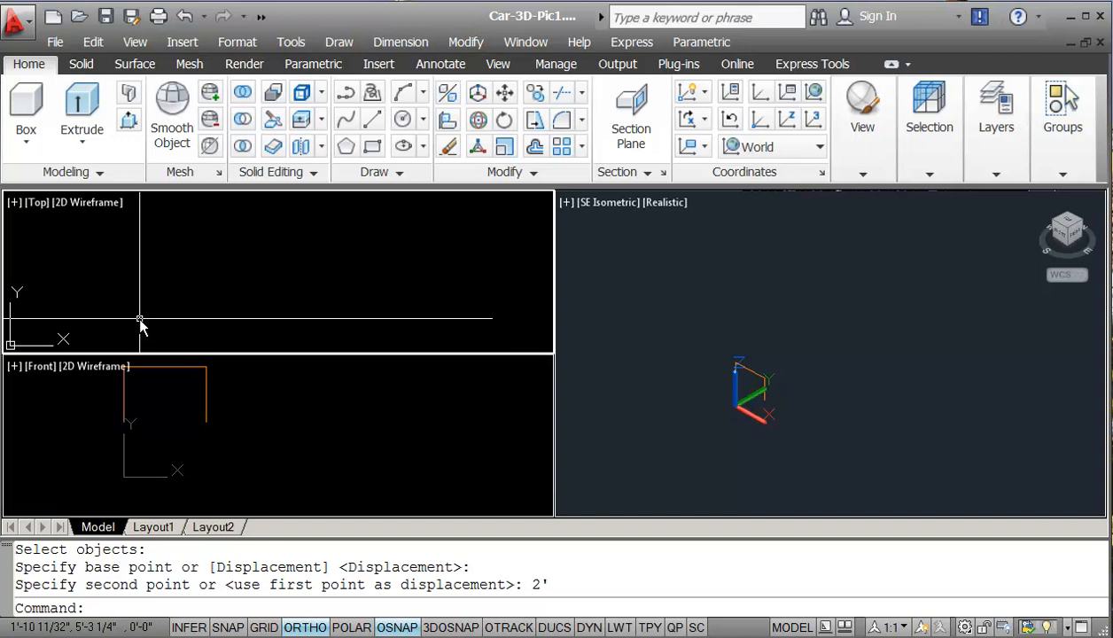
mouse_move(146, 321)
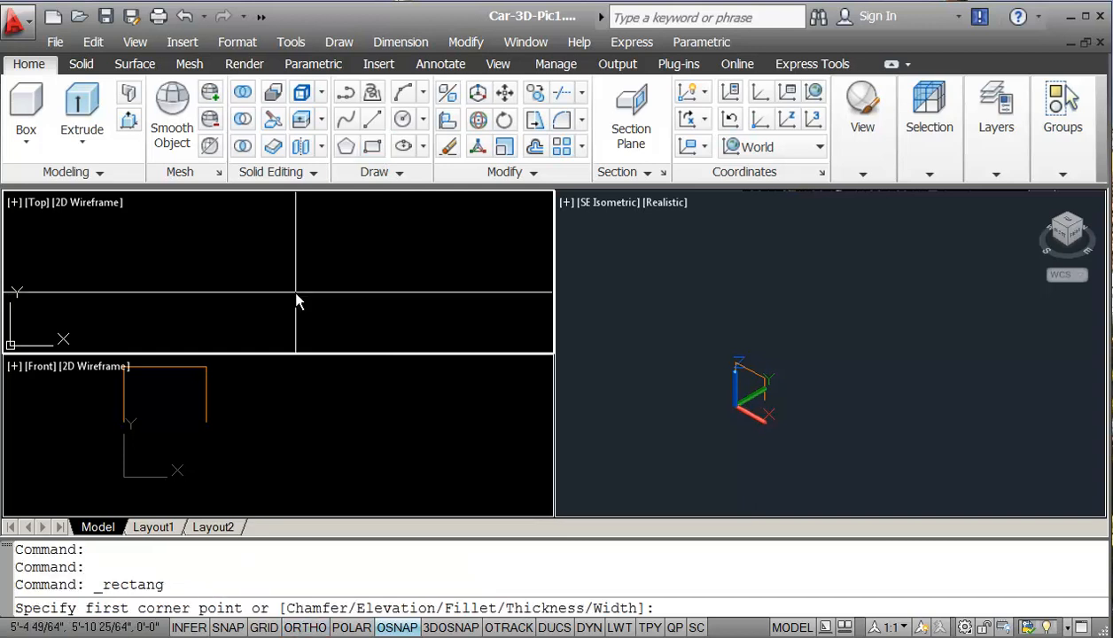
Draw a square from the origin to 4,4 in the top view and zoom extents
type("4,4")
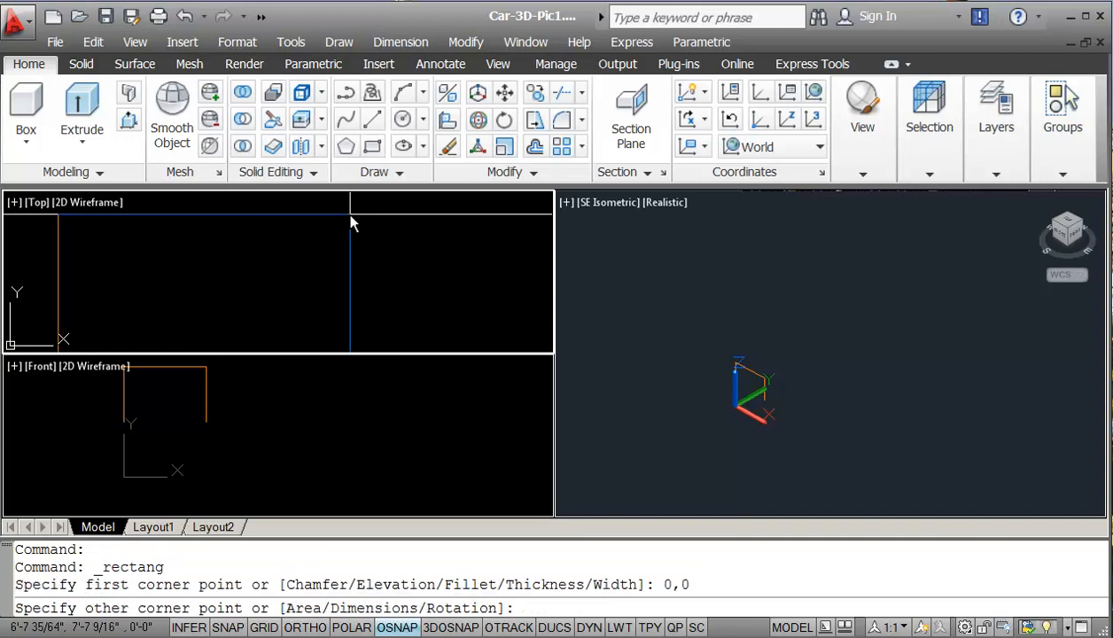
type("4,4")
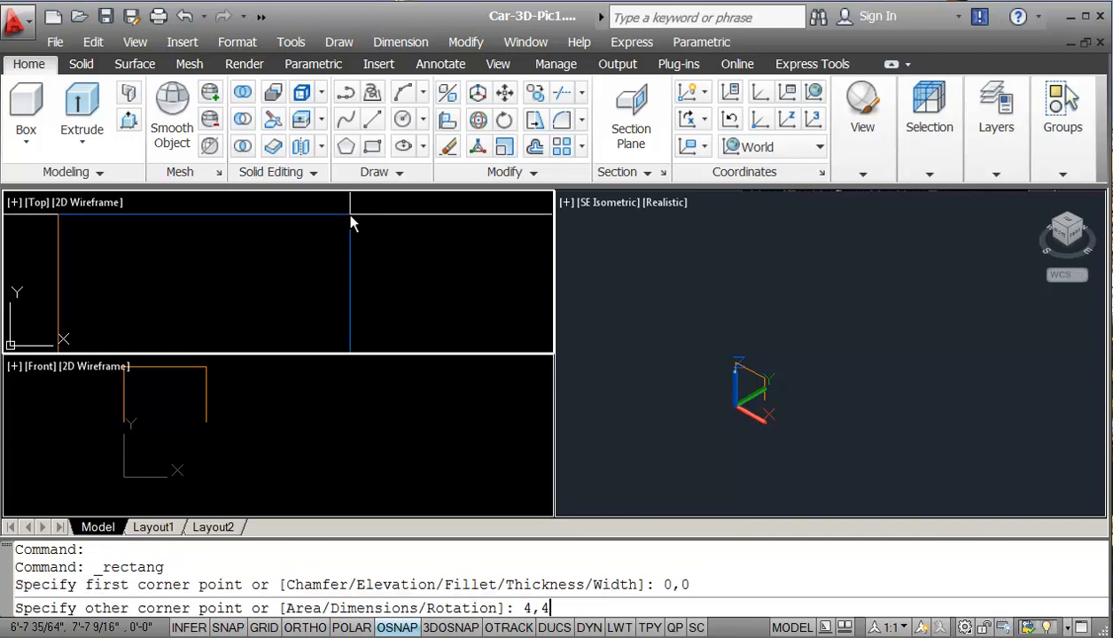
key("enter")
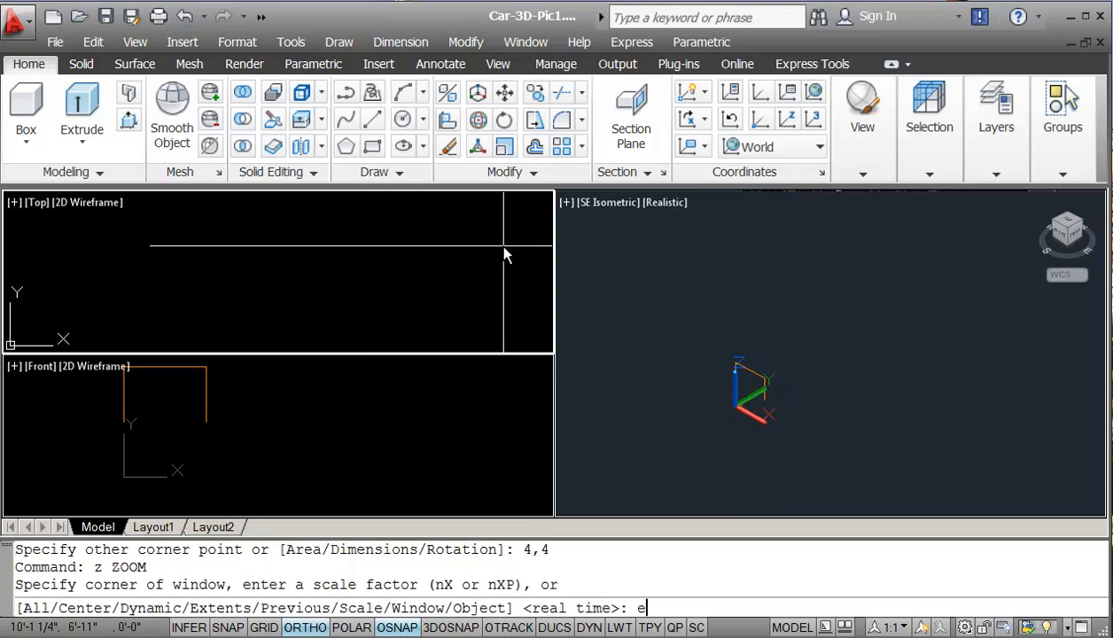
key("Enter")
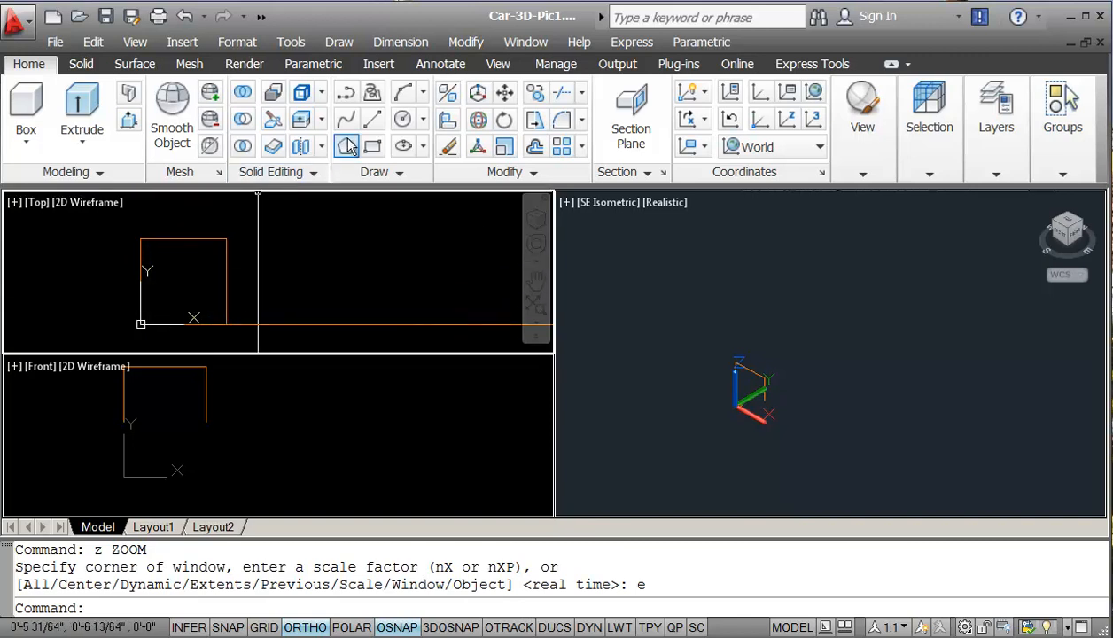
mouse_move(371, 118)
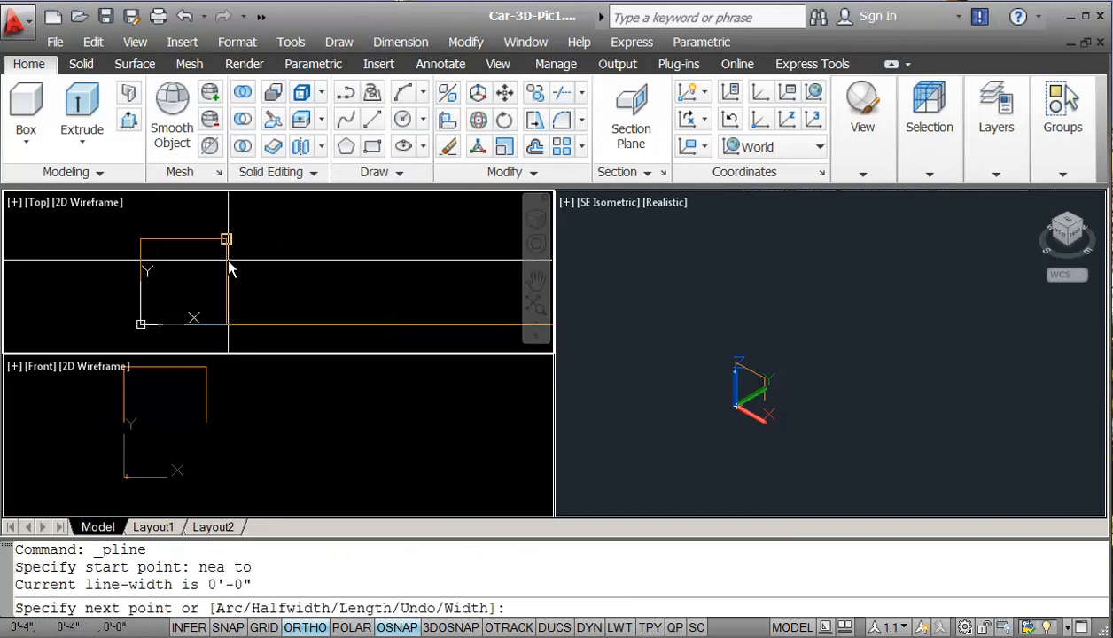
Trace the angled profile from the square's top-right corner back to the origin and close it
left_click(304, 627)
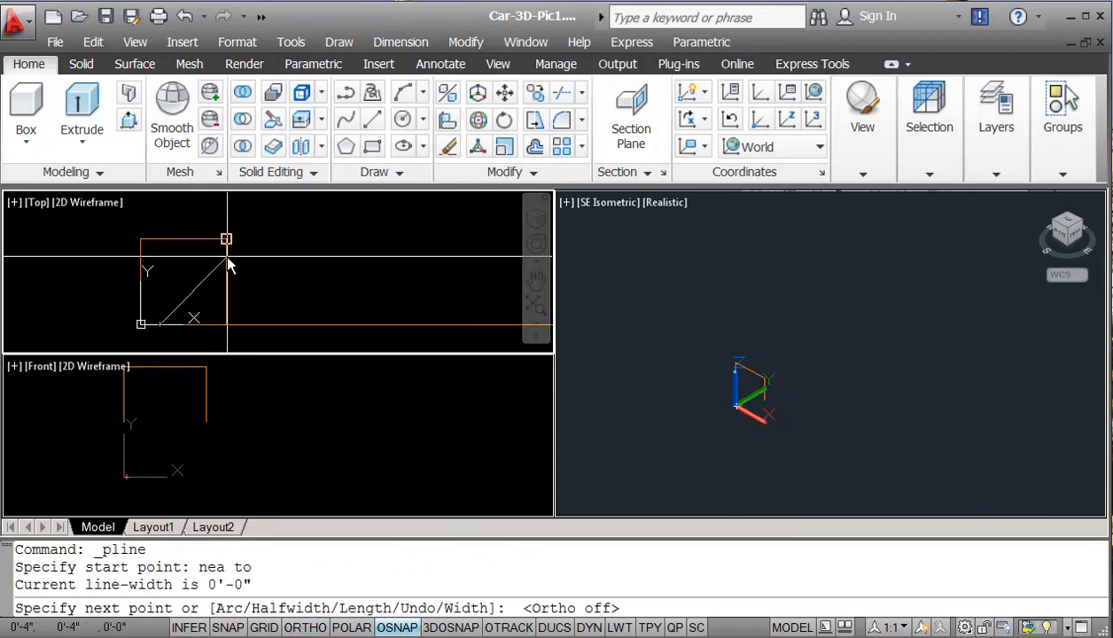
mouse_move(226, 253)
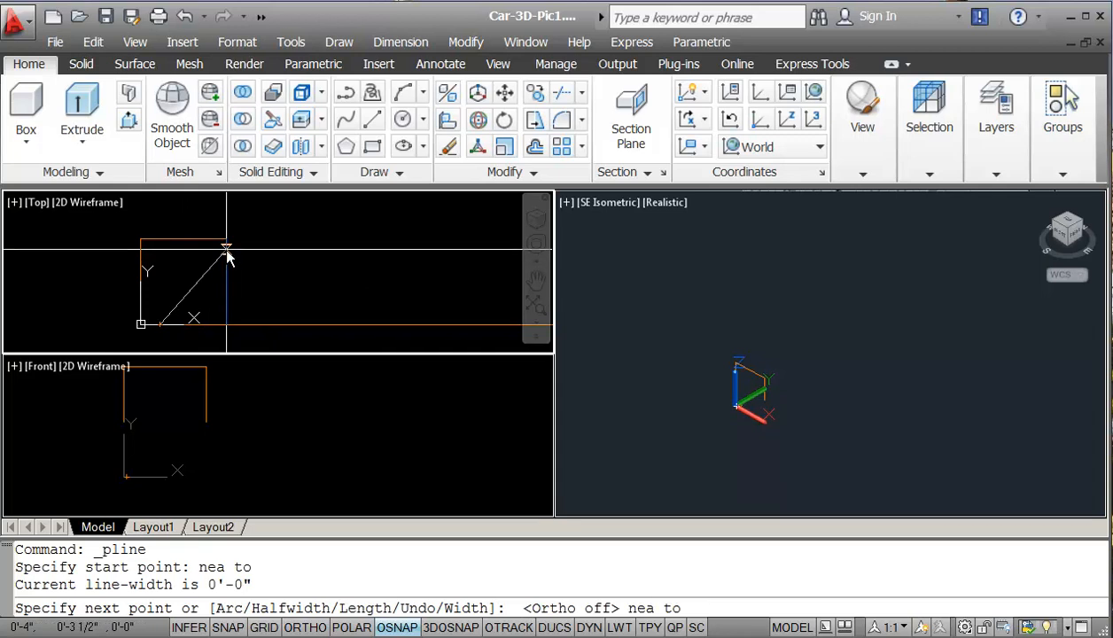
left_click(226, 239)
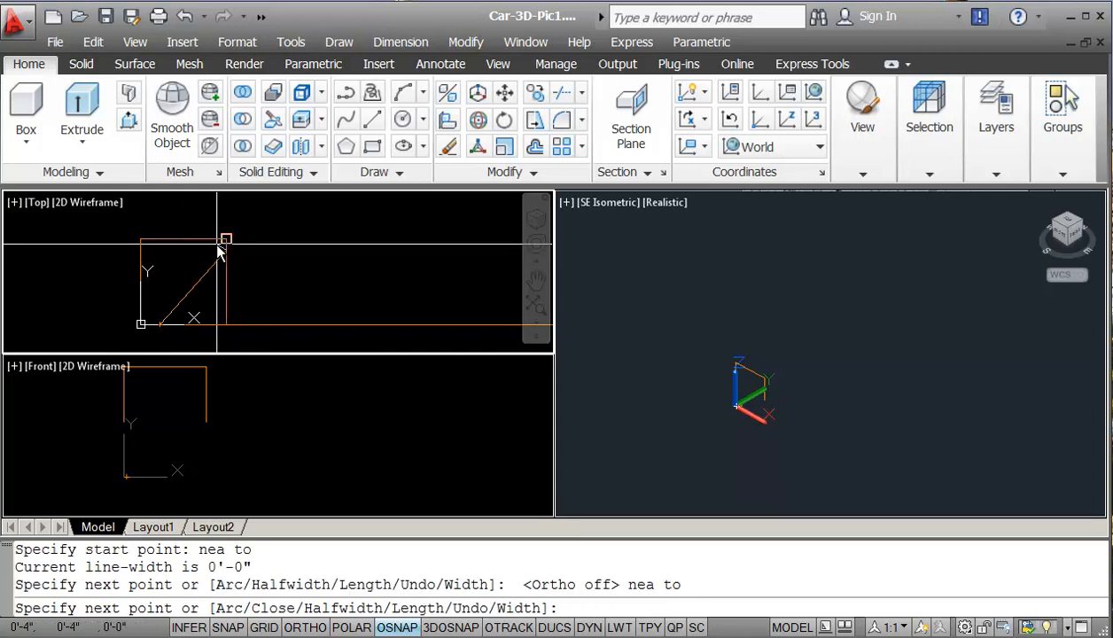
type("nea to")
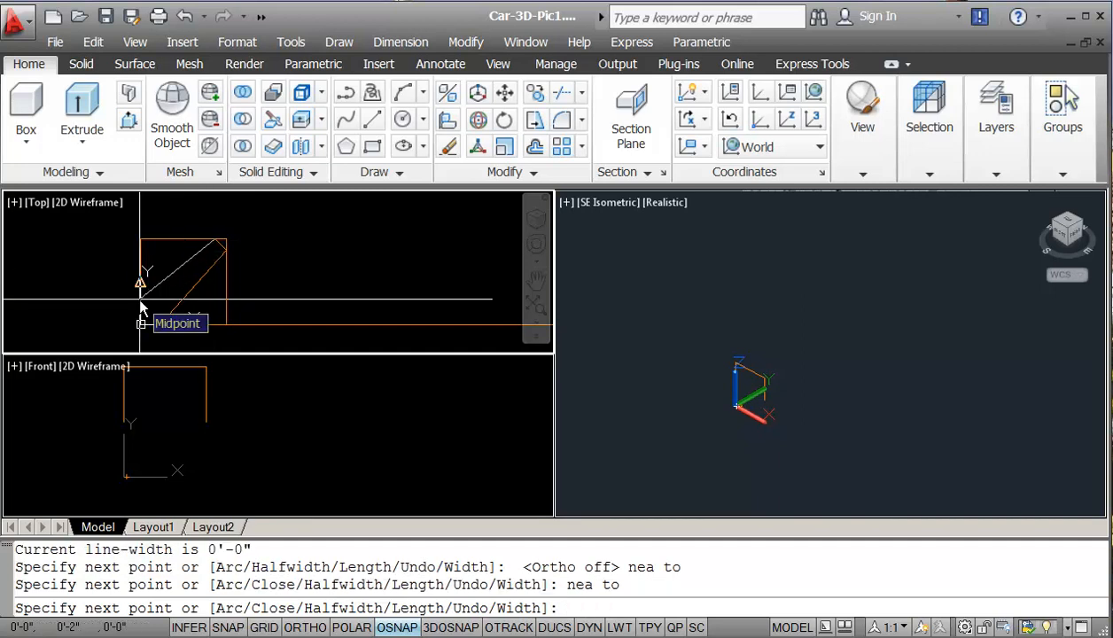
left_click(141, 299)
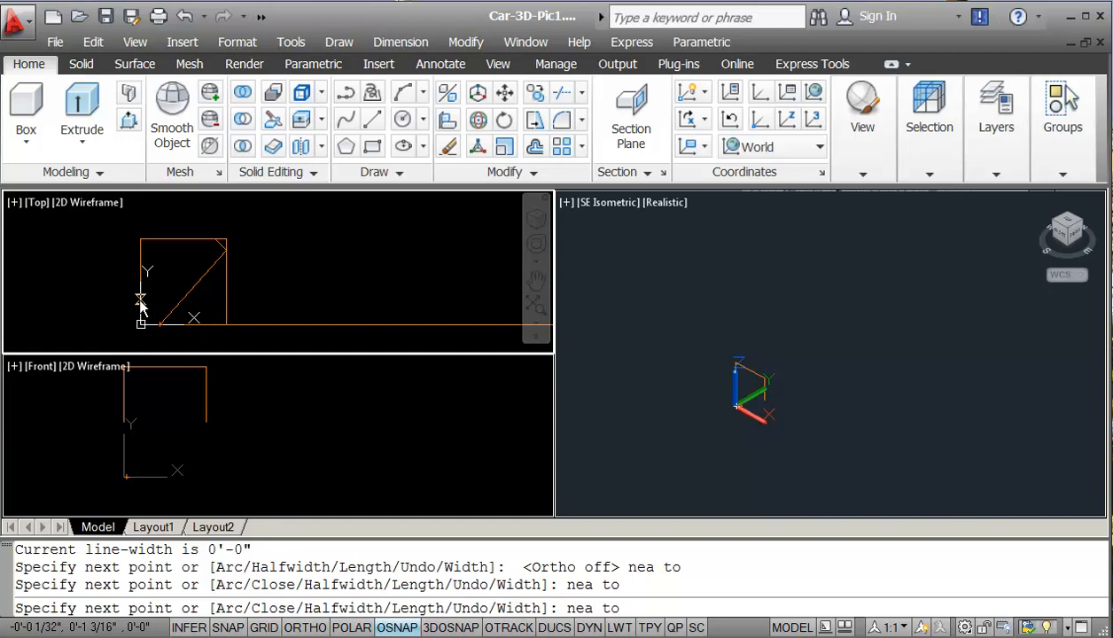
left_click(141, 299)
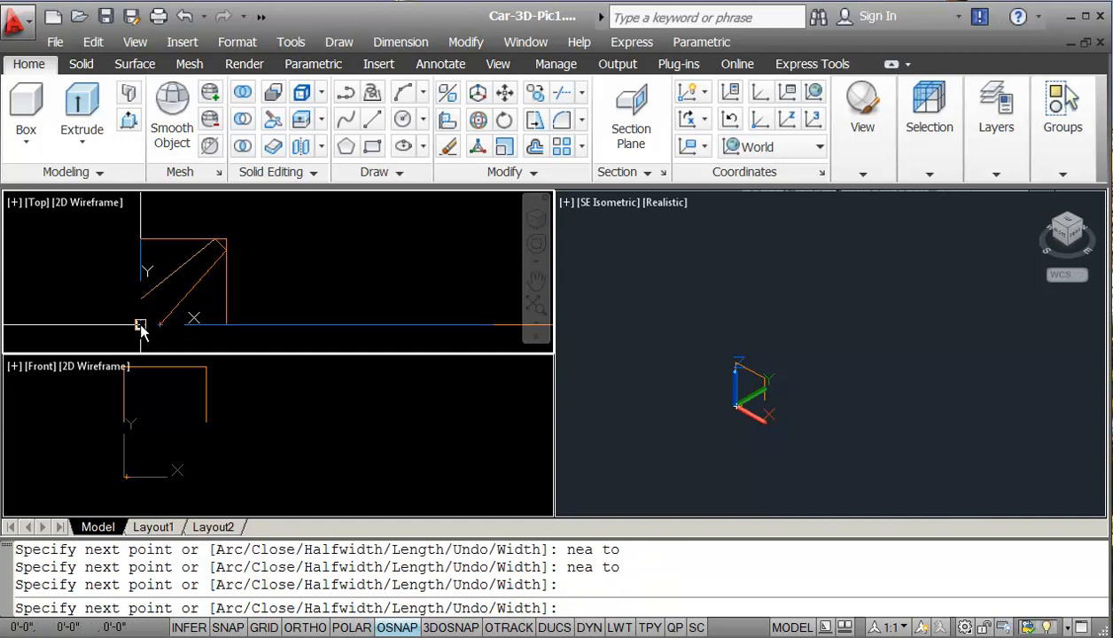
type("c")
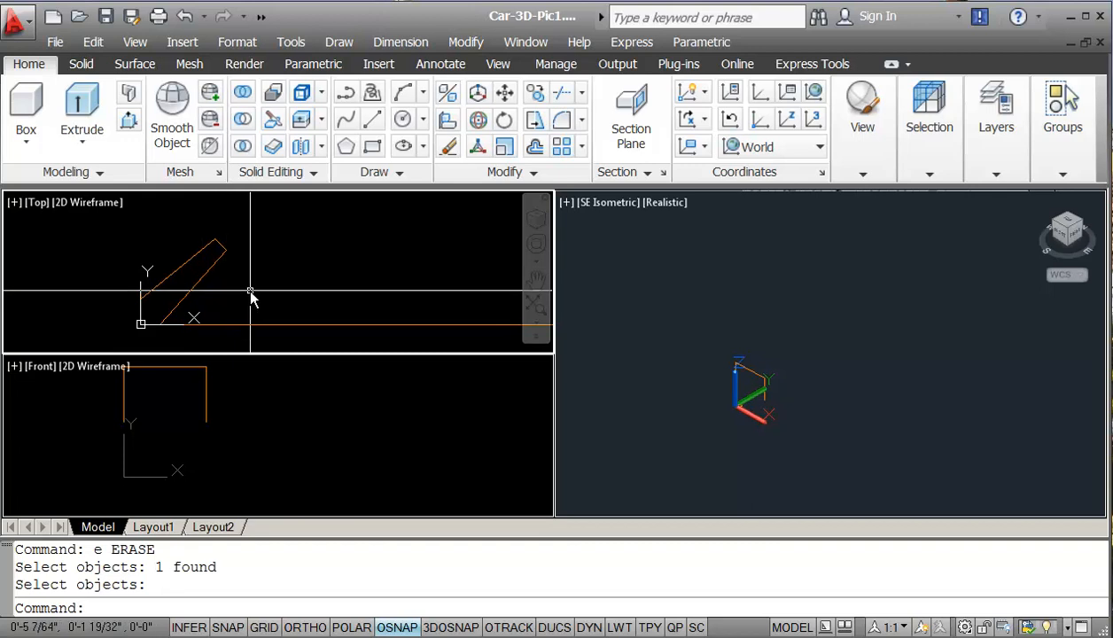
Move the angled profile from base point 0,0 to the far end of the path line
key("Escape")
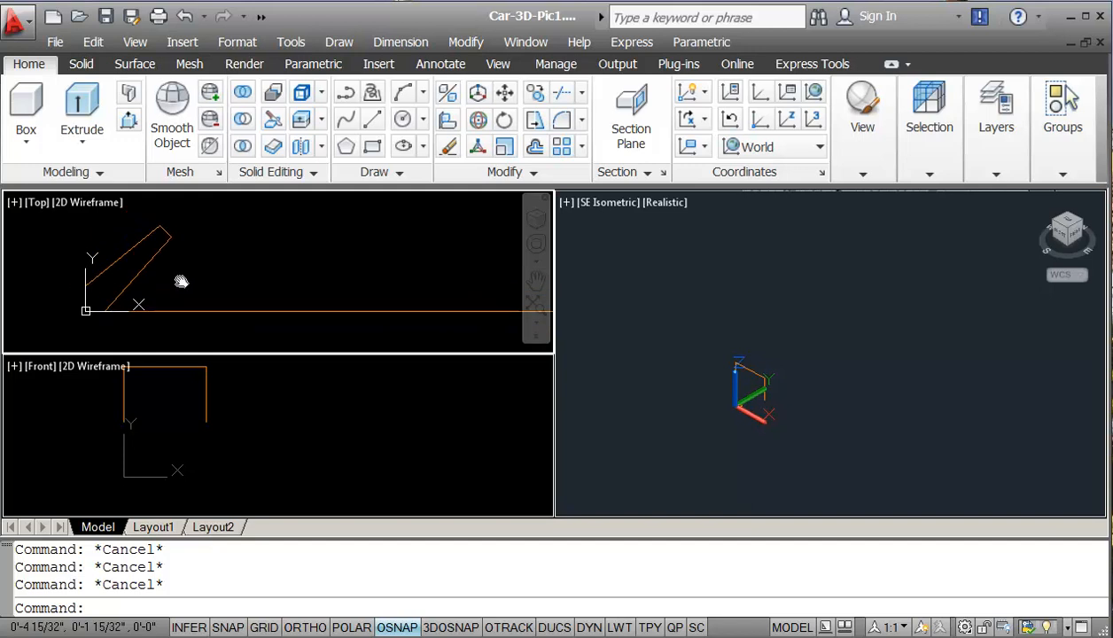
mouse_move(180, 281)
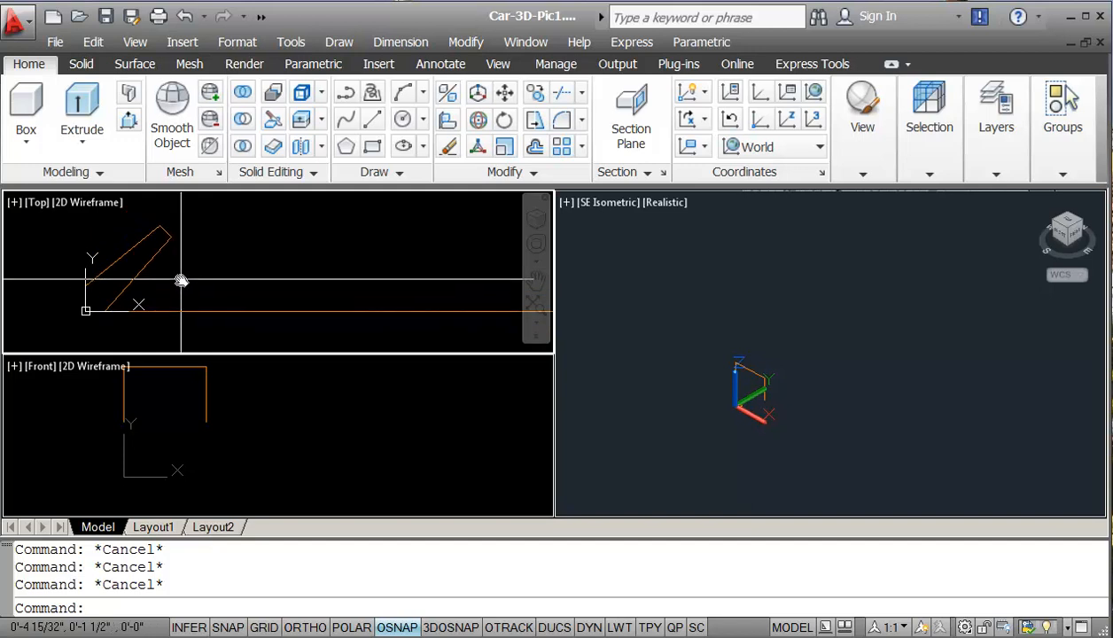
type("m MOVE")
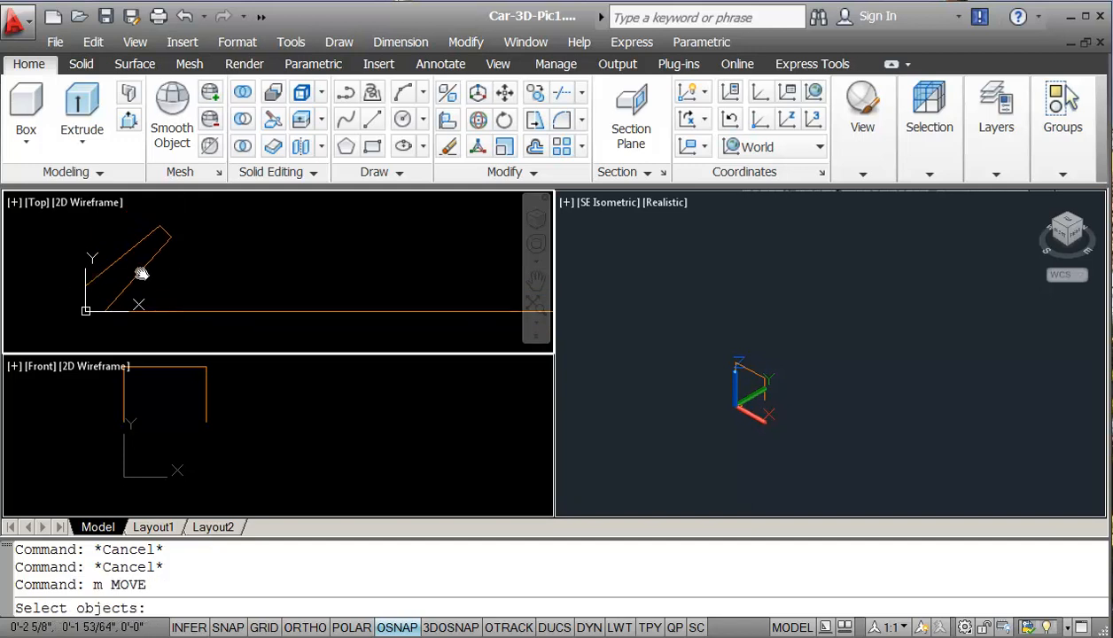
left_click(124, 257)
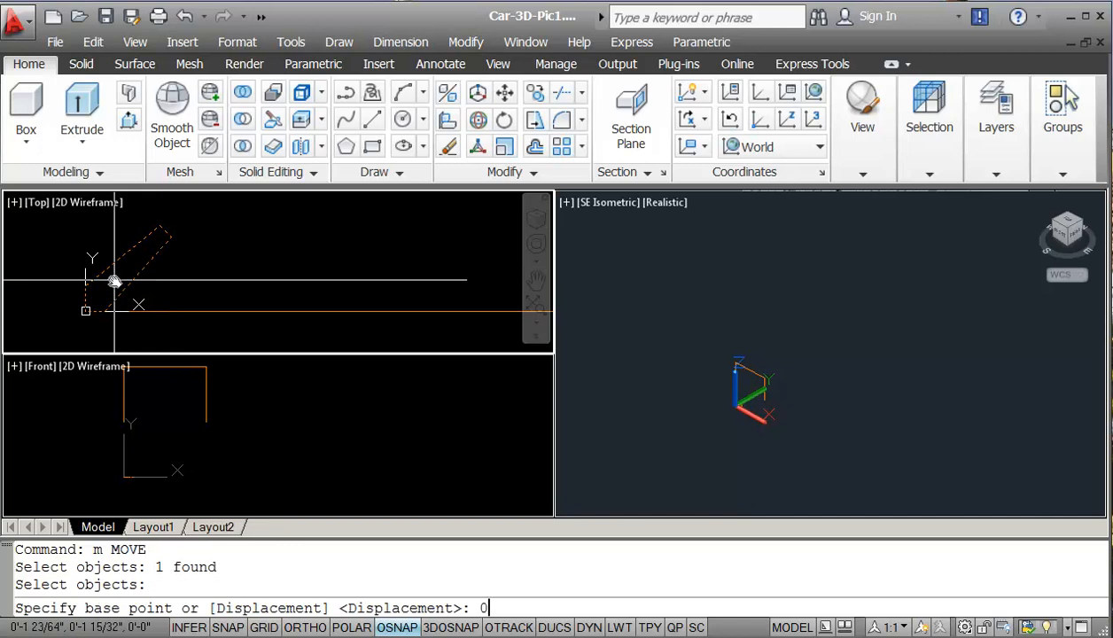
type(",0")
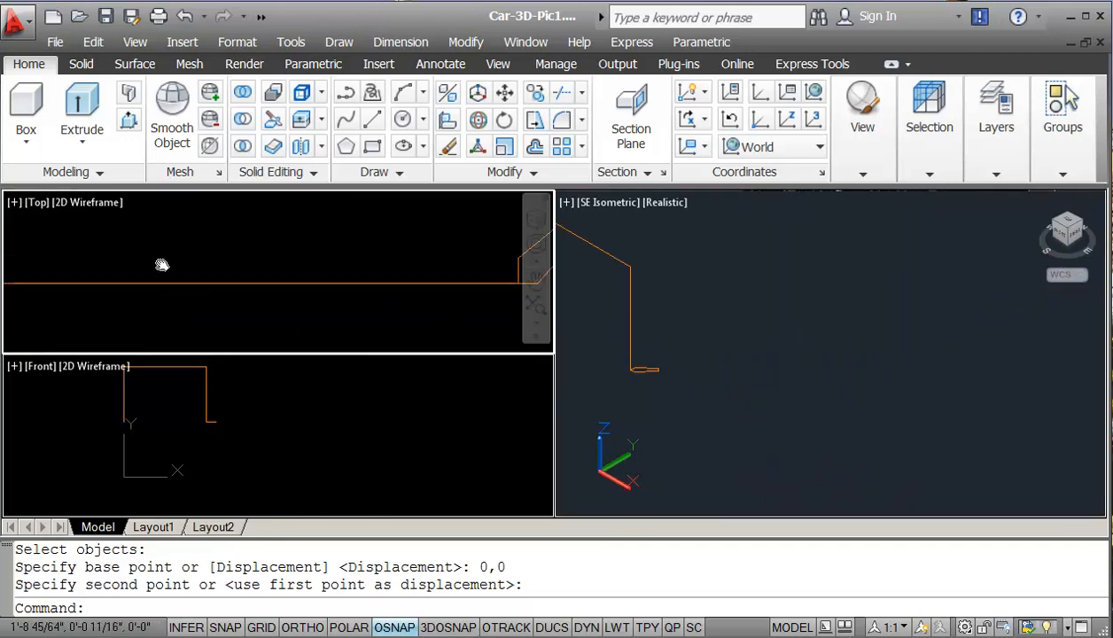
type("mi MIRROR")
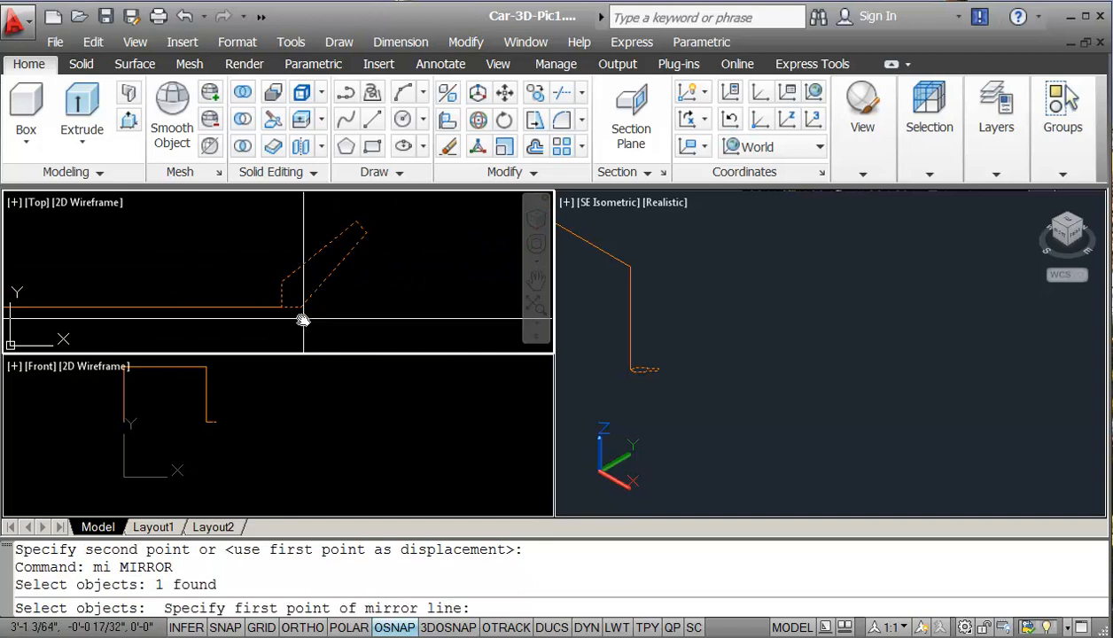
Mirror the angled profile across the path, erasing the original
left_click(303, 310)
type("y")
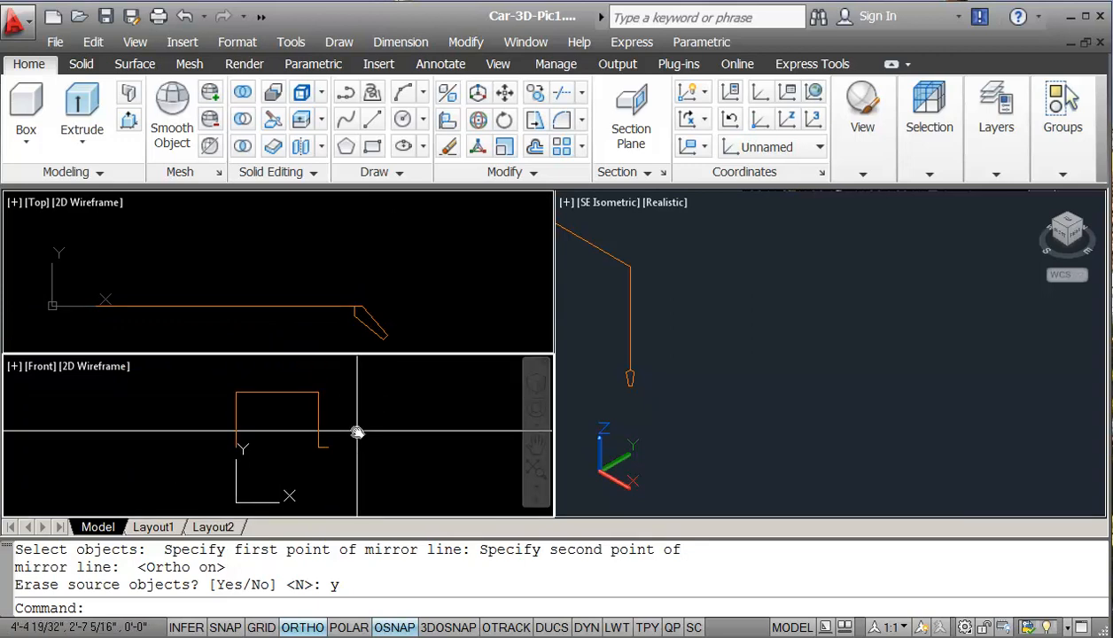
mouse_move(344, 423)
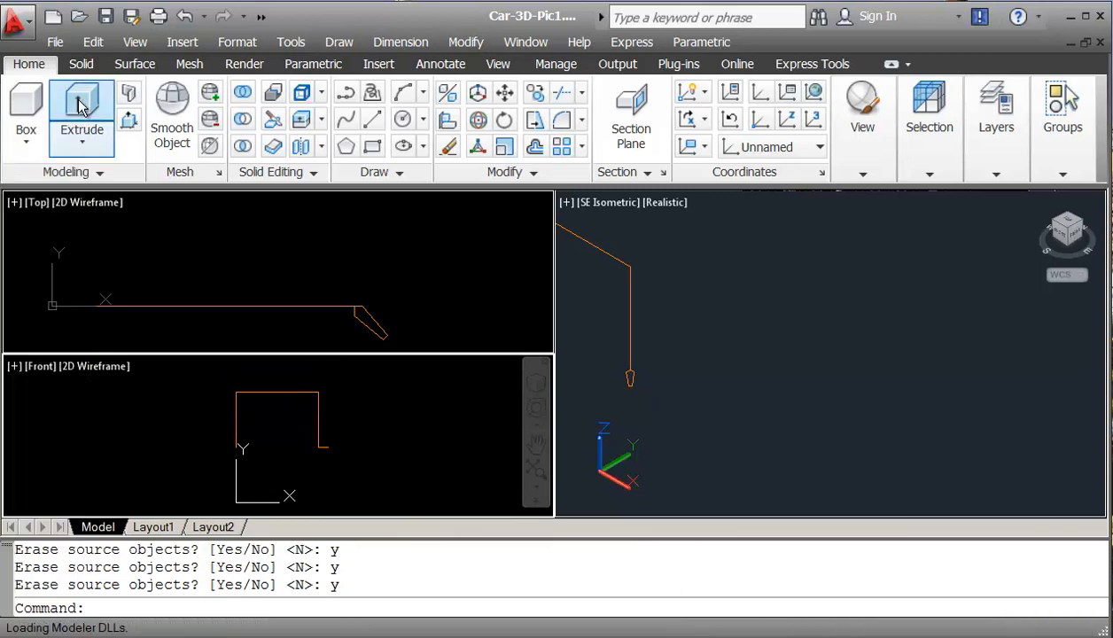
Extrude the angled profile along the bent frame path line
left_click(81, 106)
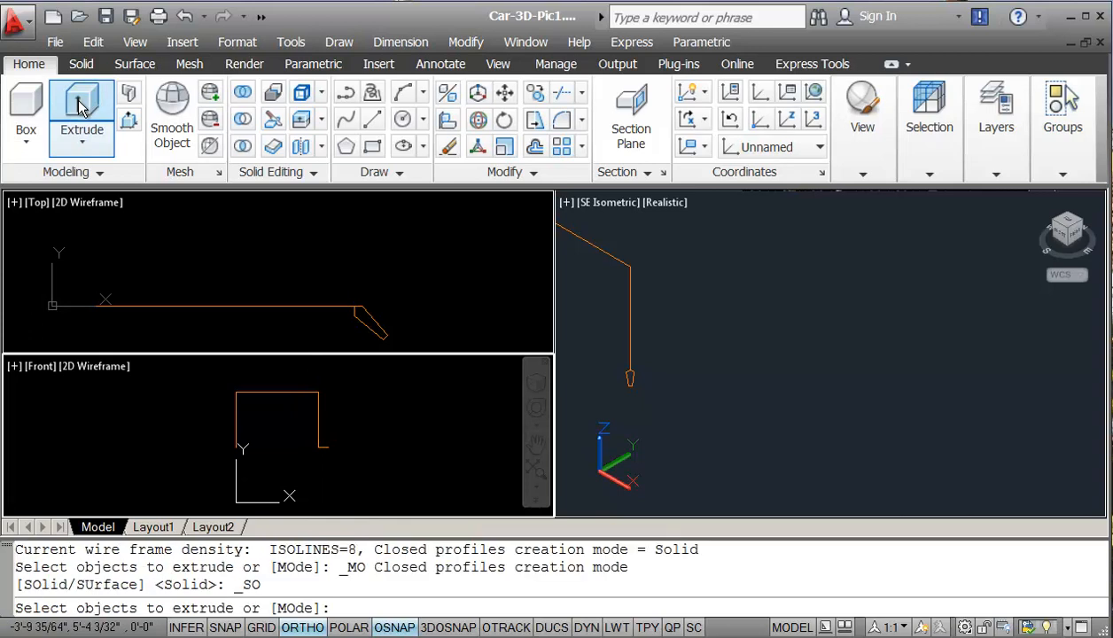
mouse_move(333, 459)
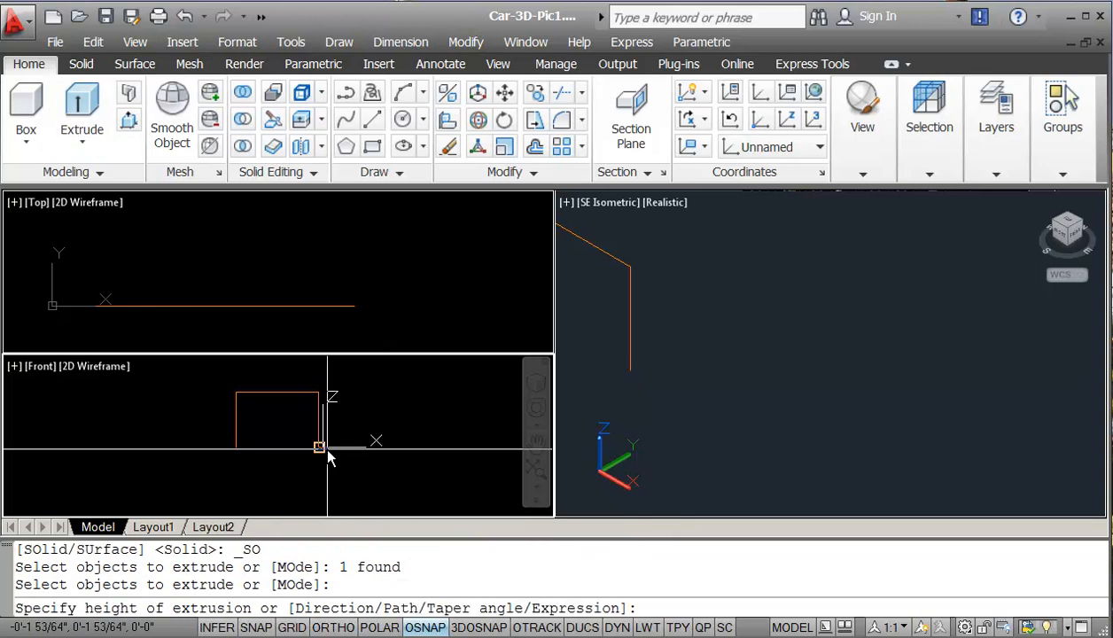
type("p")
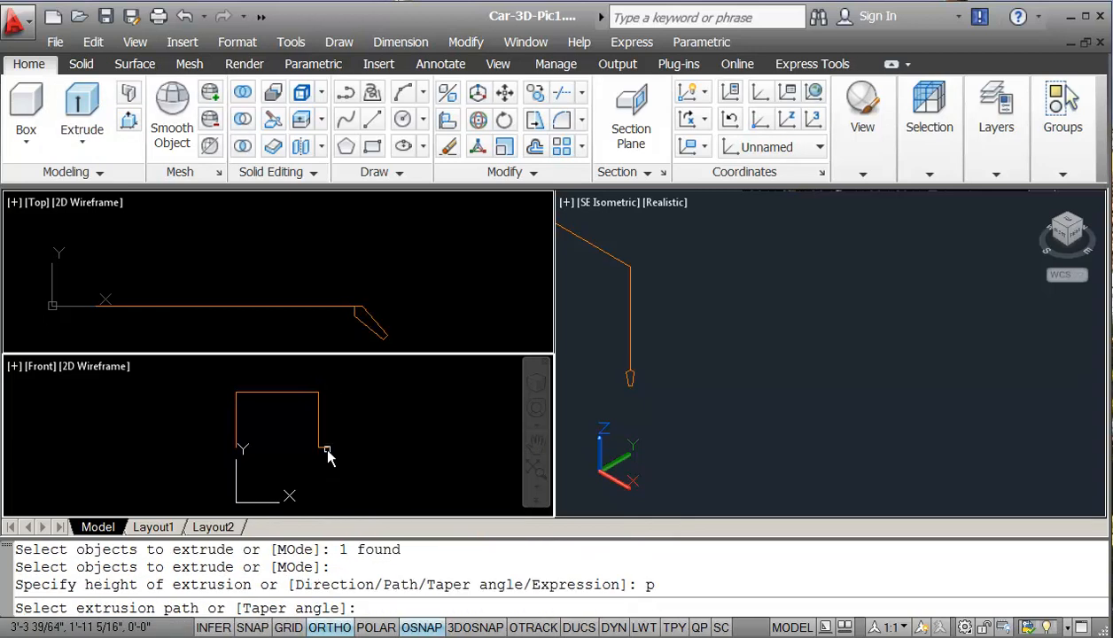
left_click(319, 434)
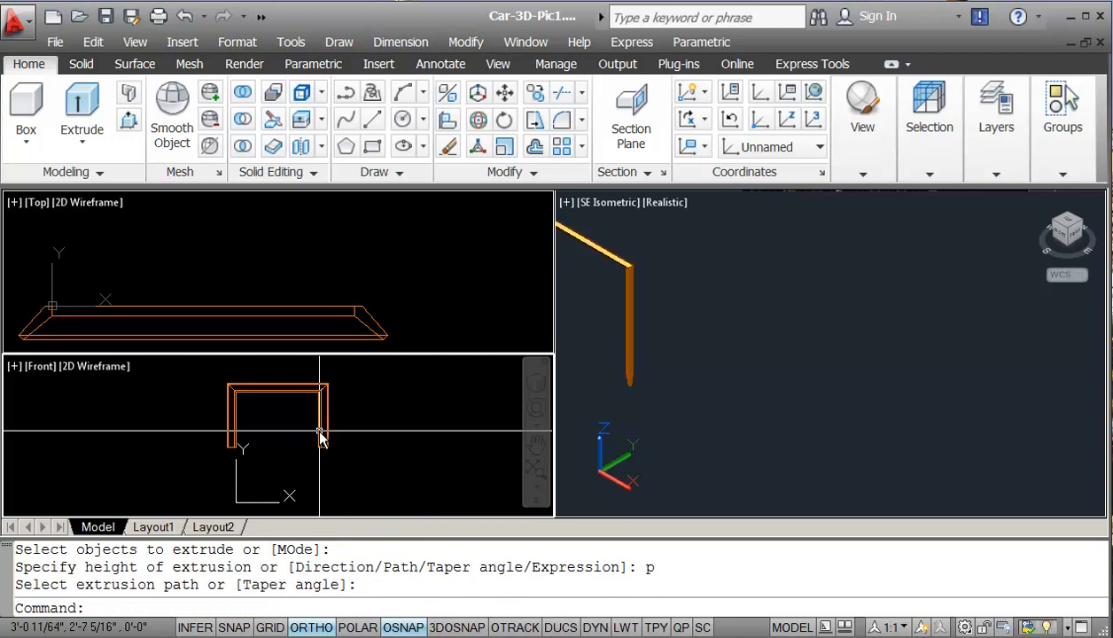
mouse_move(669, 342)
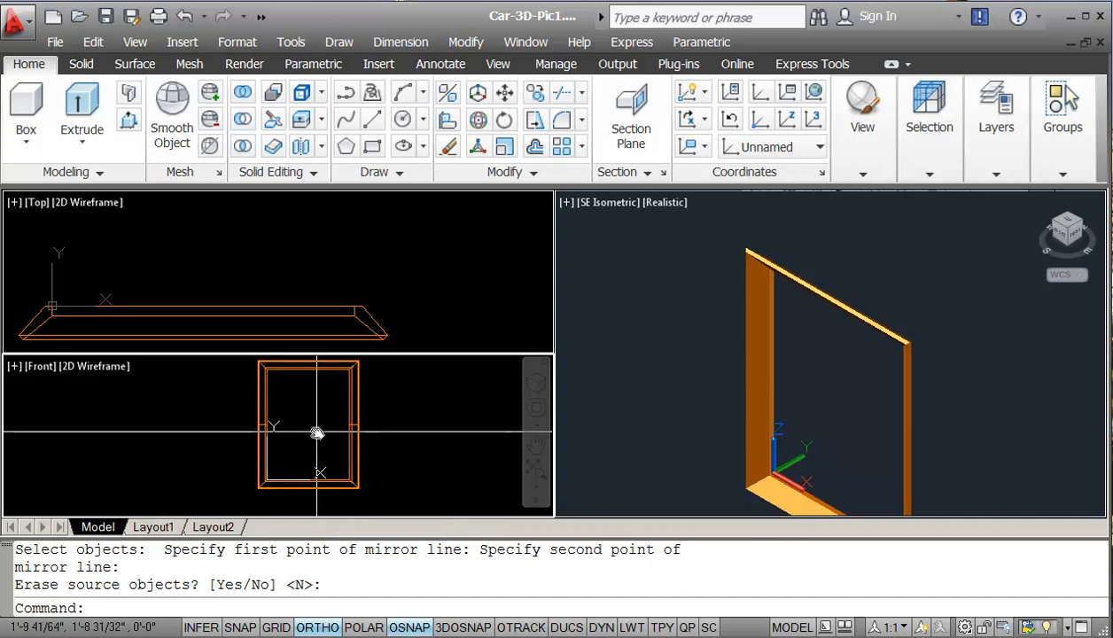
mouse_move(242, 91)
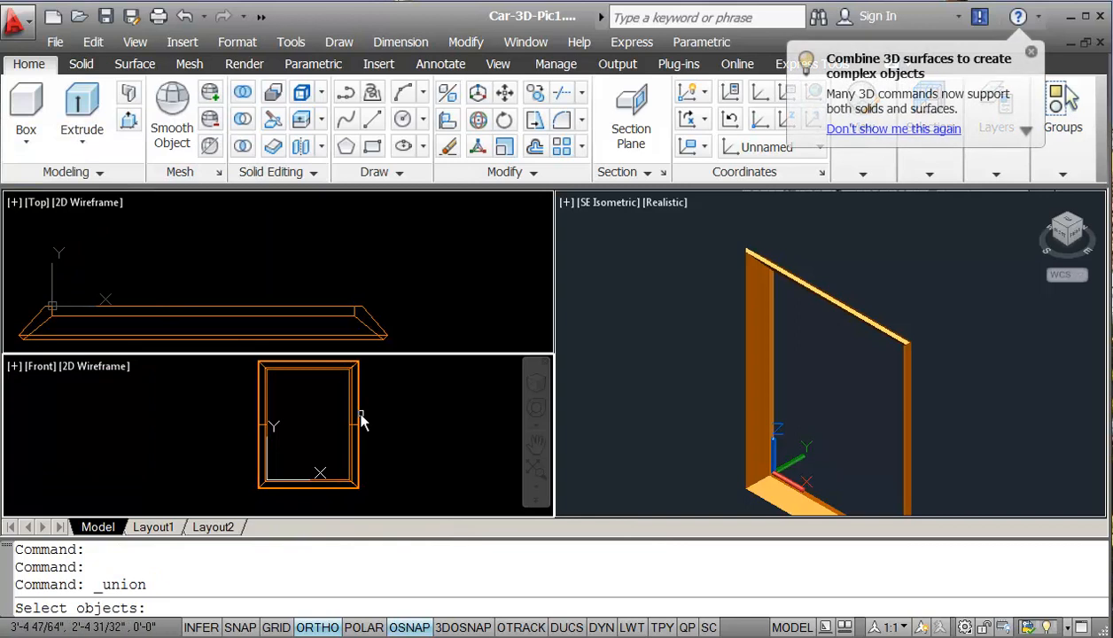
Union both frame halves and assign the solid to the P1-Frame layer
left_click(391, 432)
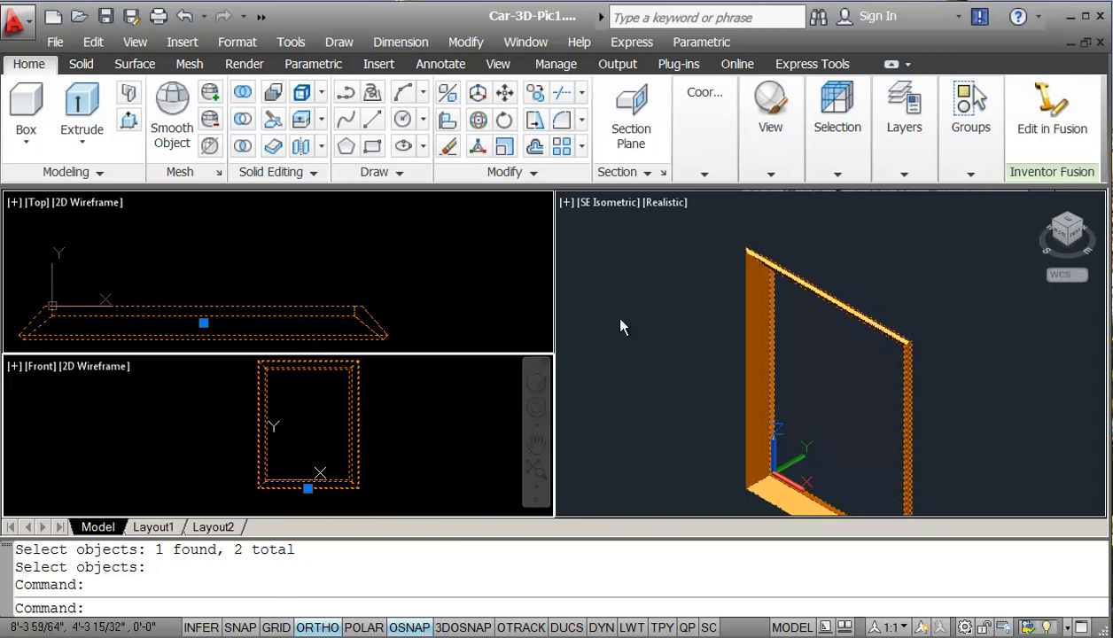
left_click(904, 172)
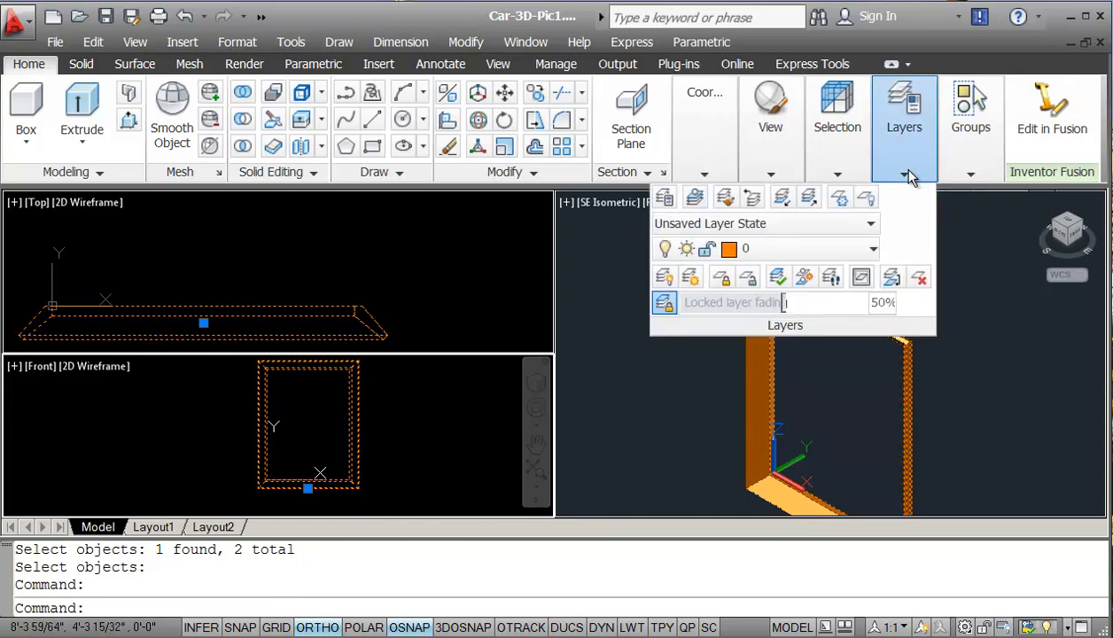
left_click(872, 248)
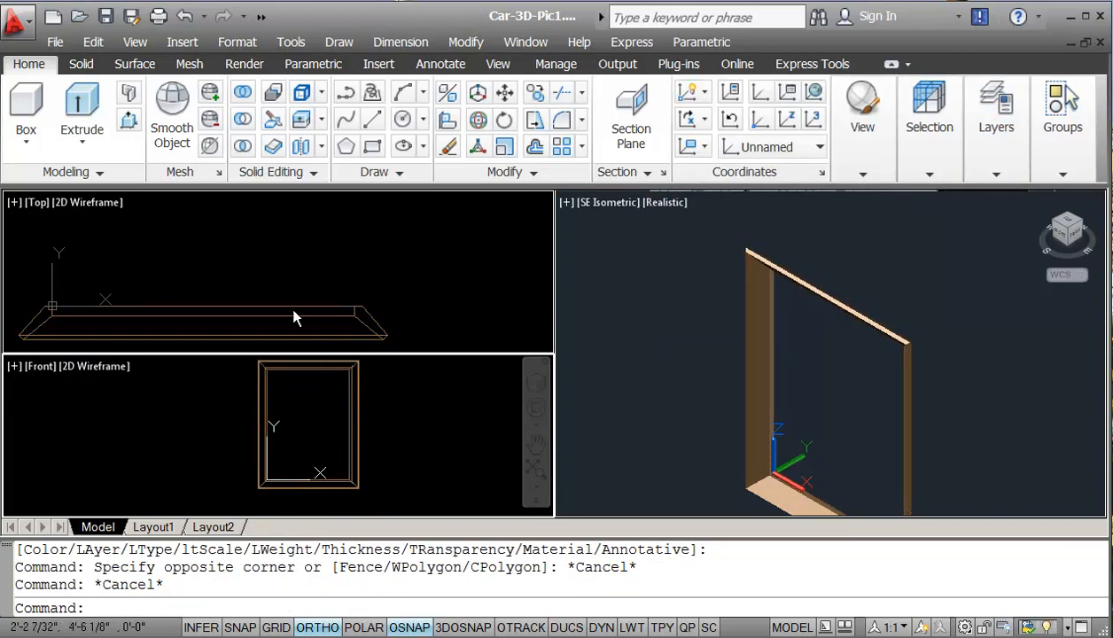
left_click(24, 102)
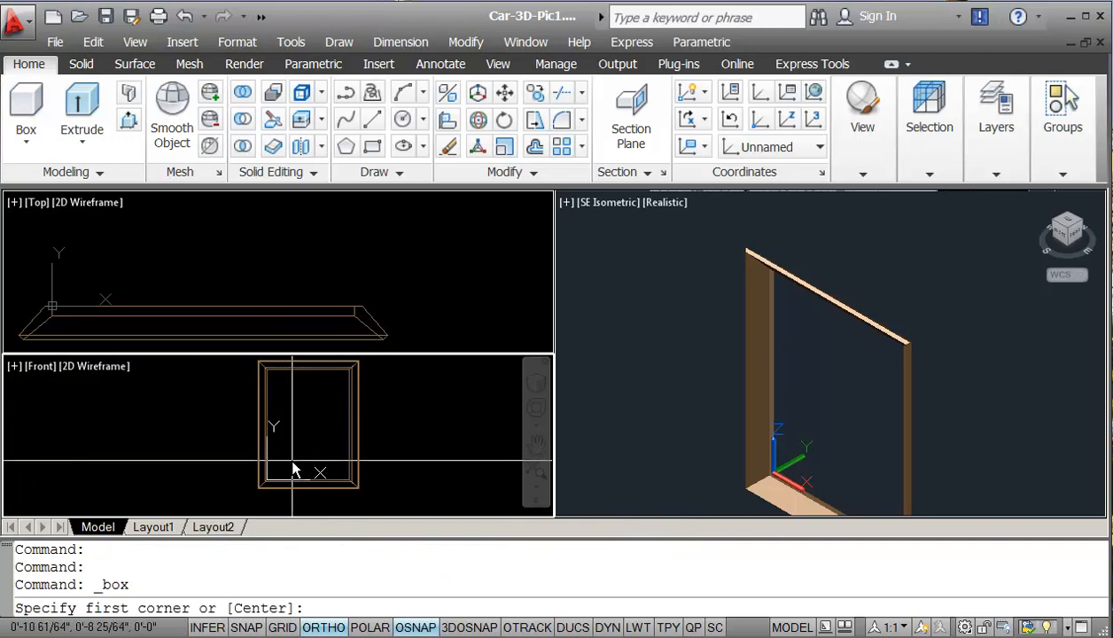
Create a box from 0,0 to 3',4' with a 1/16" height
type("0,0")
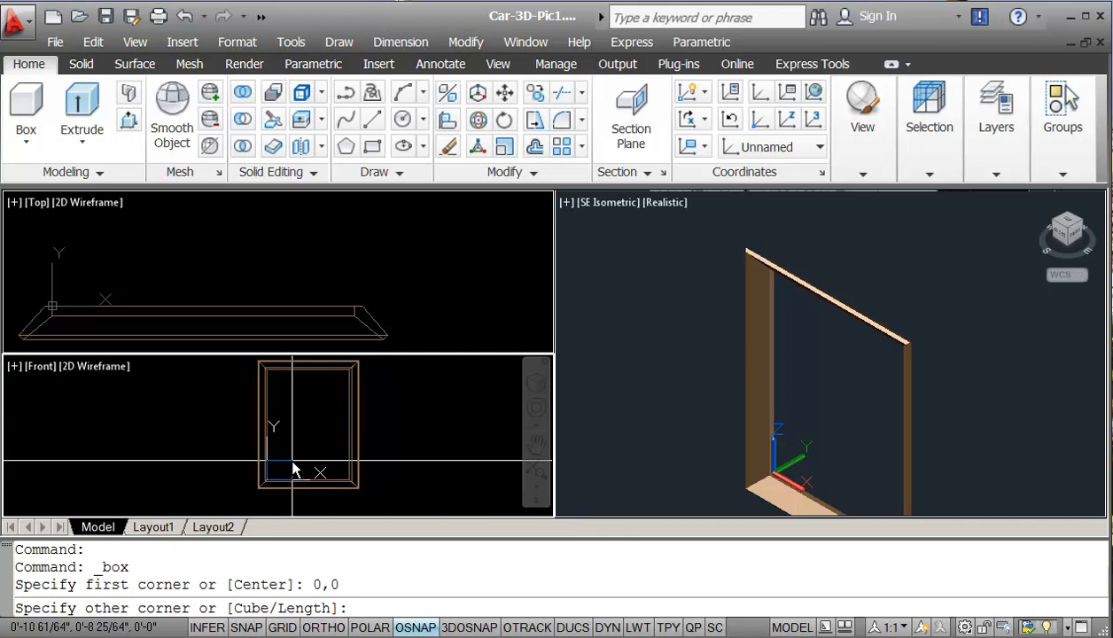
type("3',")
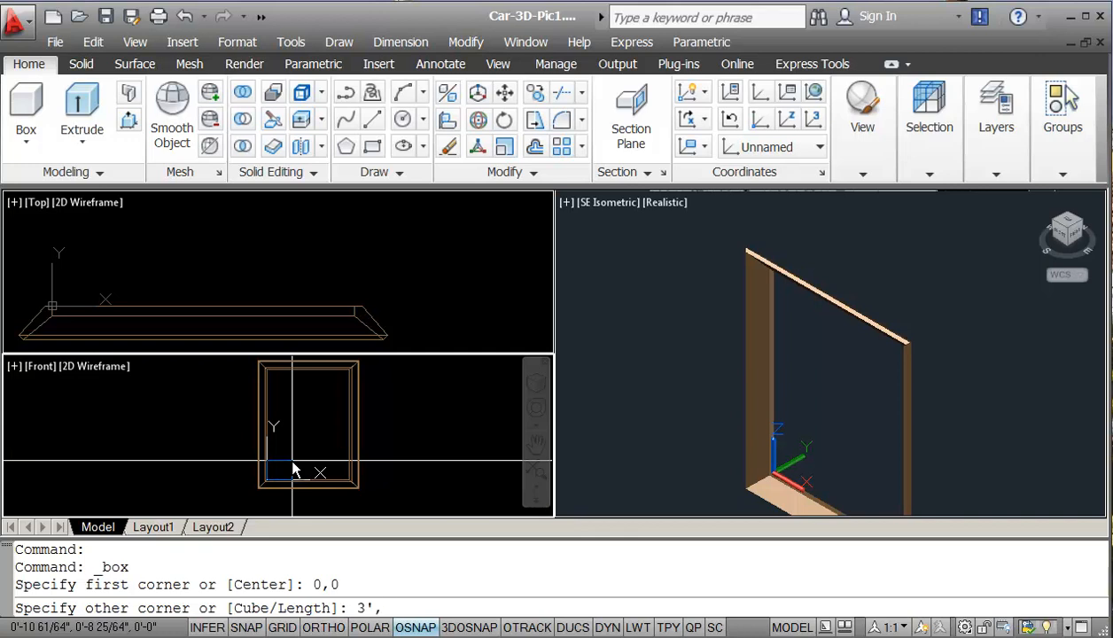
type("3',4'")
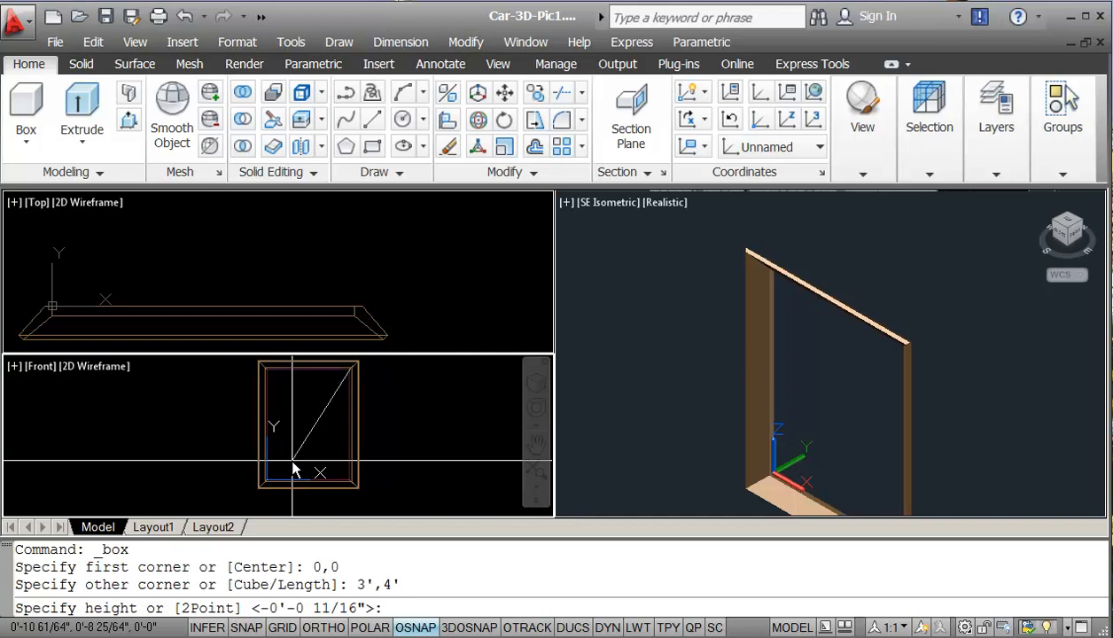
type("1/16")
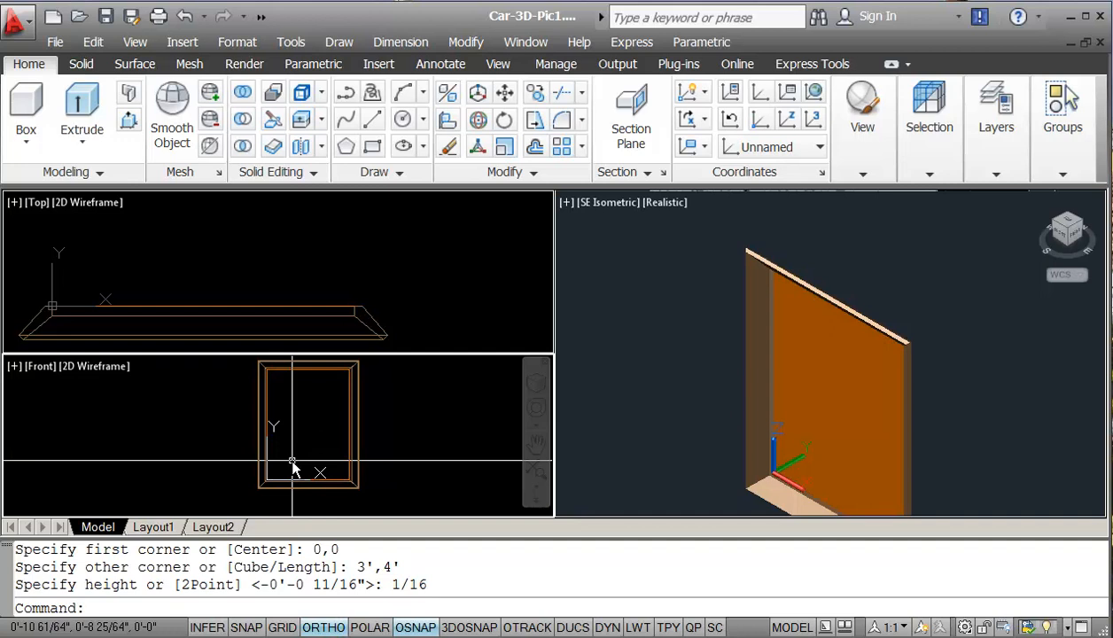
mouse_move(818, 412)
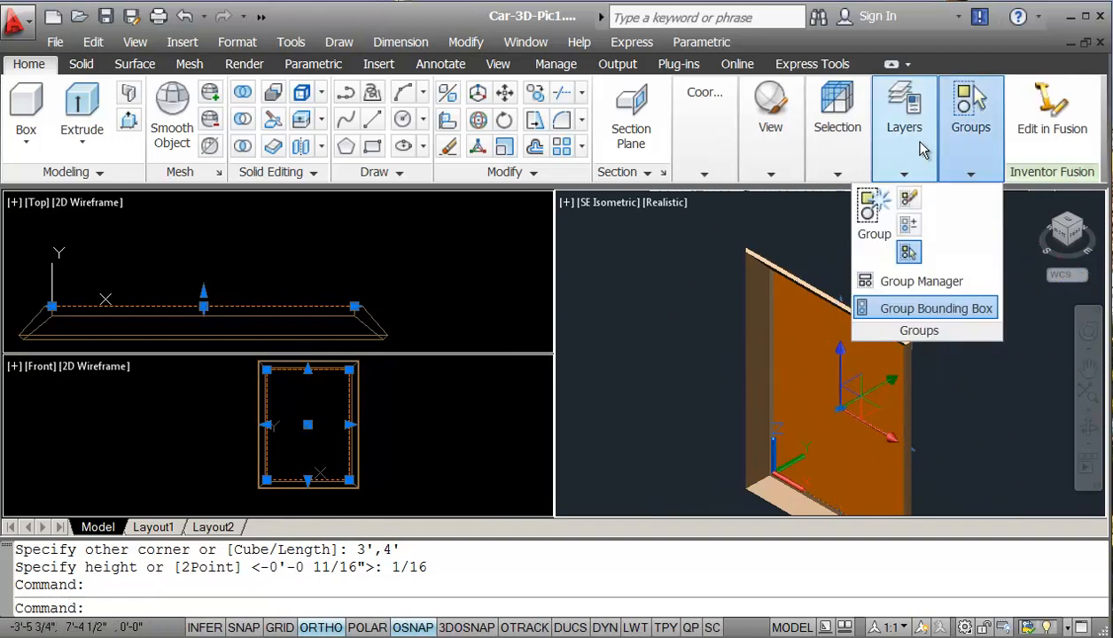
Assign the selected box panel to the P1-Picture layer
left_click(904, 126)
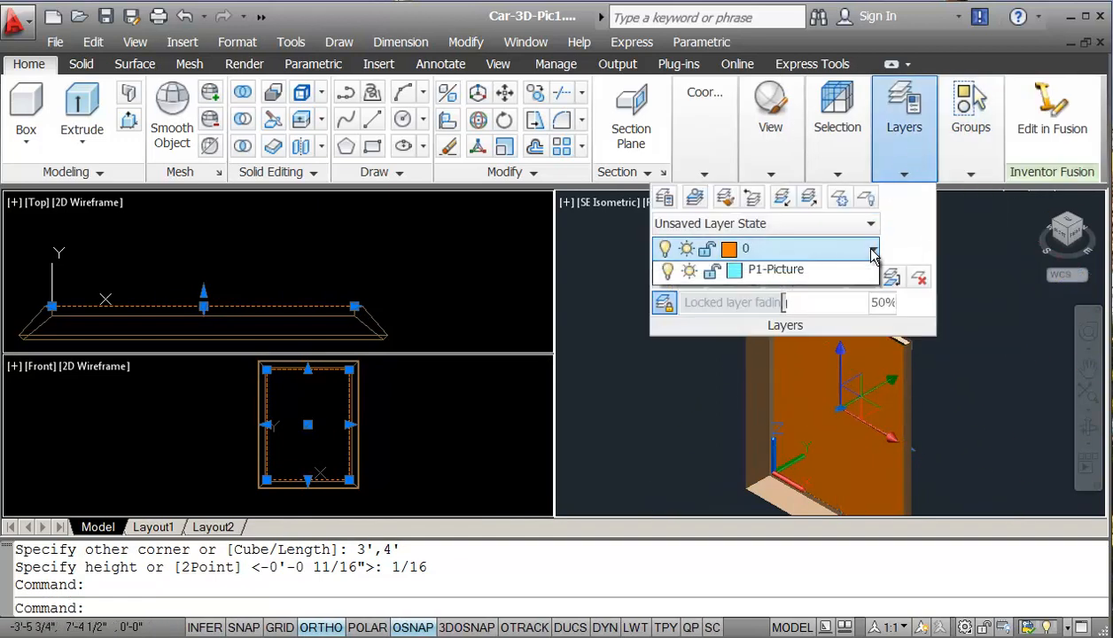
left_click(871, 248)
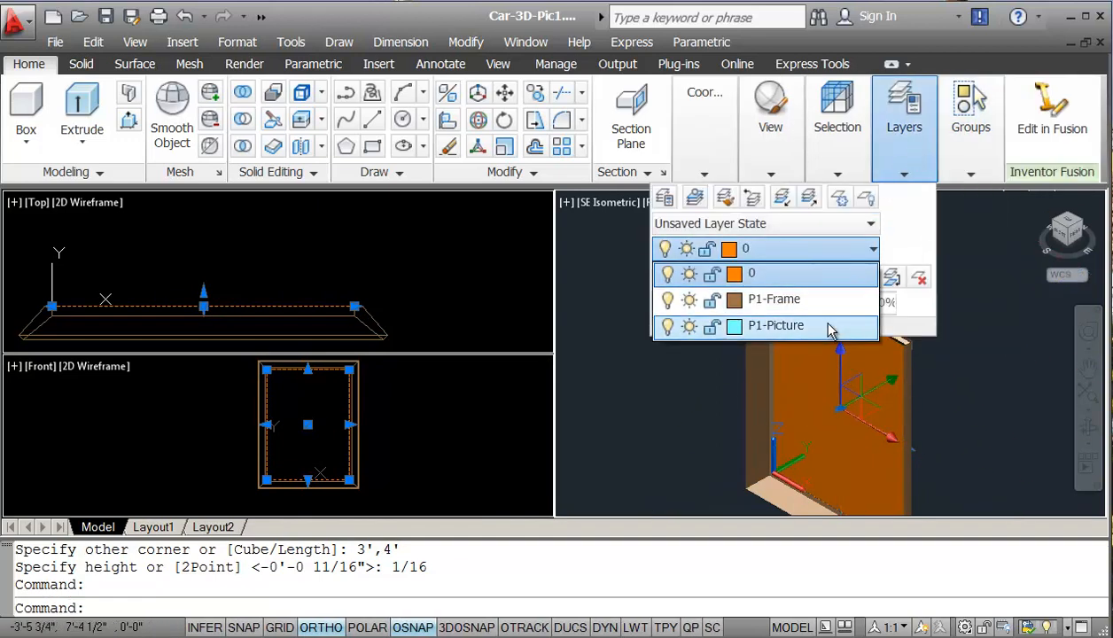
left_click(776, 325)
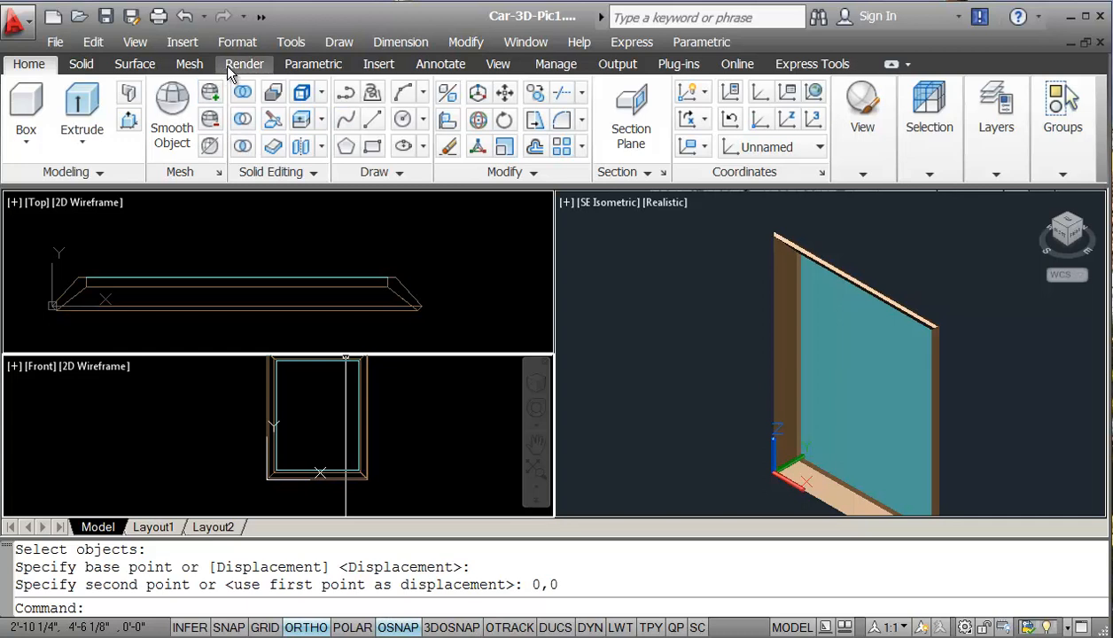
Open the Materials Browser from the Render tab and select the Global material
left_click(243, 63)
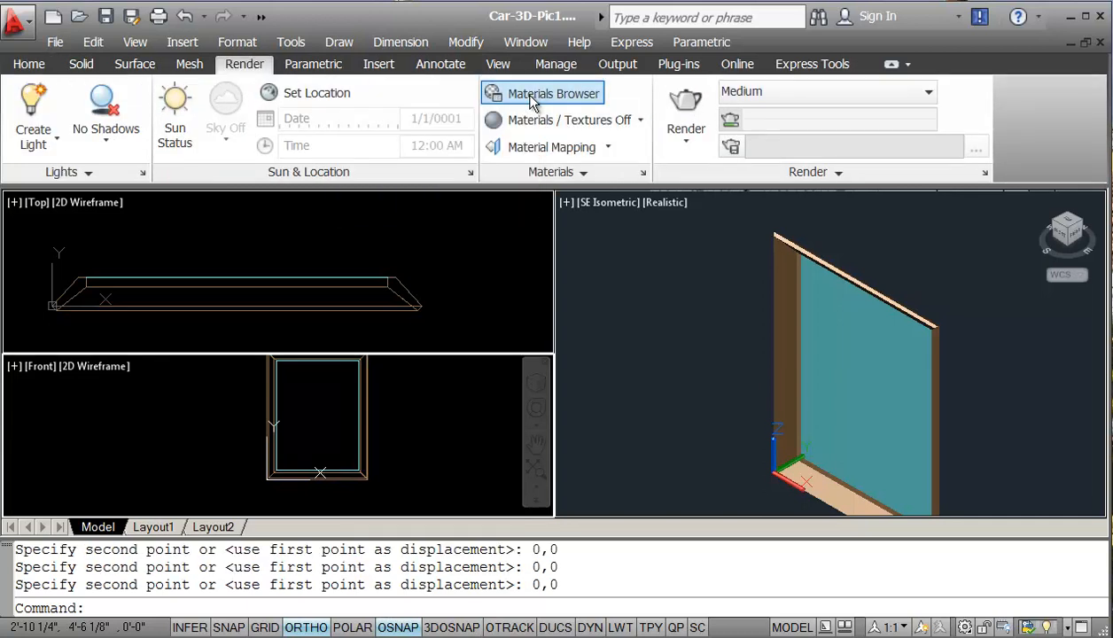
left_click(554, 93)
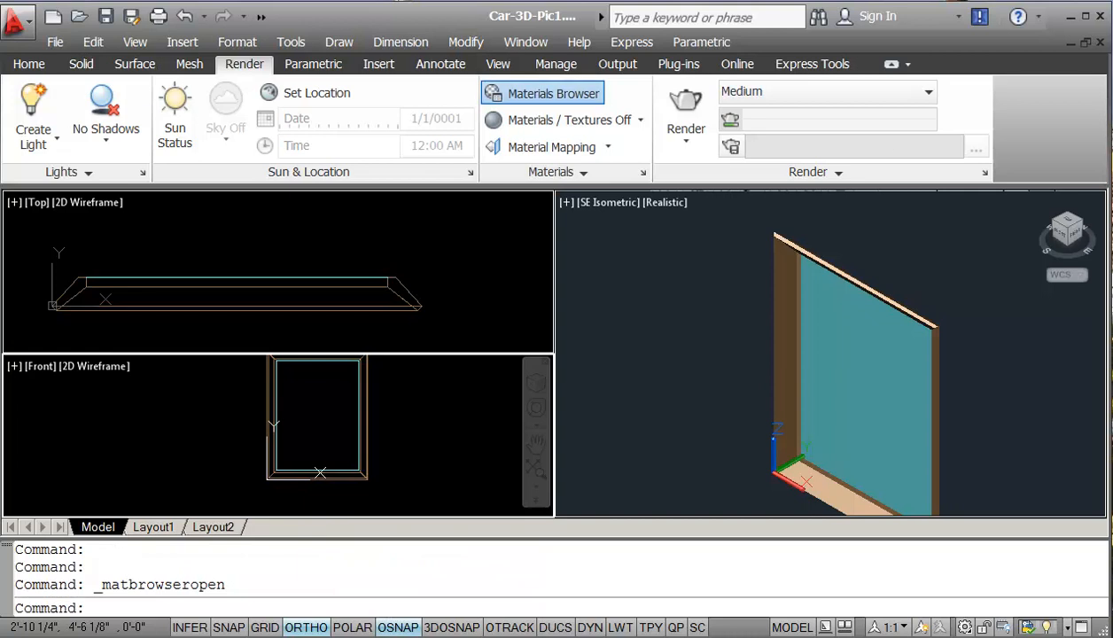
left_click(553, 93)
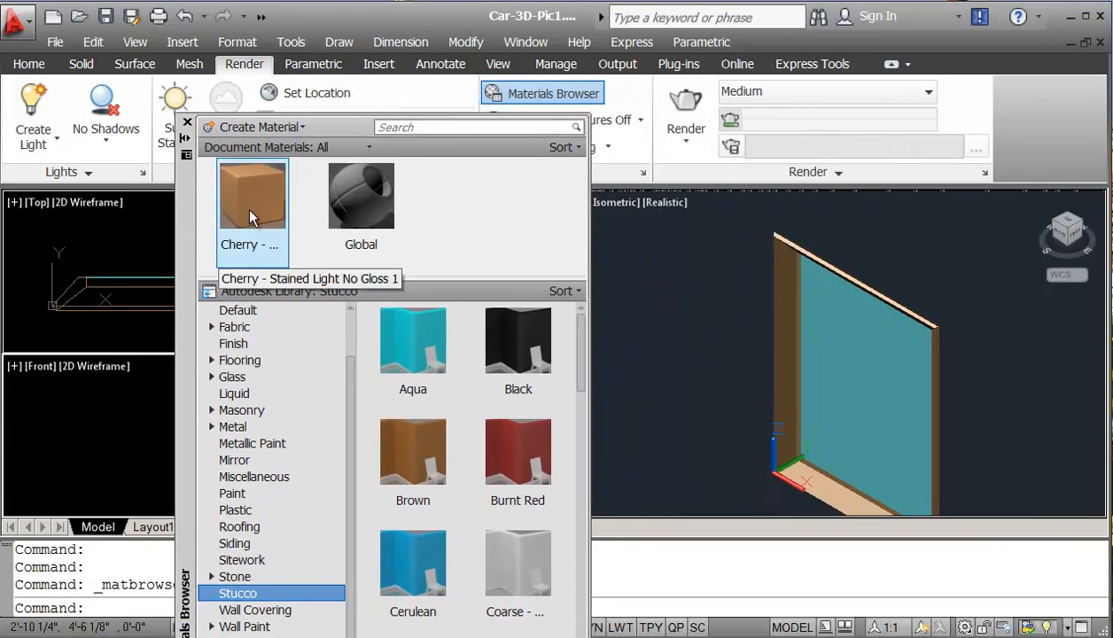
mouse_move(250, 210)
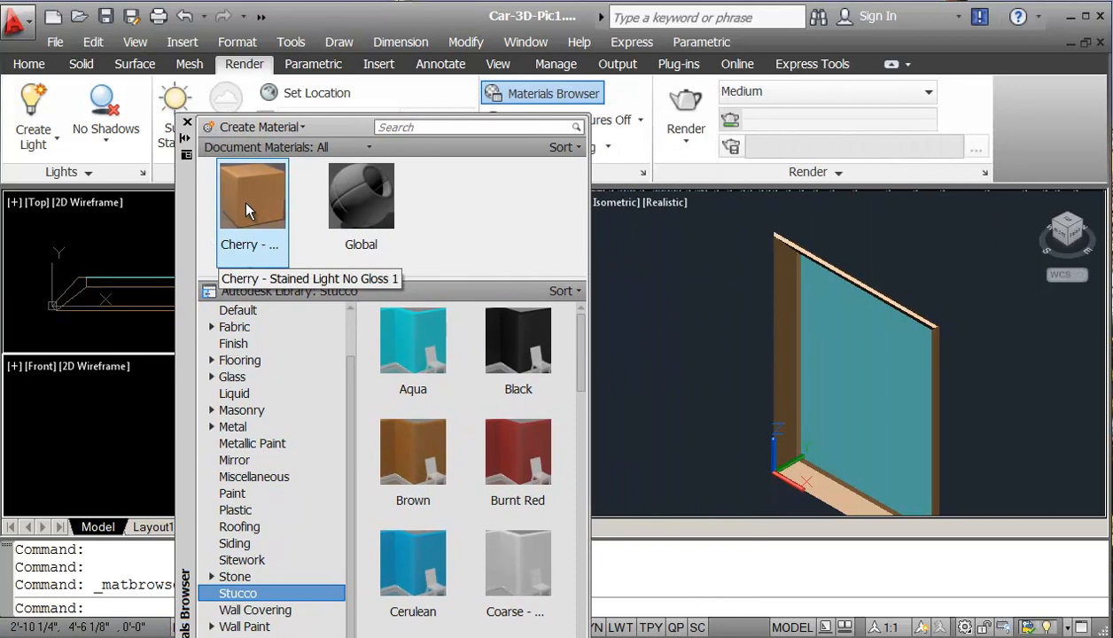
left_click(361, 195)
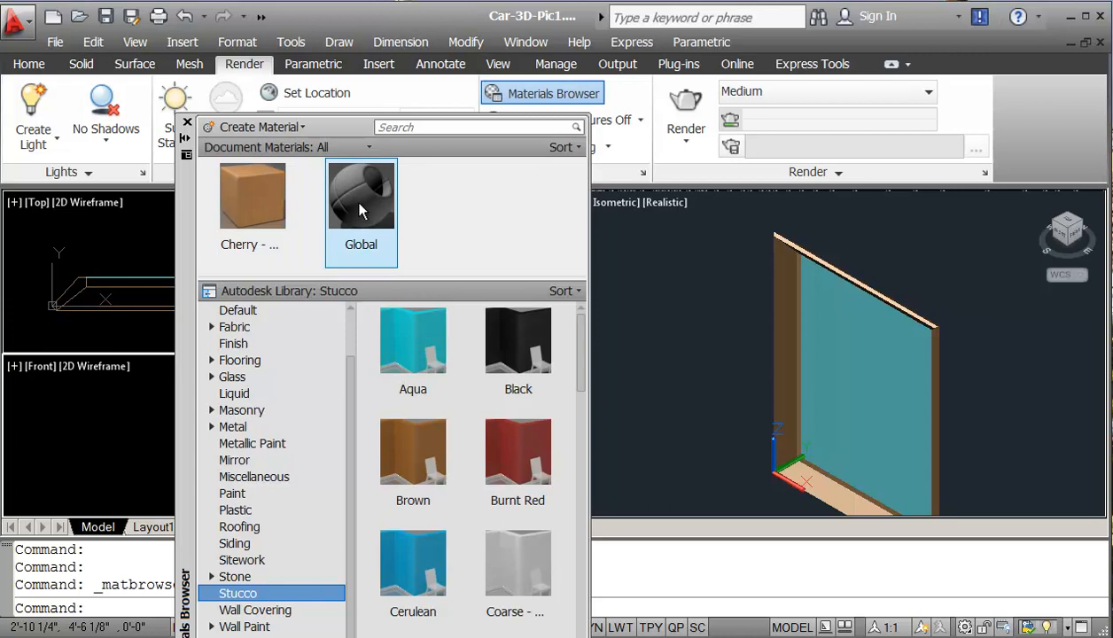
Duplicate the Global material and open the Global(1) copy in the Materials Editor
right_click(361, 193)
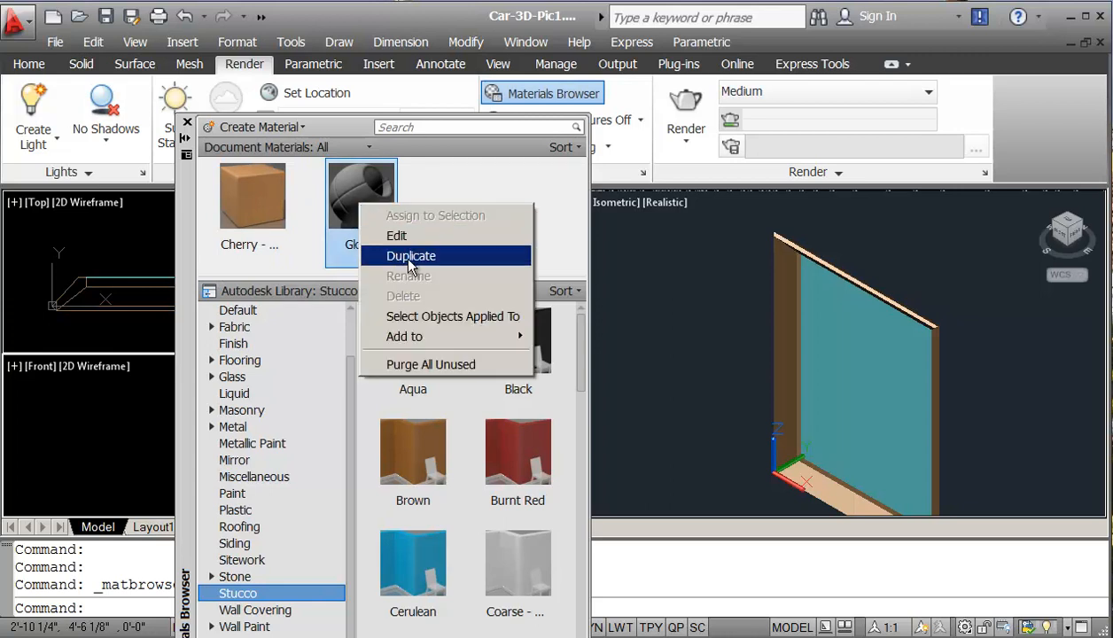
left_click(410, 255)
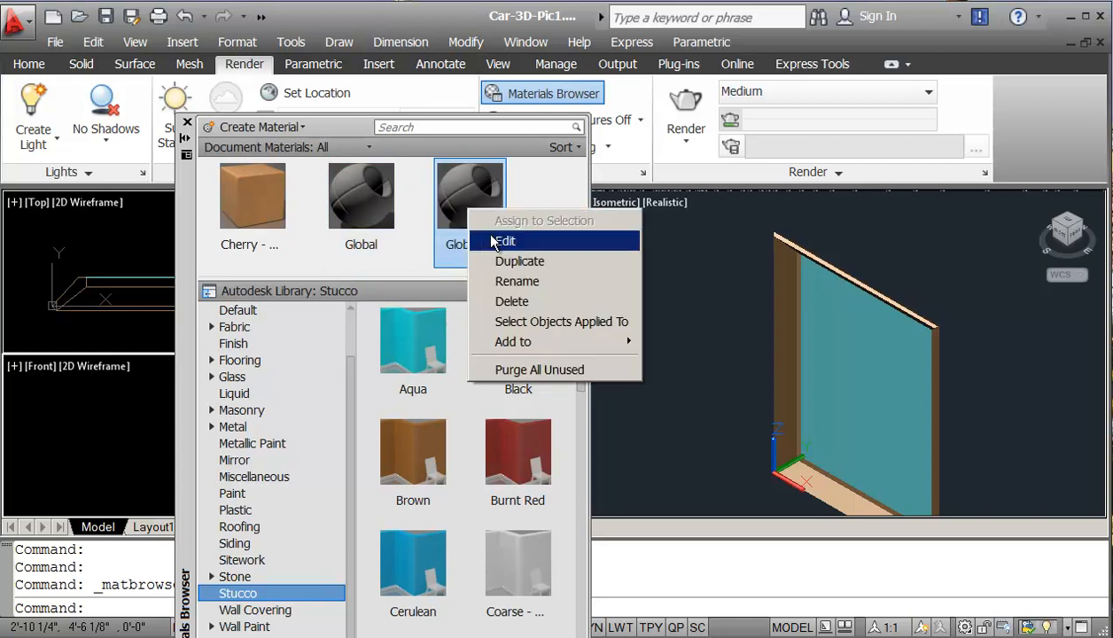
mouse_move(545, 322)
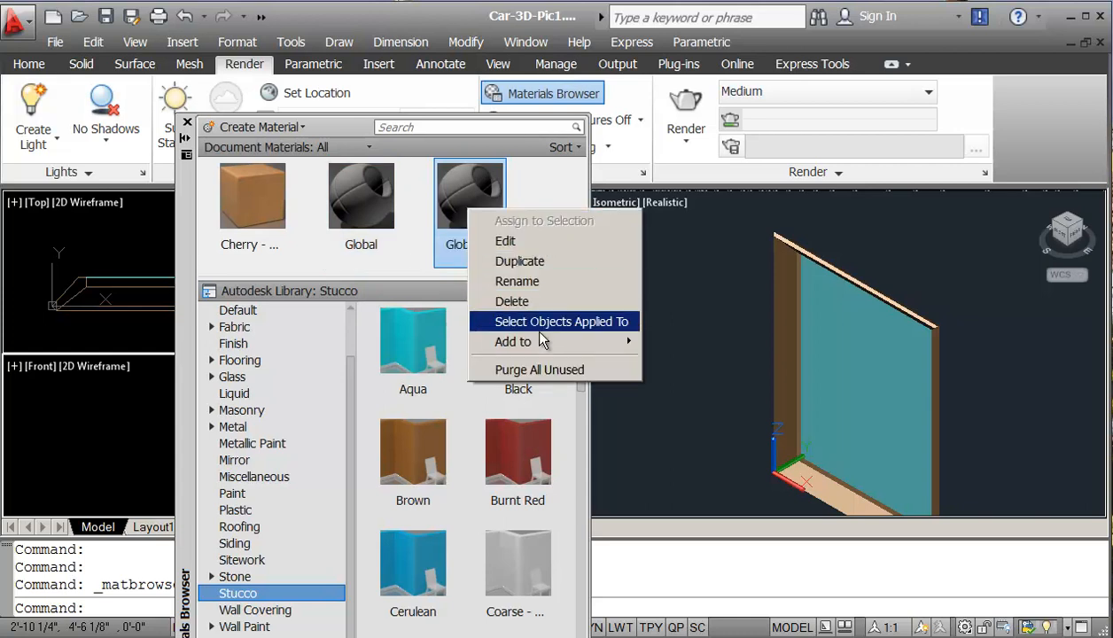
mouse_move(522, 247)
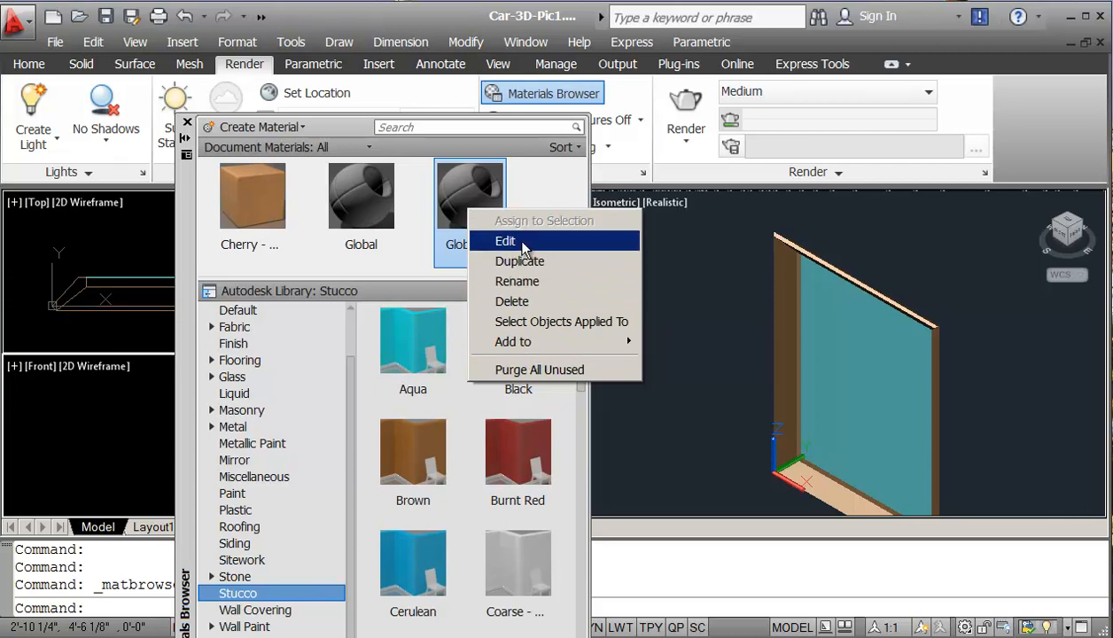
left_click(519, 260)
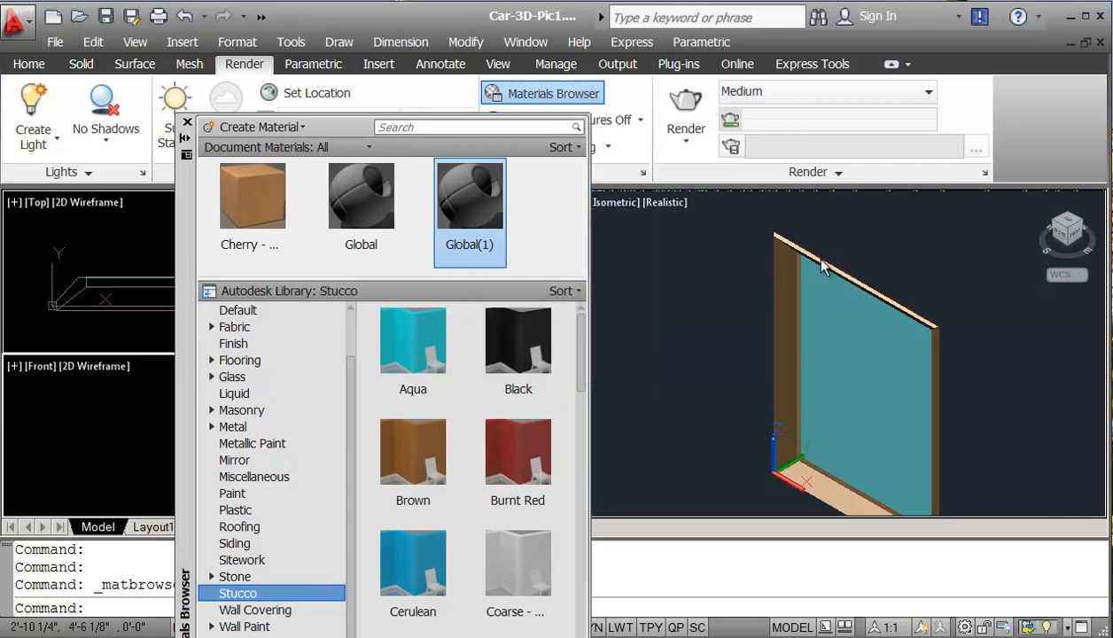
double_click(469, 195)
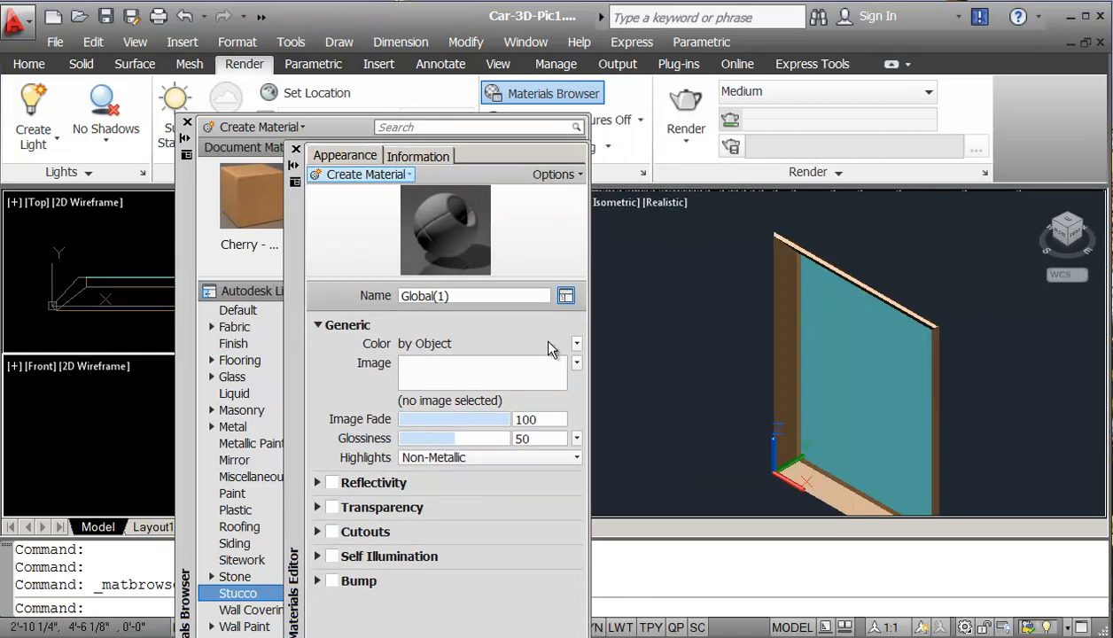
Replace the name Global(1) with 'Pic1' in the Materials Editor name field
left_click(474, 295)
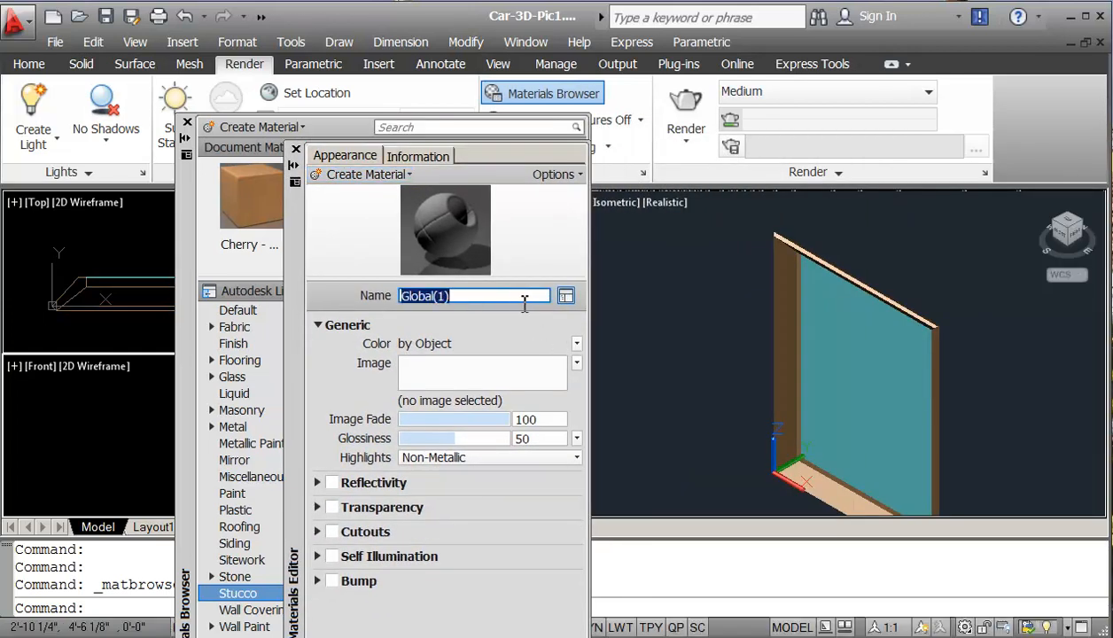
type("P")
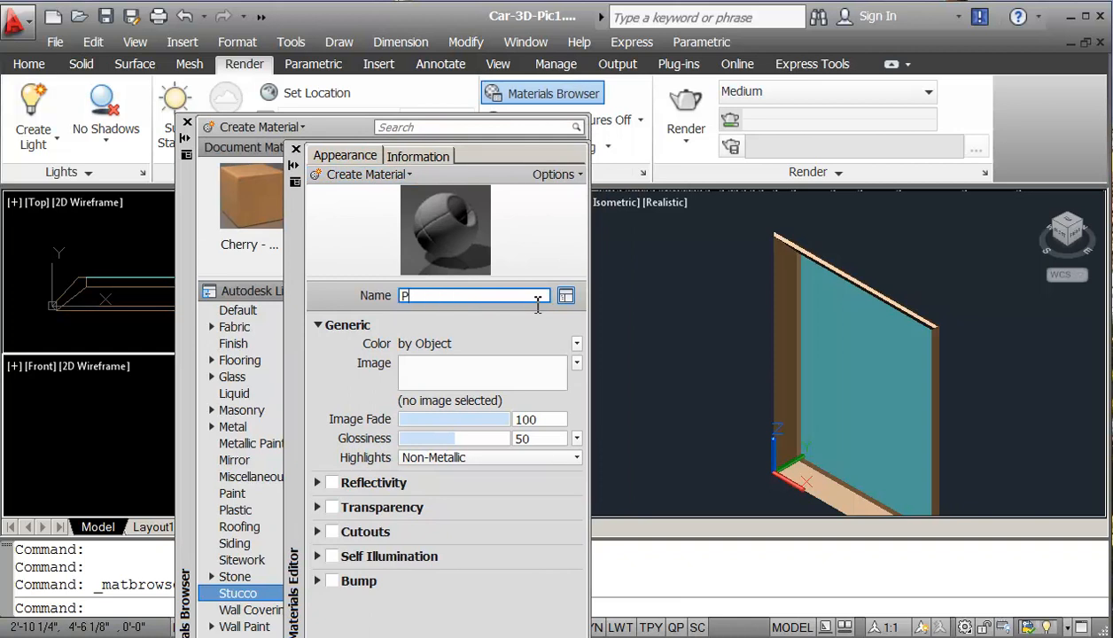
type("ic")
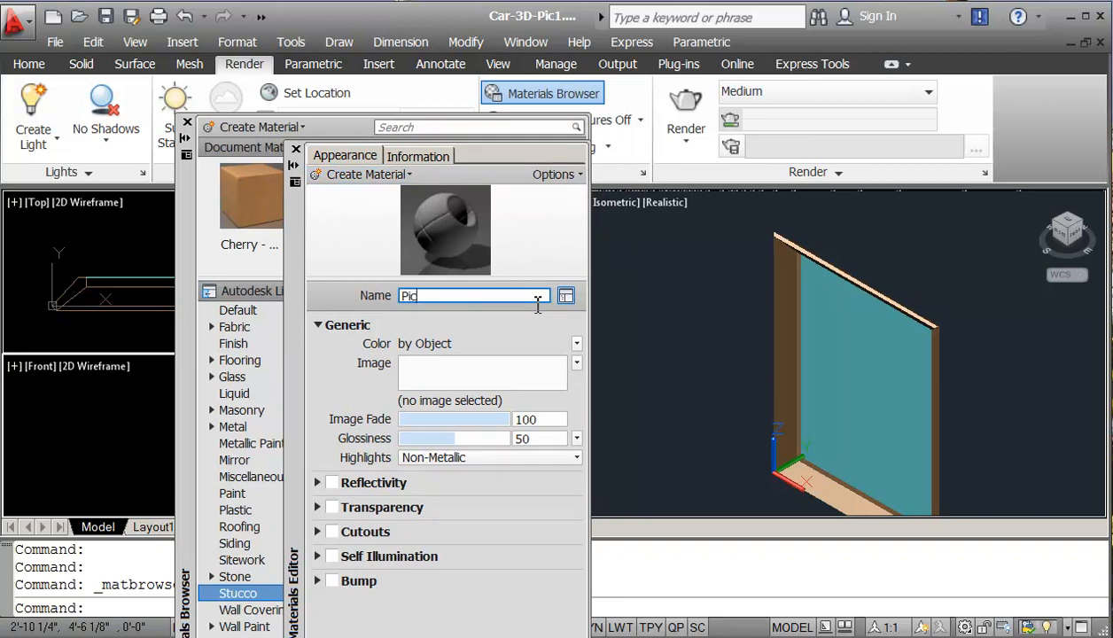
type("1")
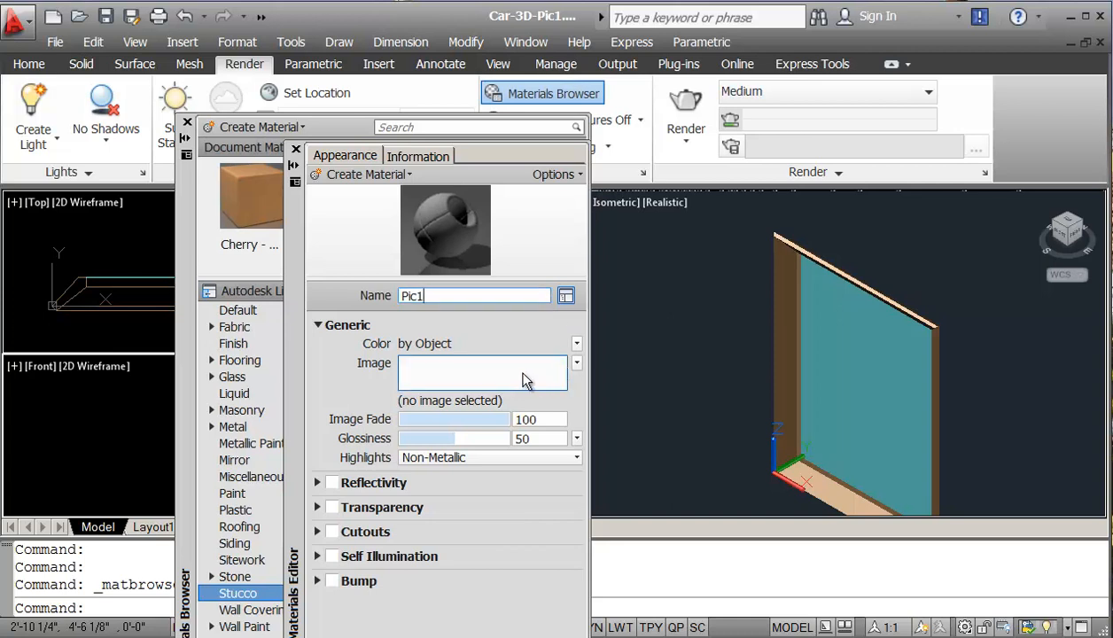
mouse_move(453, 378)
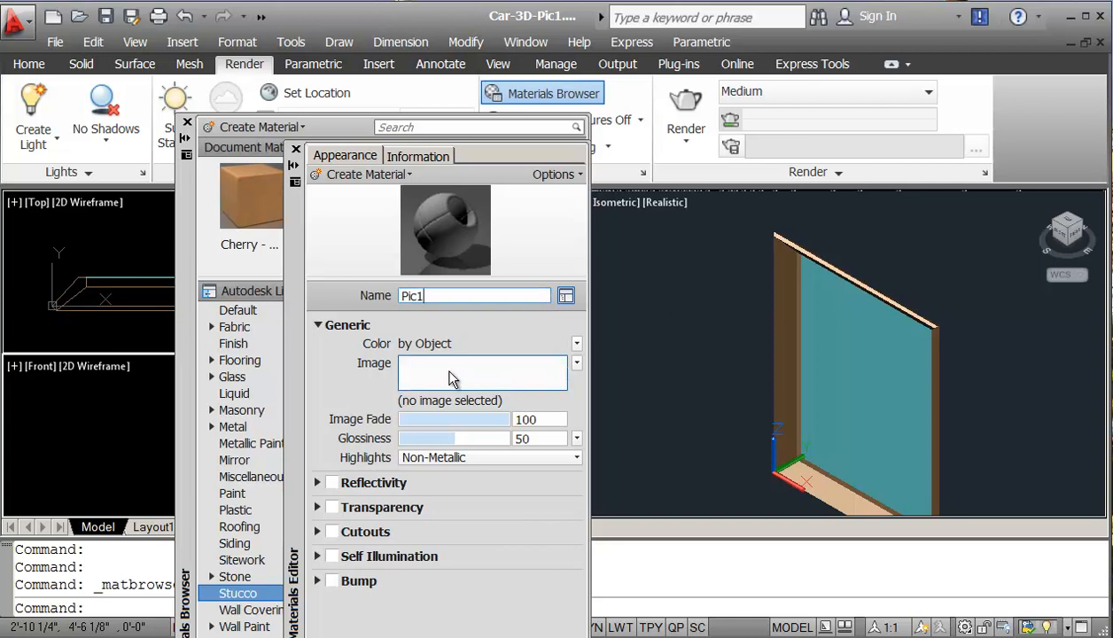
From the material's Image box, browse the Open File dialog to the ARTWORK folder
left_click(482, 371)
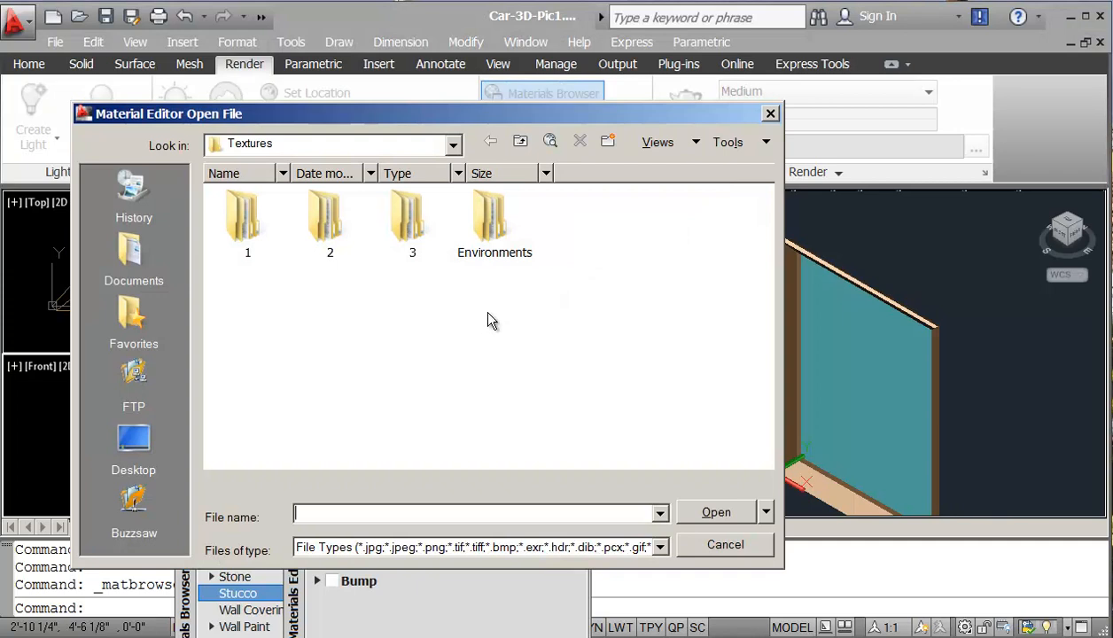
left_click(453, 144)
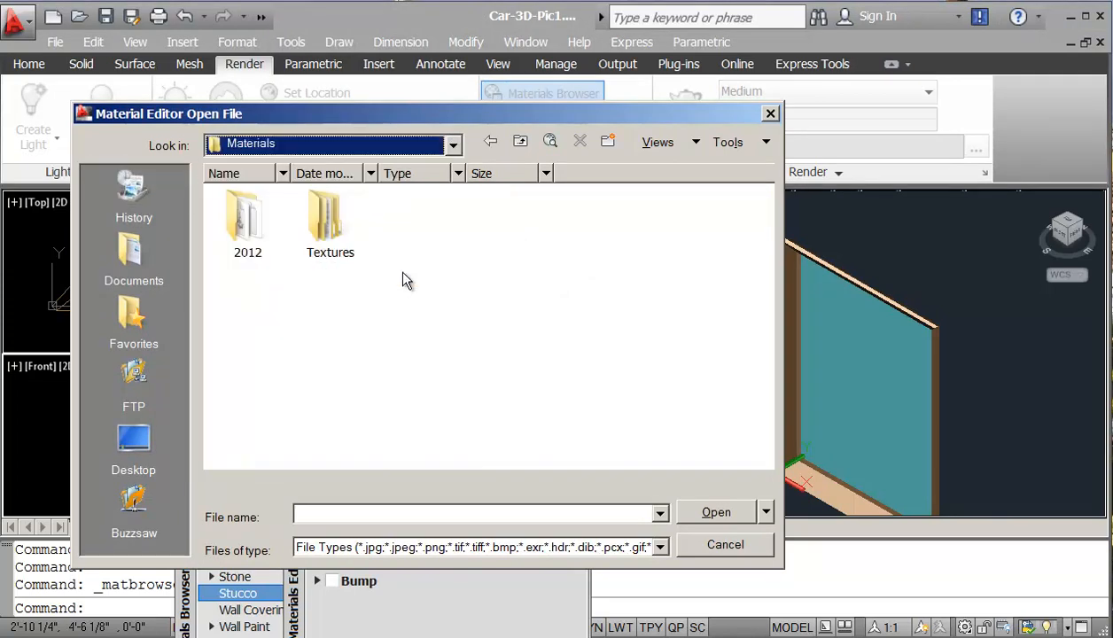
double_click(330, 217)
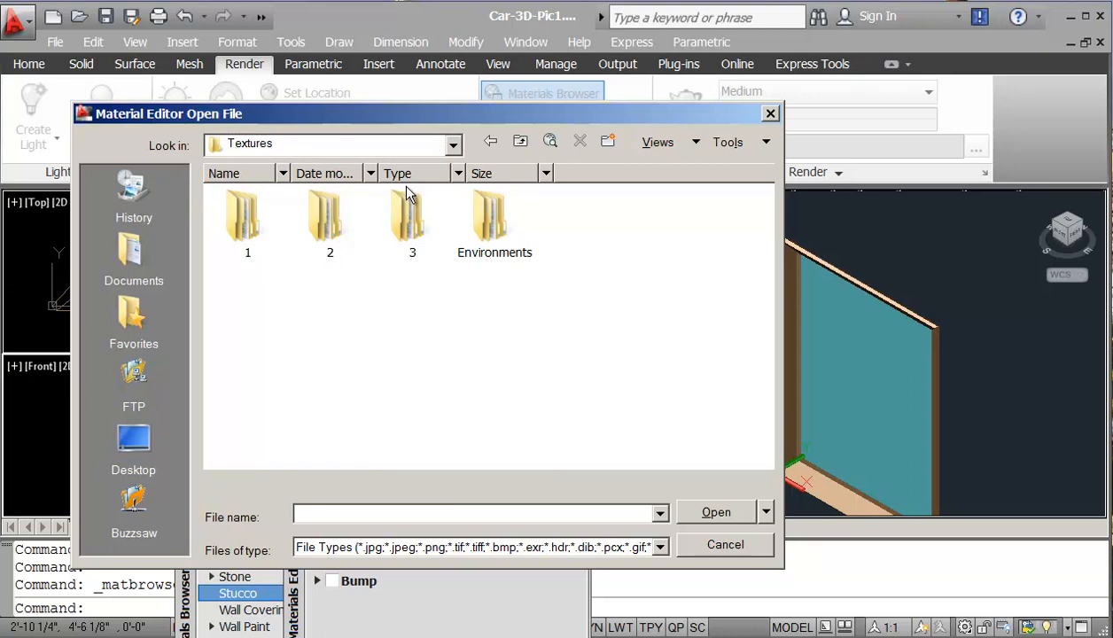
left_click(453, 143)
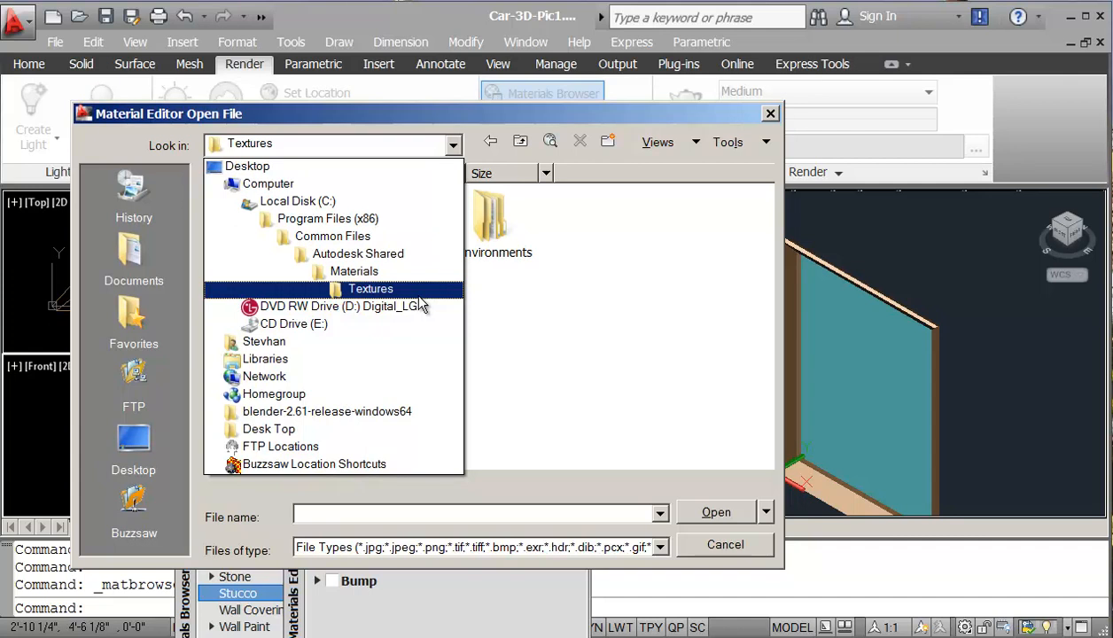
left_click(370, 289)
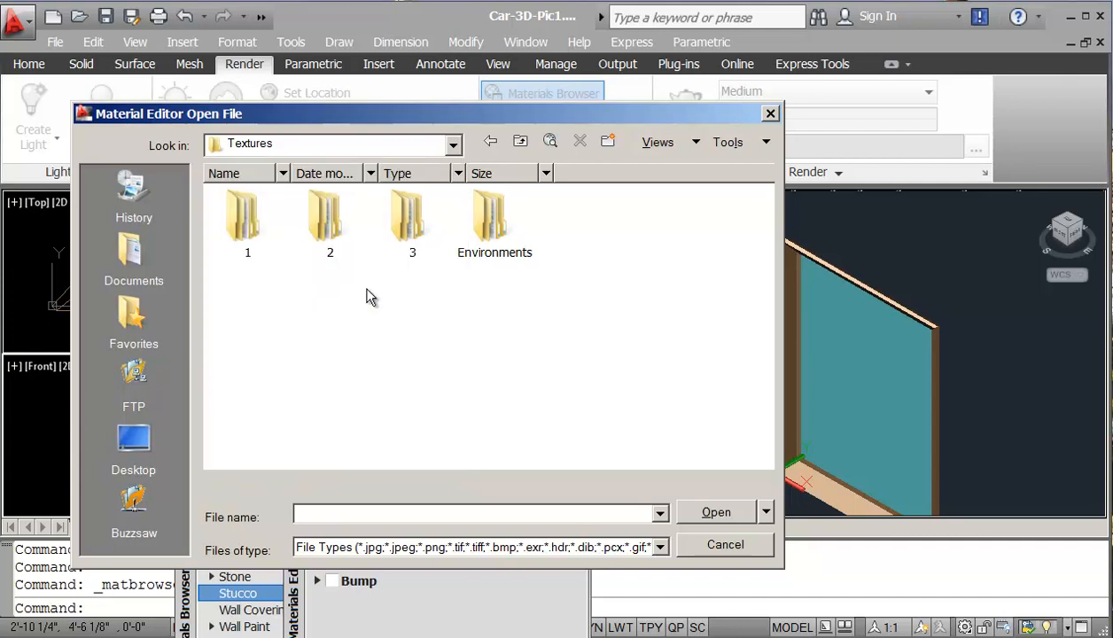
left_click(247, 217)
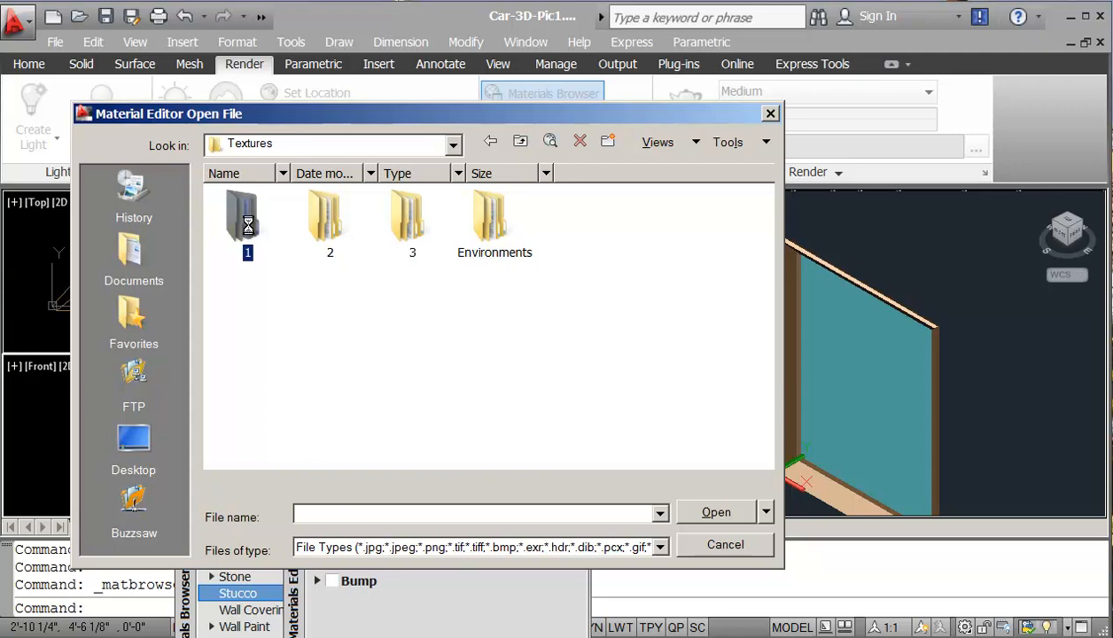
double_click(247, 218)
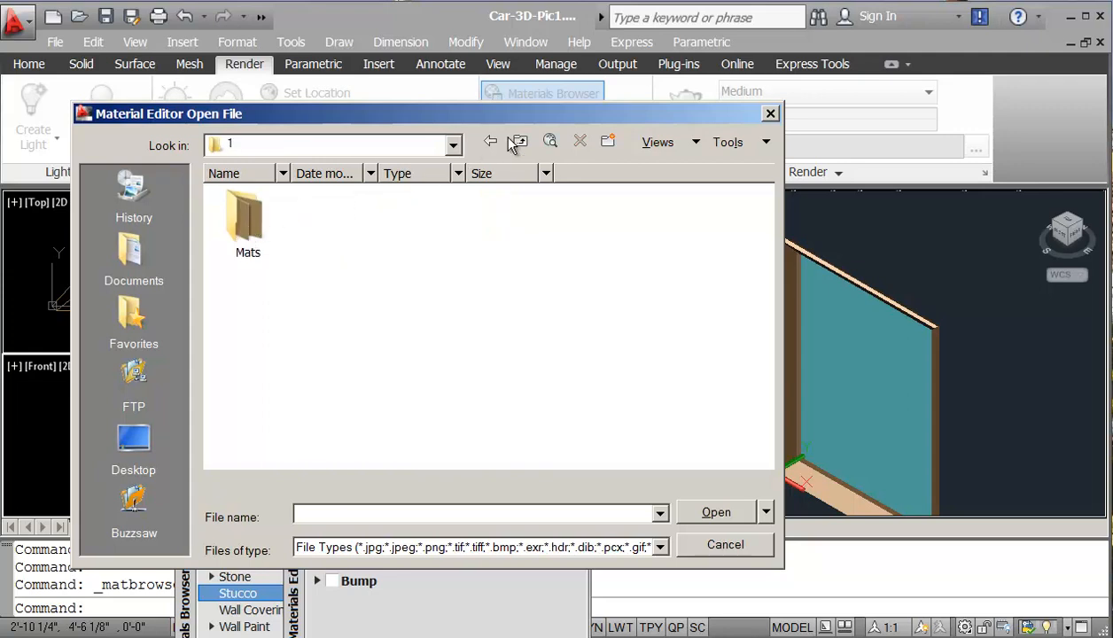
left_click(520, 142)
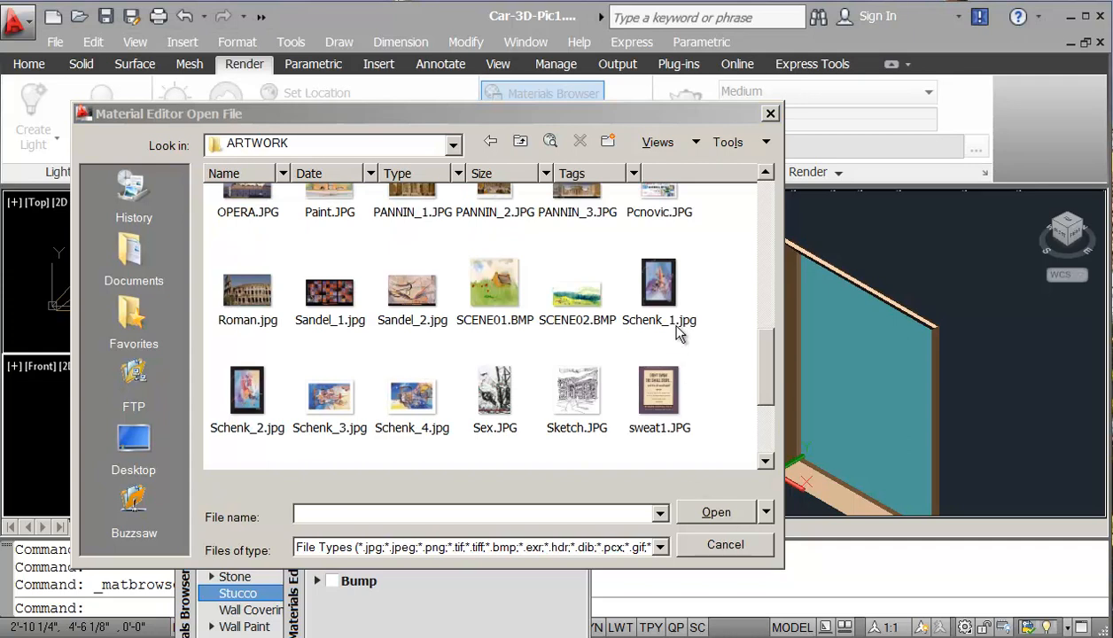
Select Schenk_1.jpg and load it as the Pic1 generic image
left_click(659, 284)
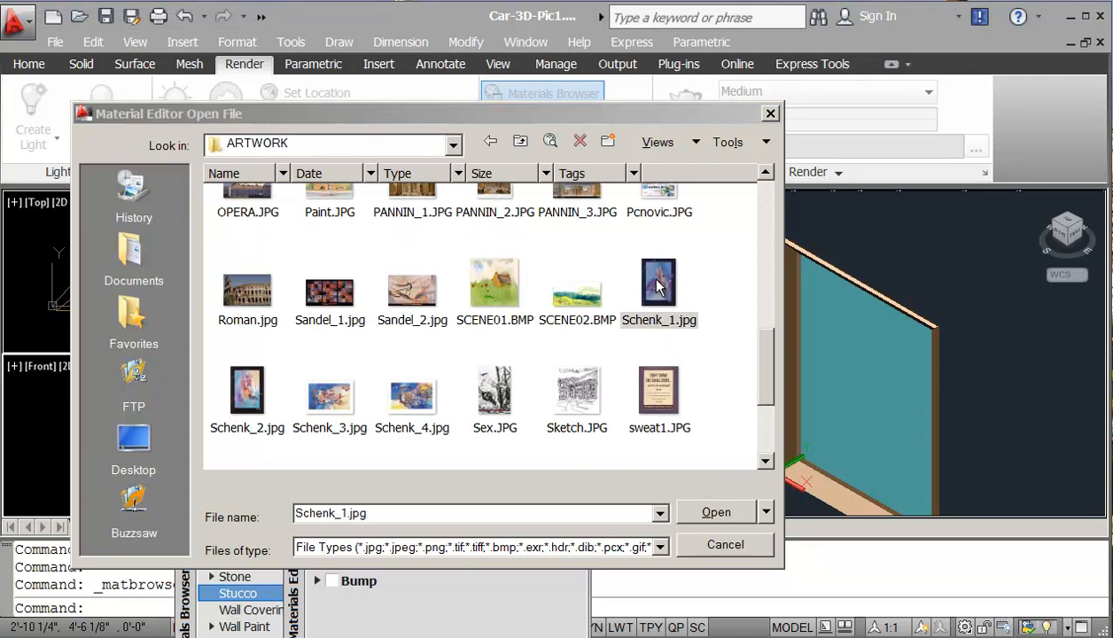
left_click(659, 283)
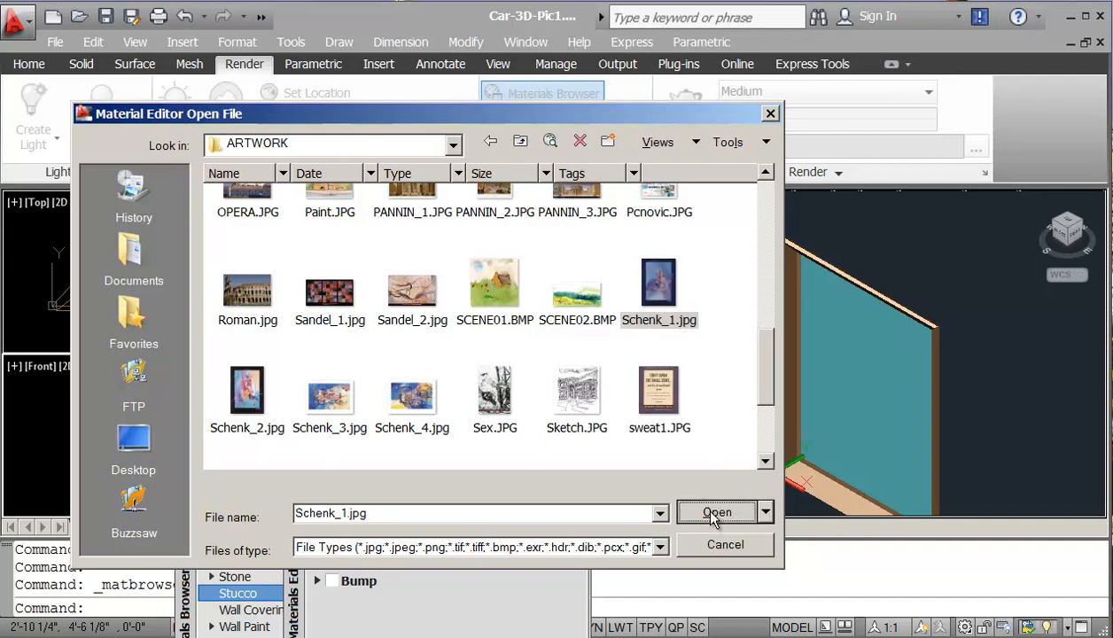
left_click(764, 512)
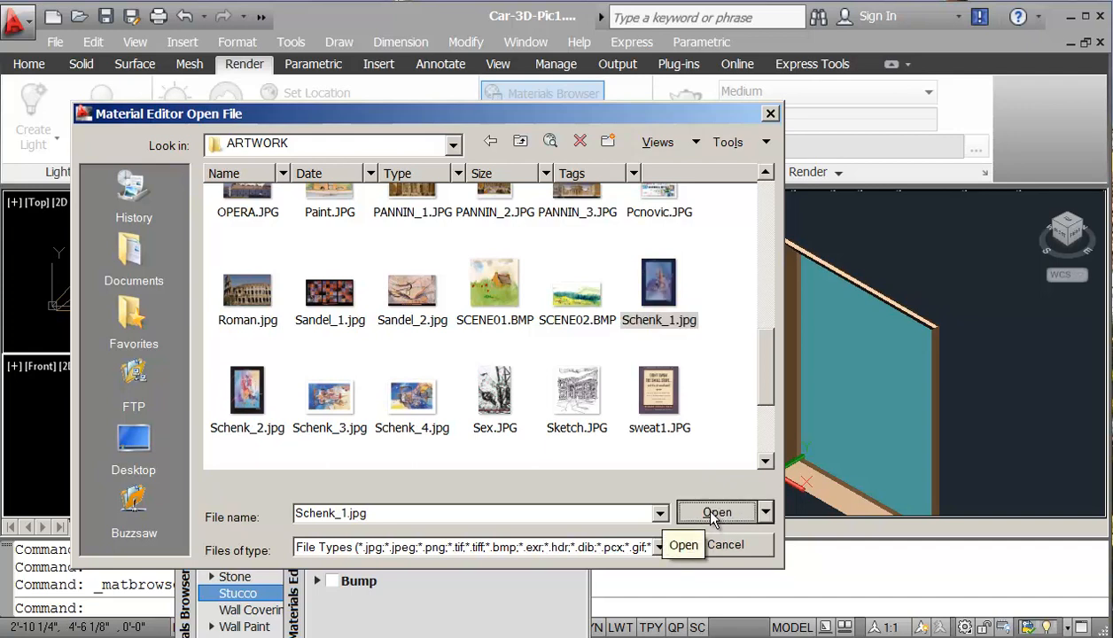
left_click(716, 513)
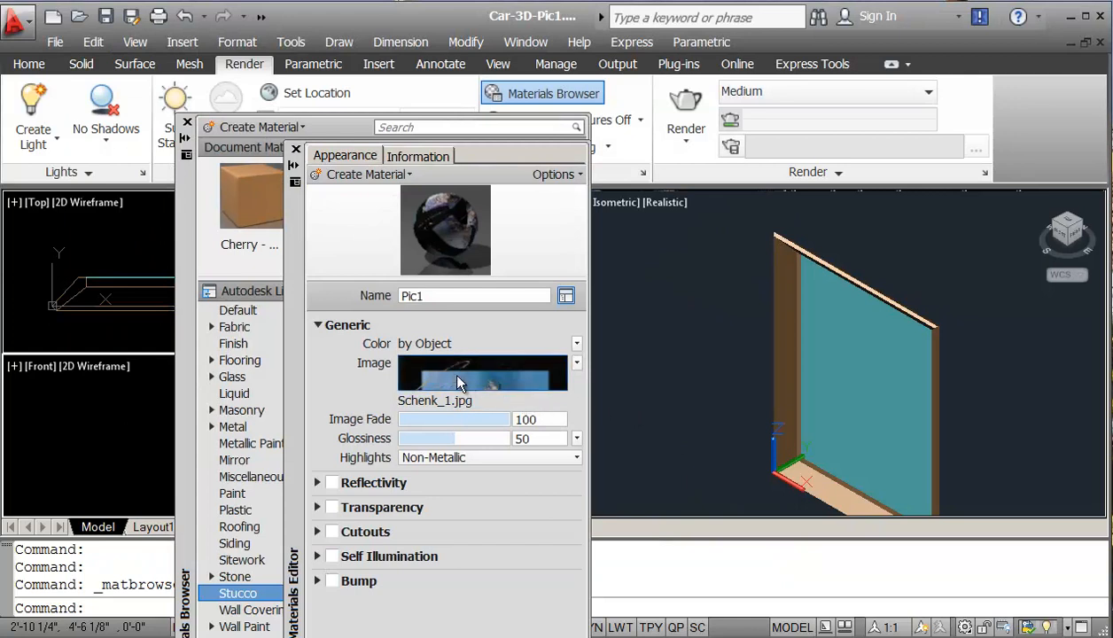
mouse_move(454, 380)
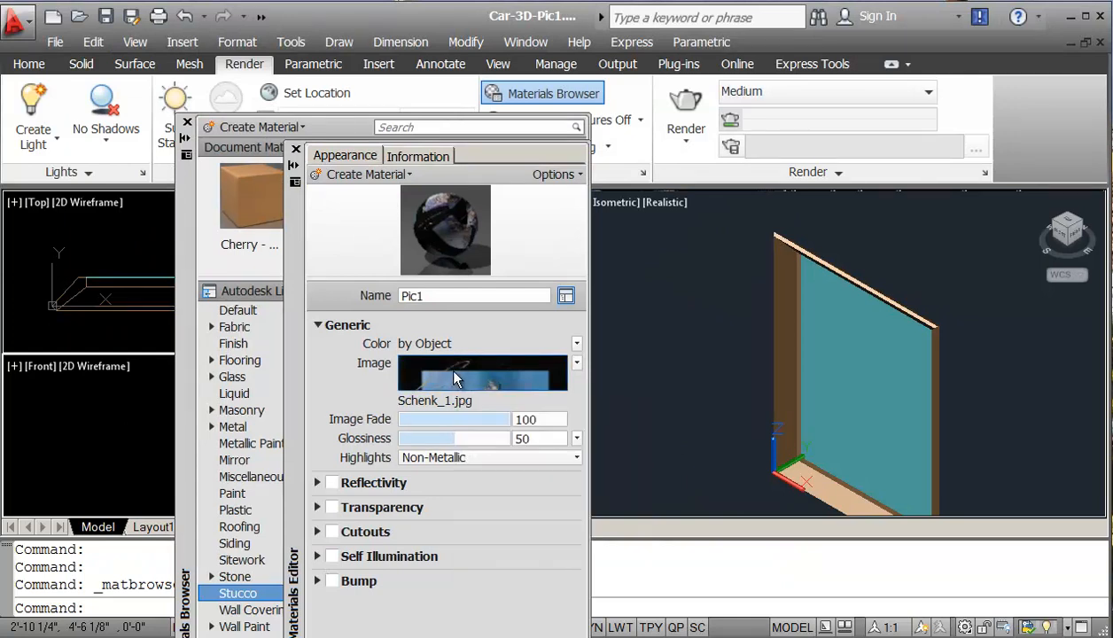
In the Texture Editor, set the Schenk_1 sample size to 36 in width and 48 in height
left_click(482, 372)
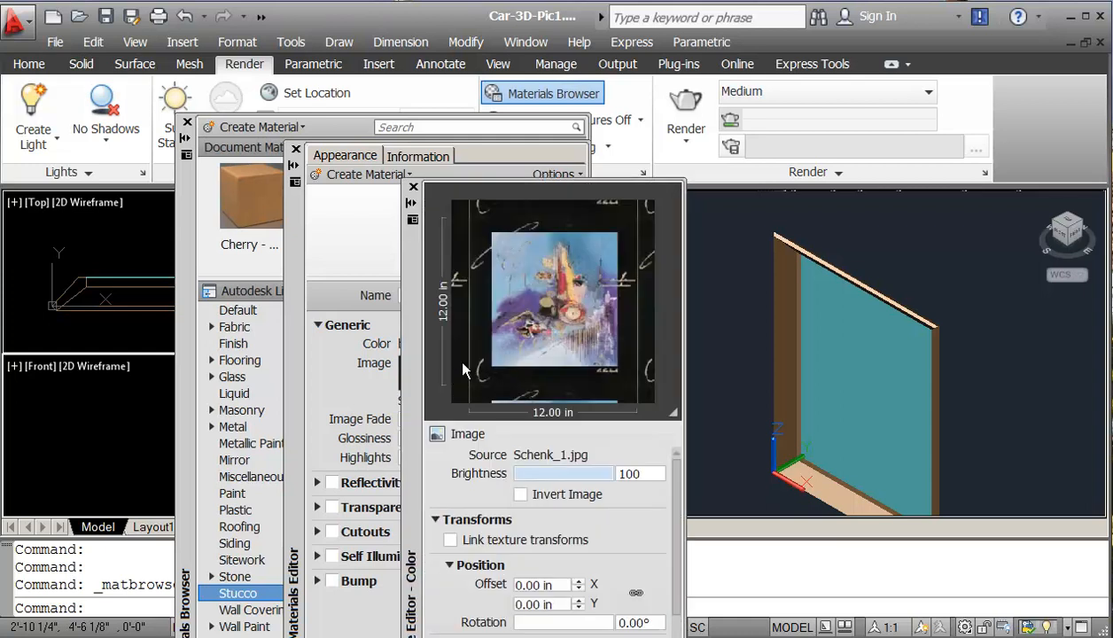
mouse_move(572, 430)
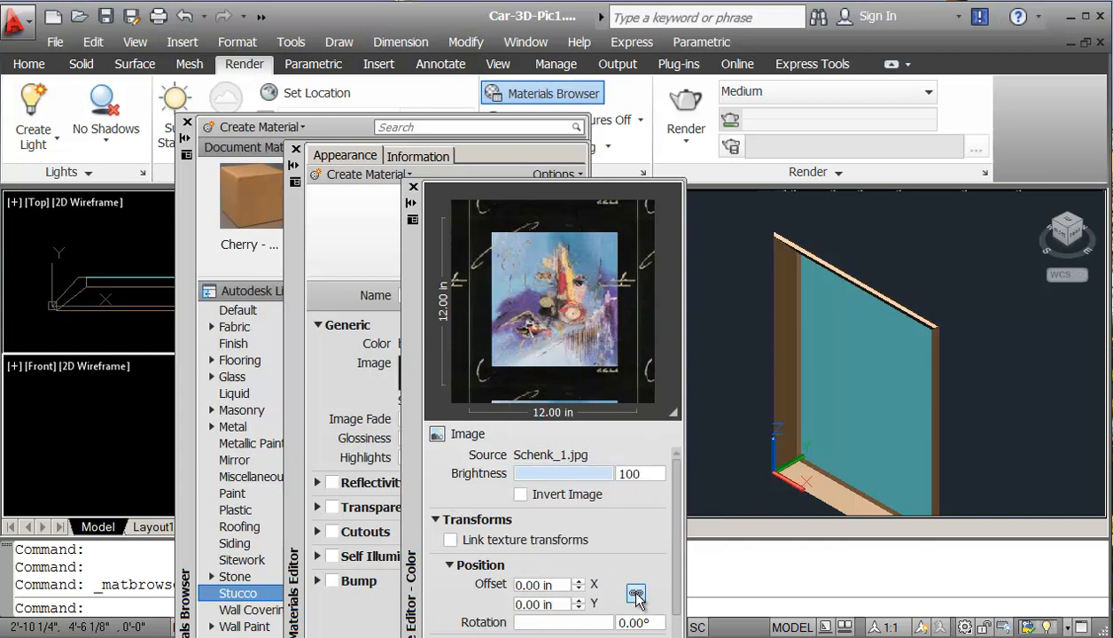
mouse_move(636, 593)
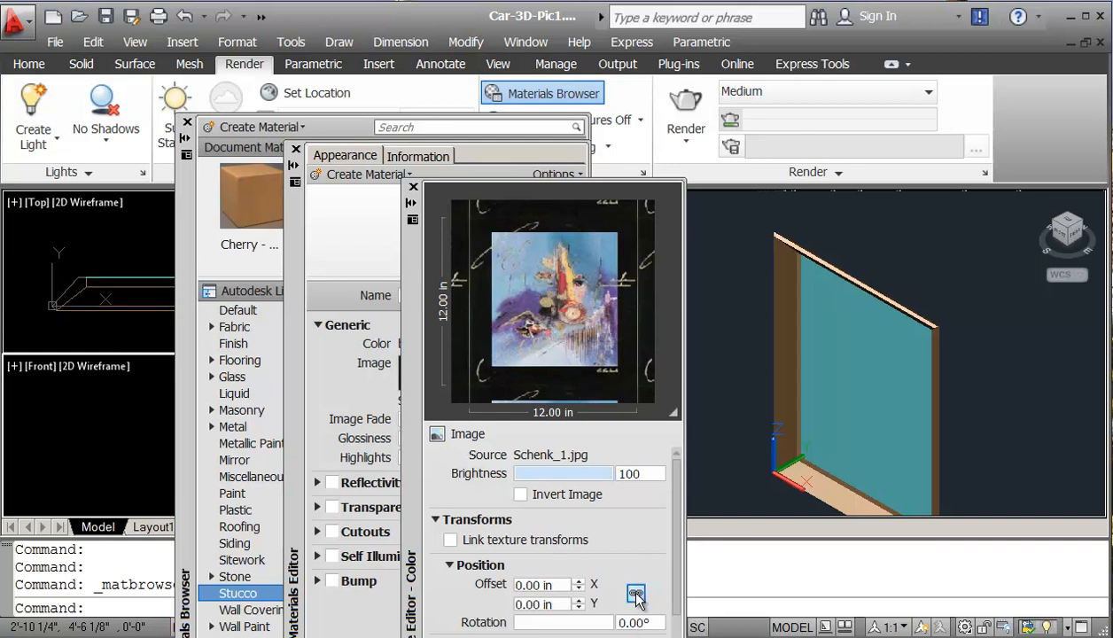
mouse_move(619, 538)
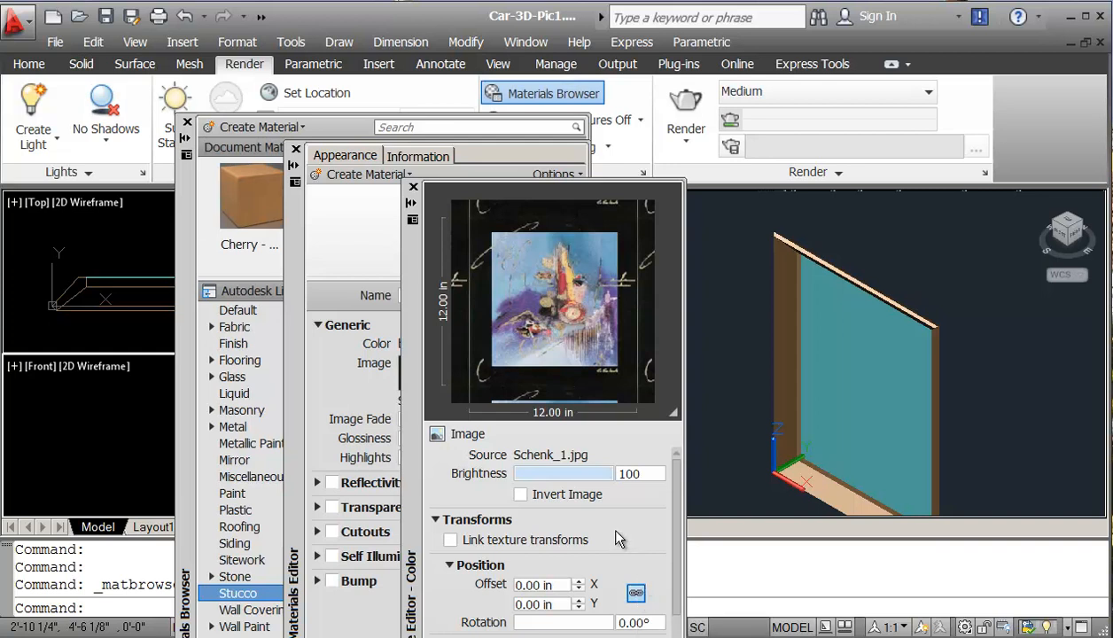
mouse_move(678, 542)
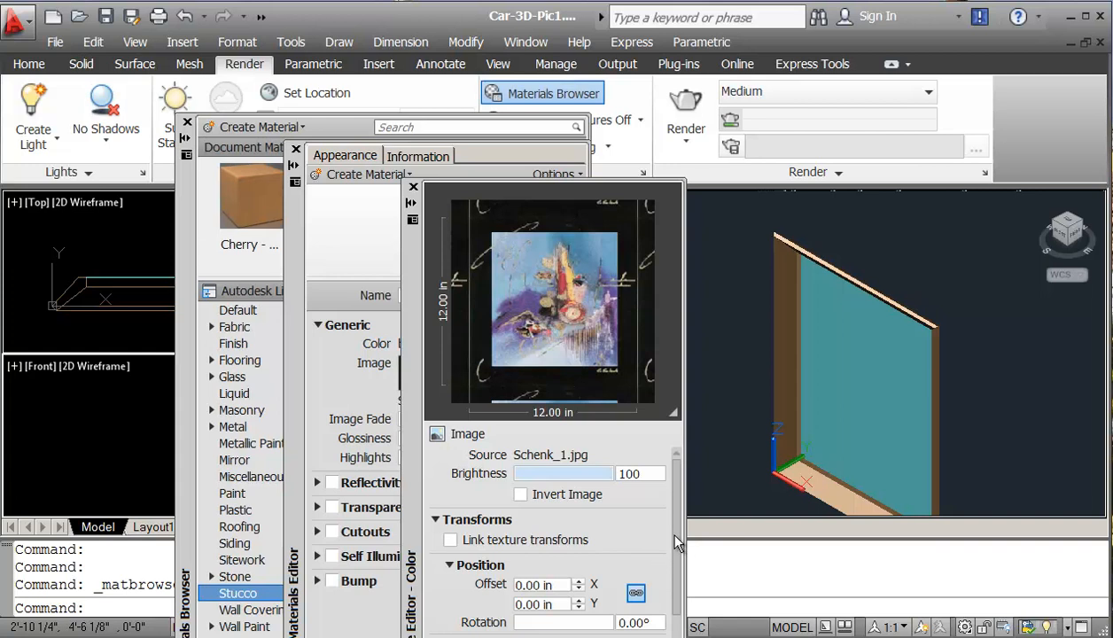
scroll("down", 3)
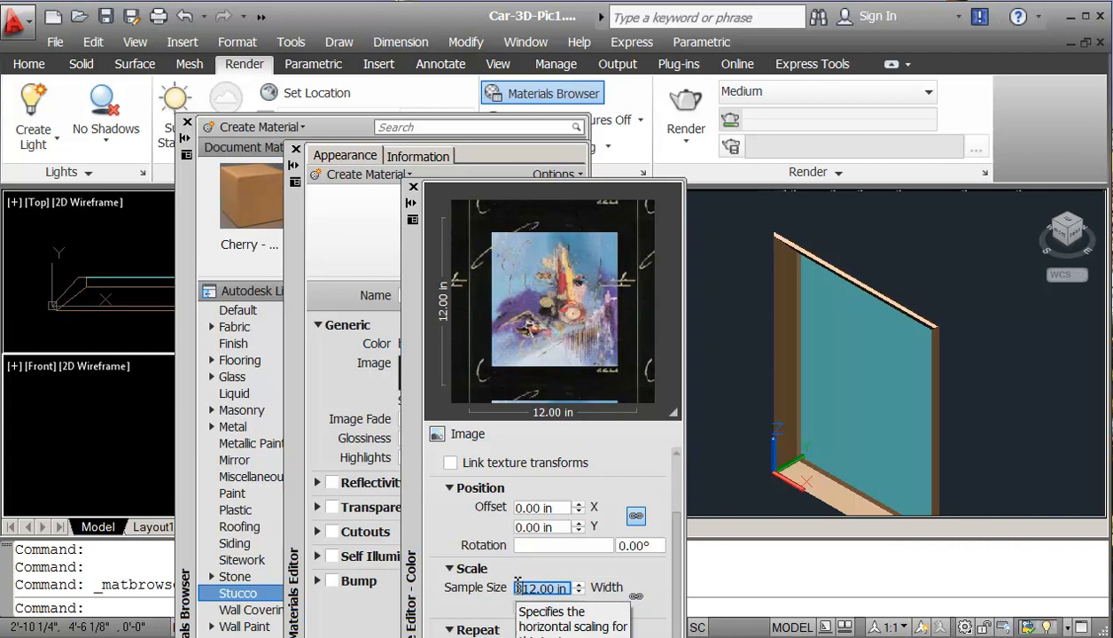
type("3612.00")
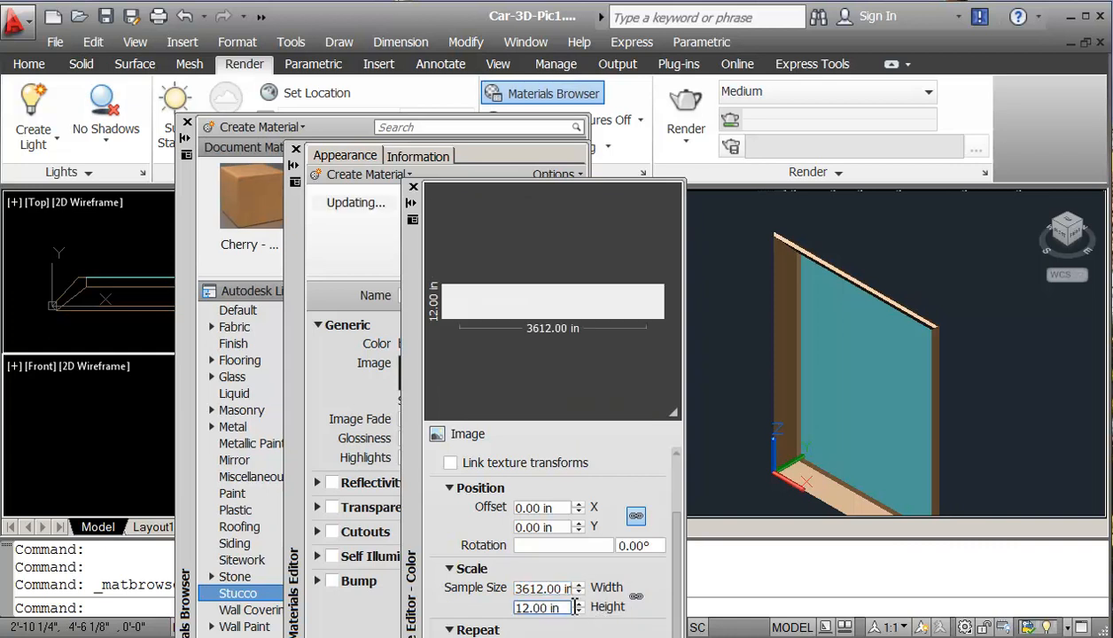
left_click(541, 607)
type("48")
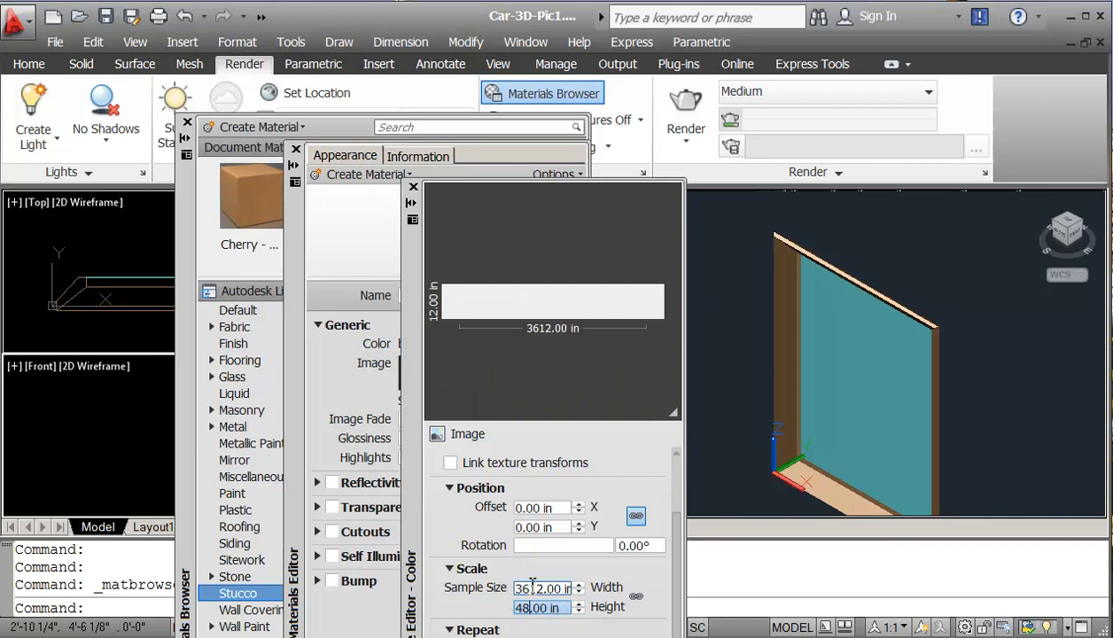
left_click(543, 588)
type("36")
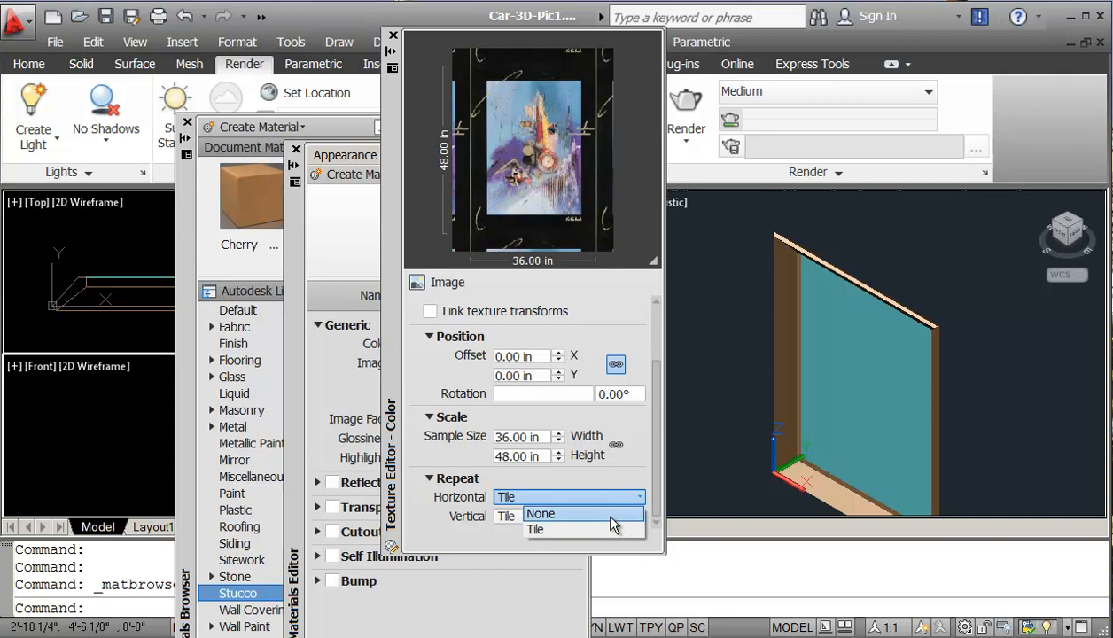
Set both horizontal and vertical texture repeat to None
left_click(540, 514)
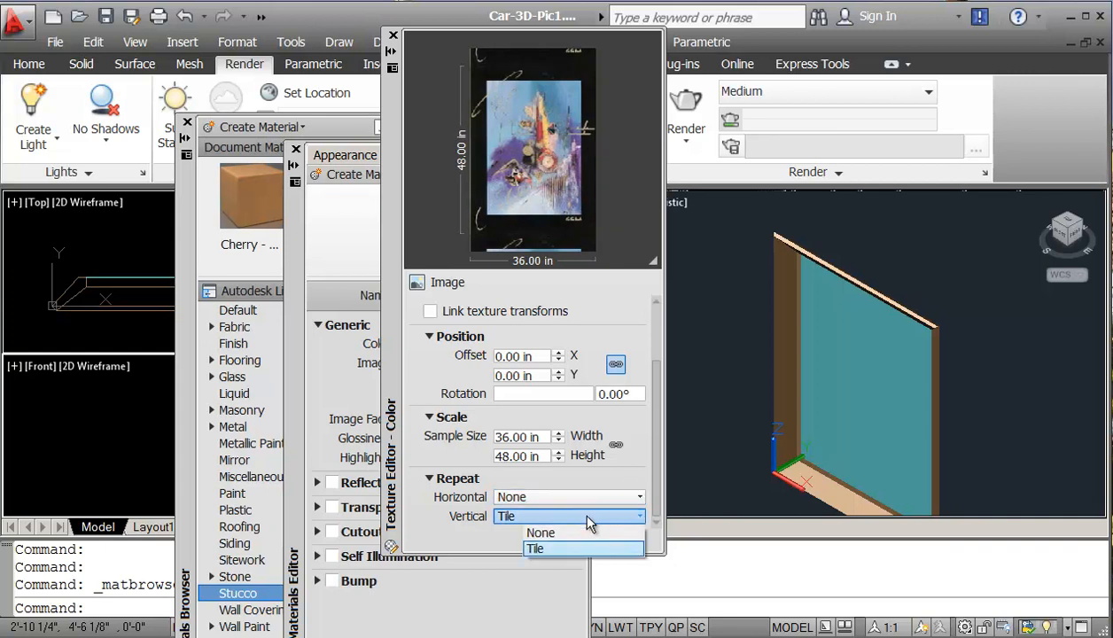
left_click(541, 533)
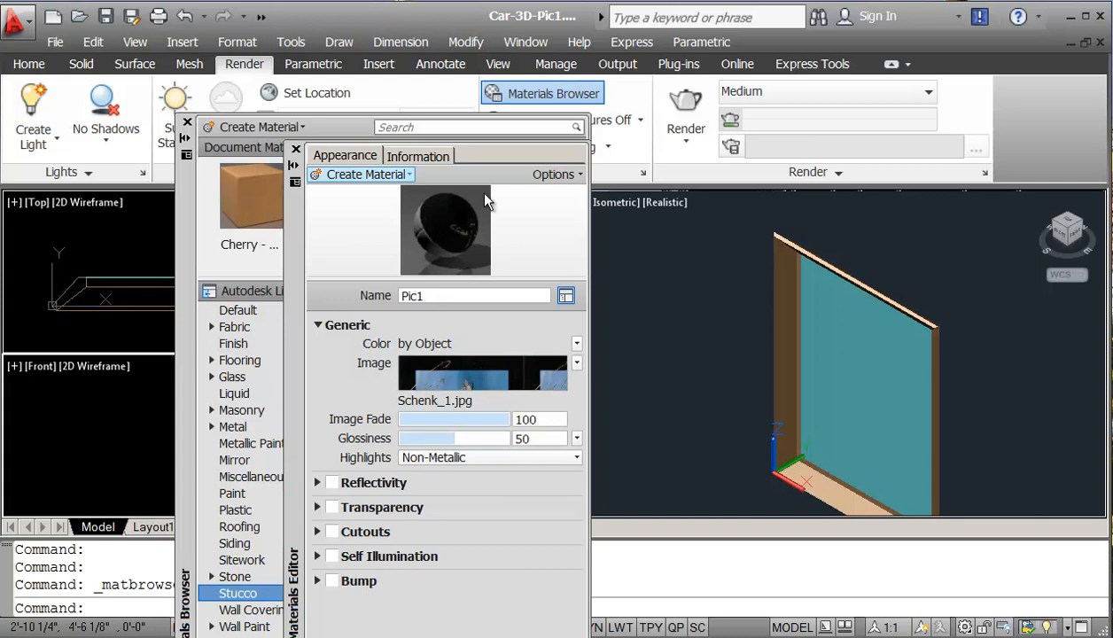
Preview Pic1 on a flat swatch, then close the Materials Editor and Browser
left_click(557, 174)
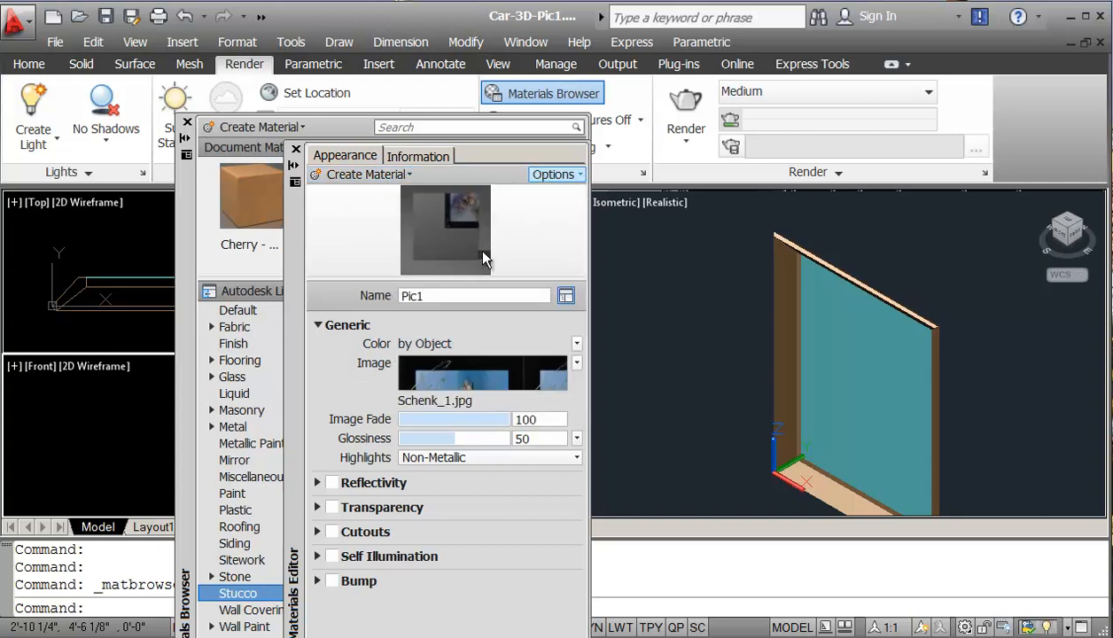
mouse_move(497, 238)
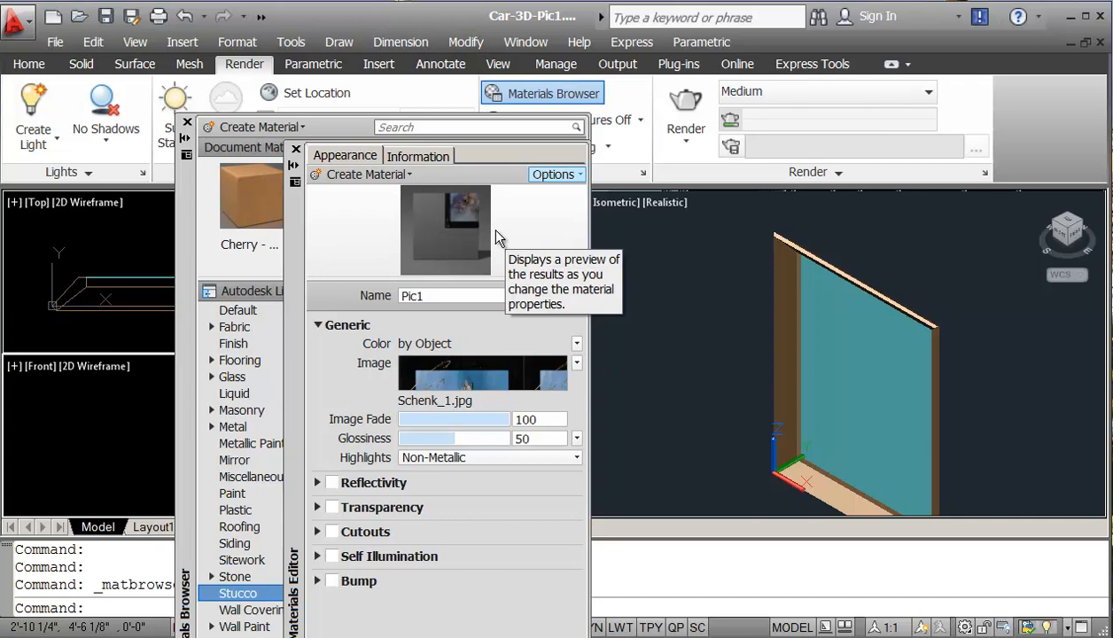
mouse_move(296, 148)
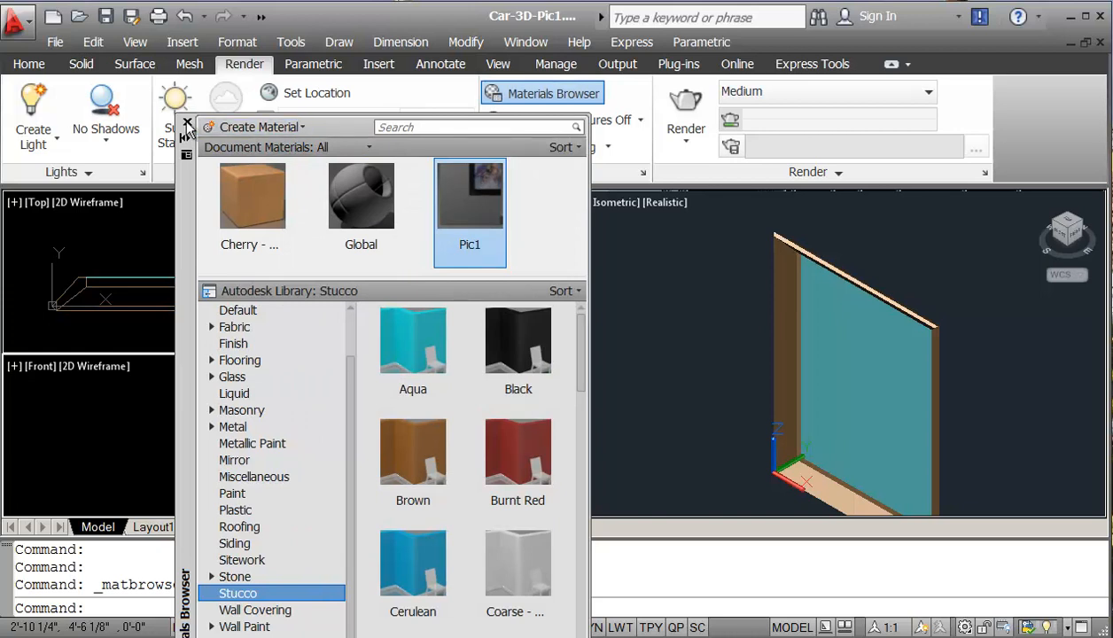
left_click(553, 93)
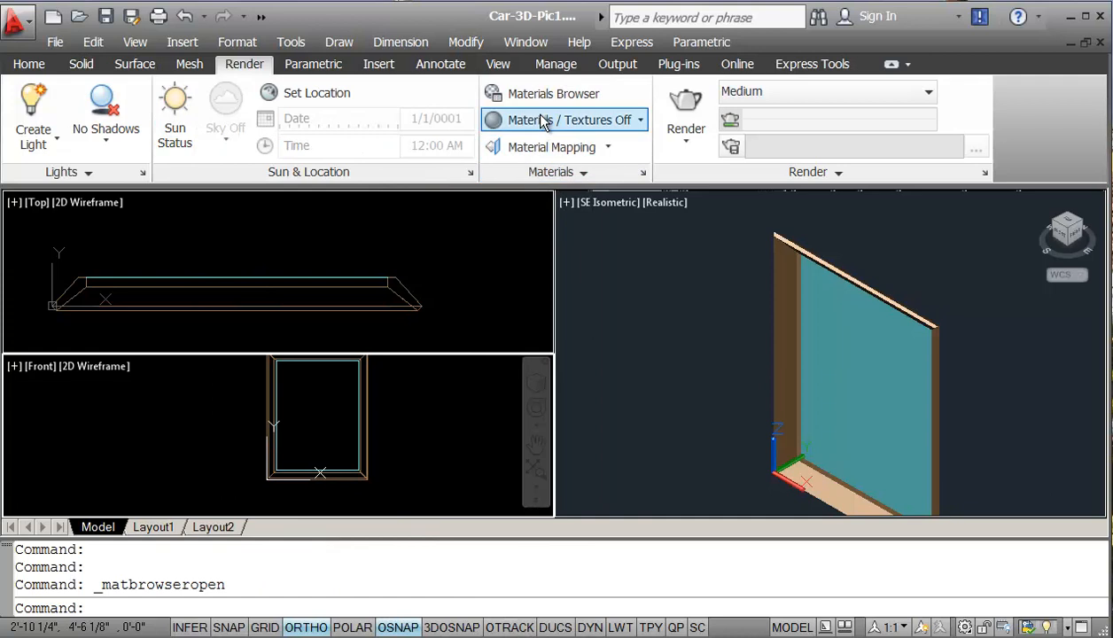
Attach Cherry - Stained Light No Gloss 1 to P1-Frame and Pic1 to P1-Picture by layer
left_click(553, 93)
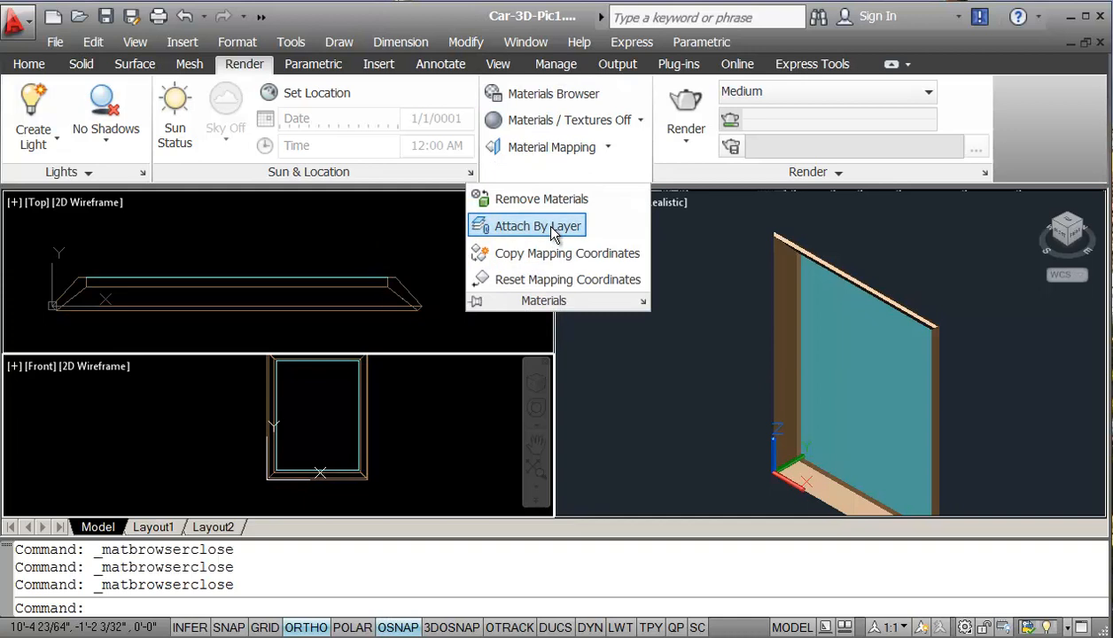
left_click(538, 225)
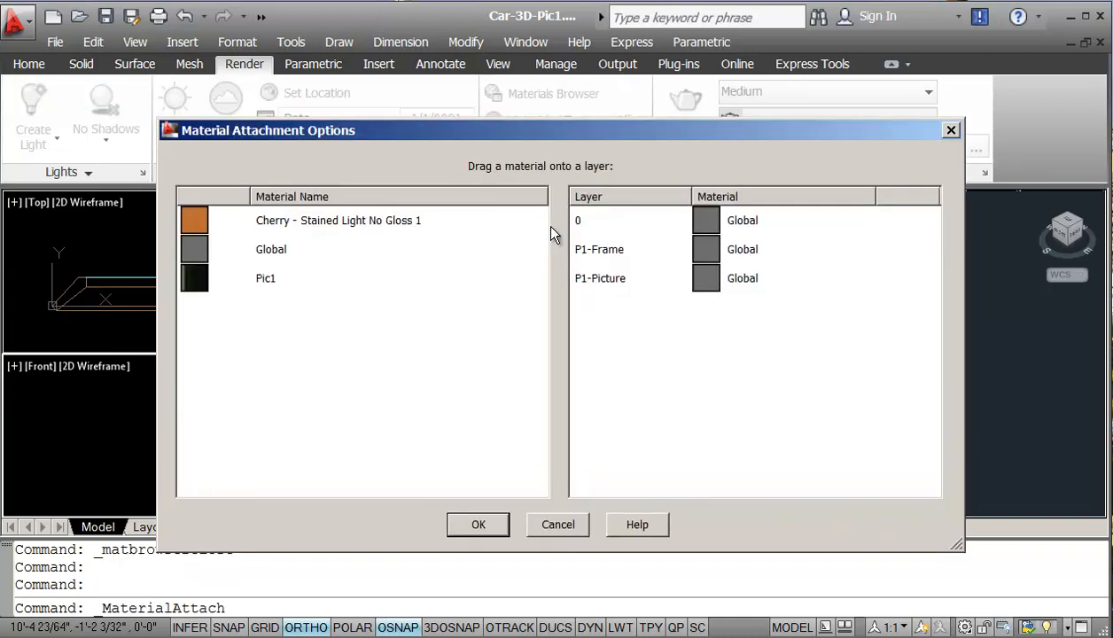
mouse_move(195, 221)
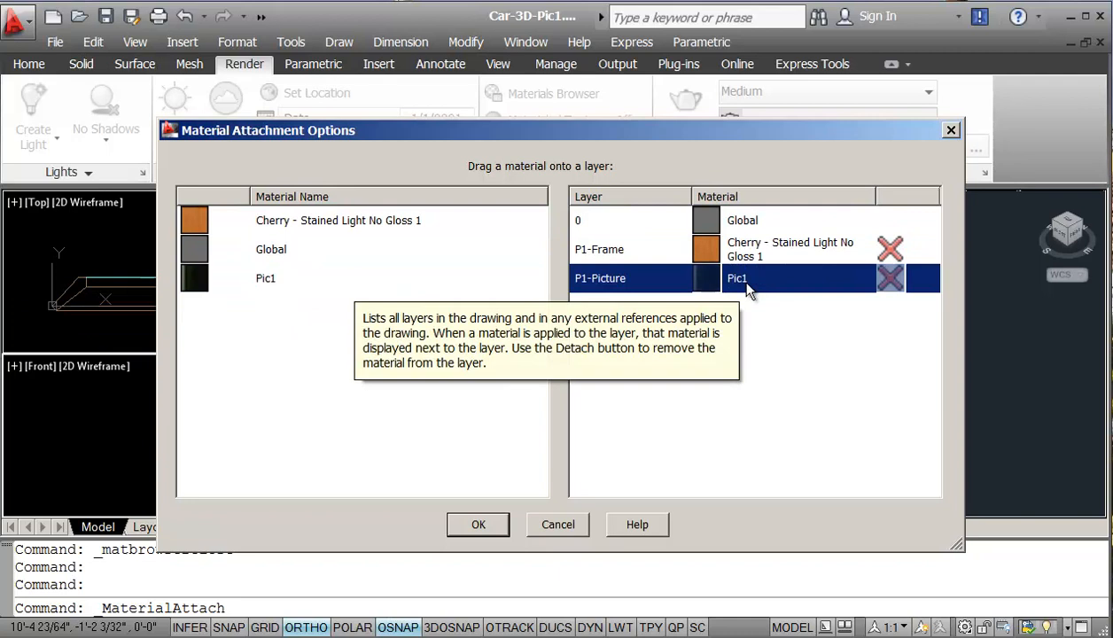
left_click(478, 524)
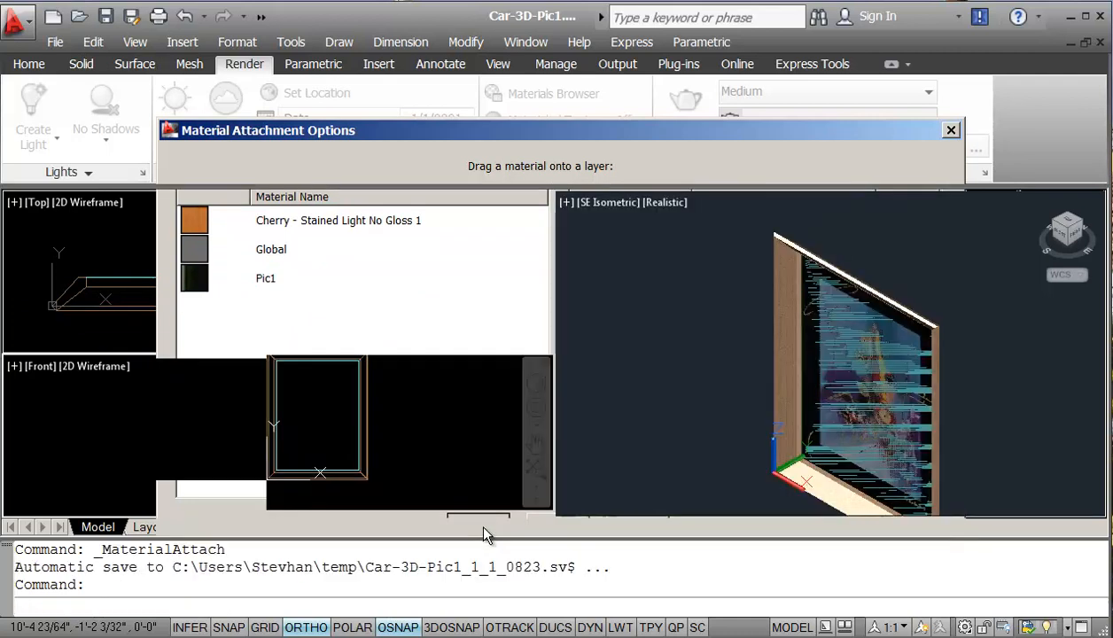
left_click(952, 130)
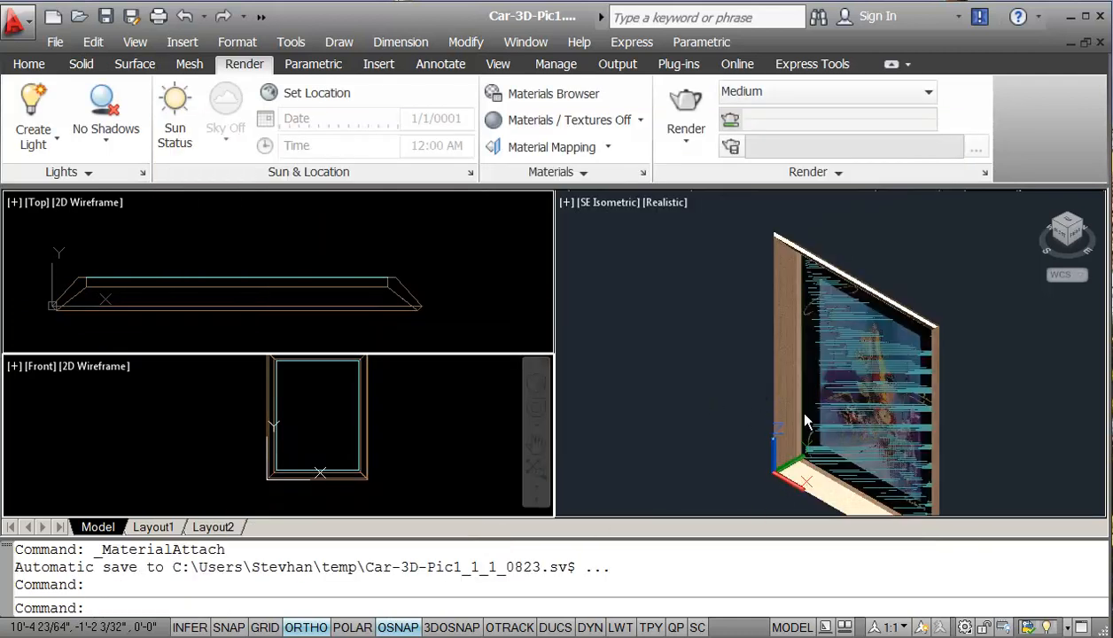
mouse_move(647, 408)
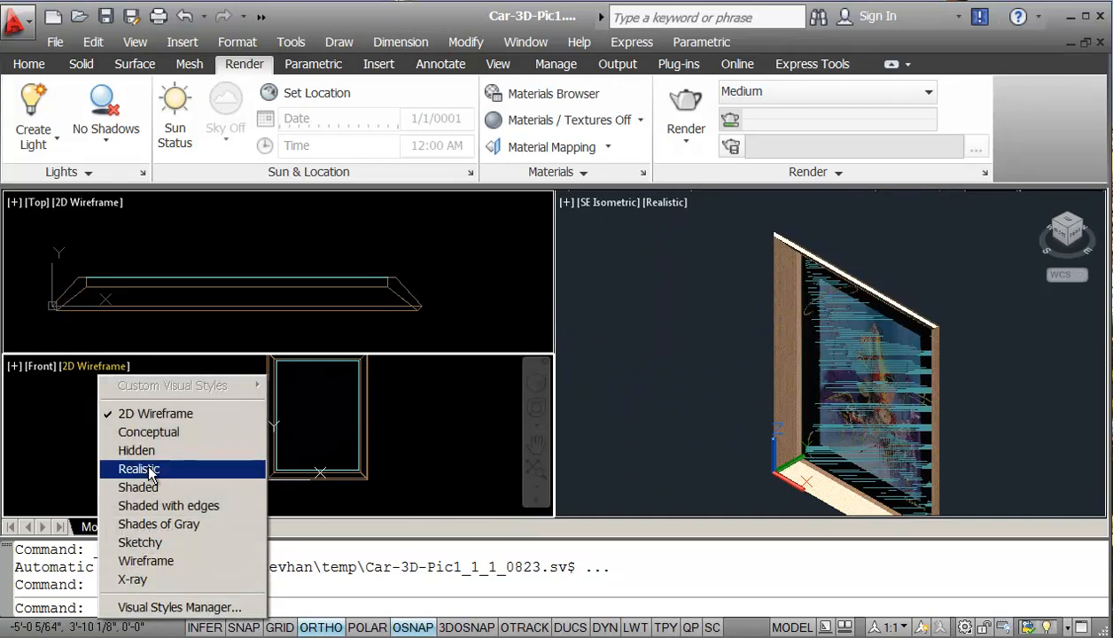
Set the Front viewport's visual style to Realistic
left_click(139, 468)
type("z")
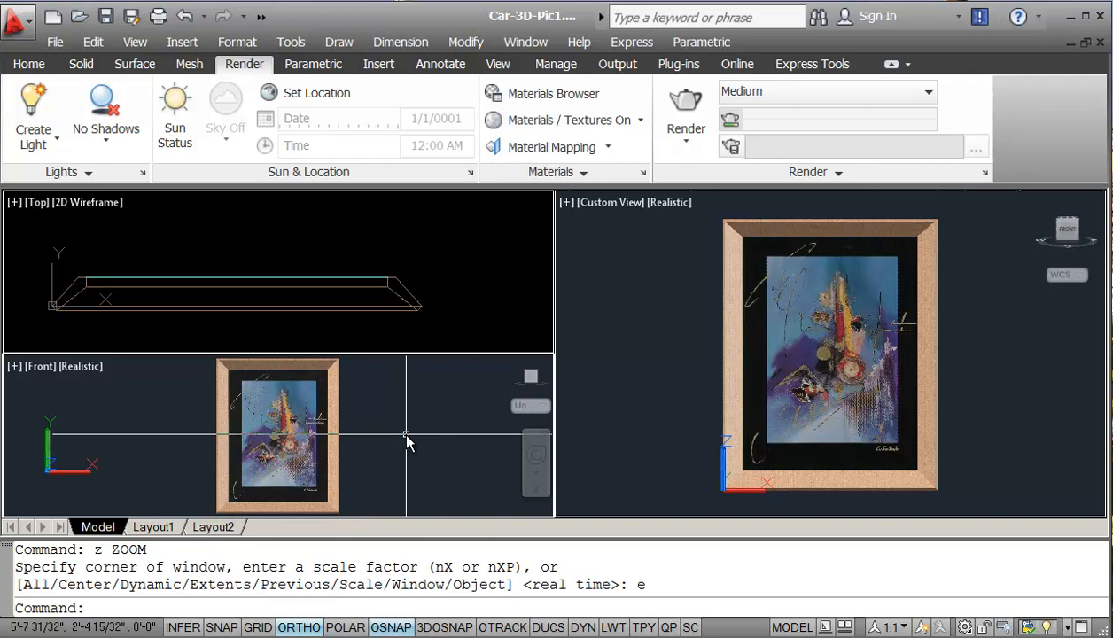
left_click(552, 146)
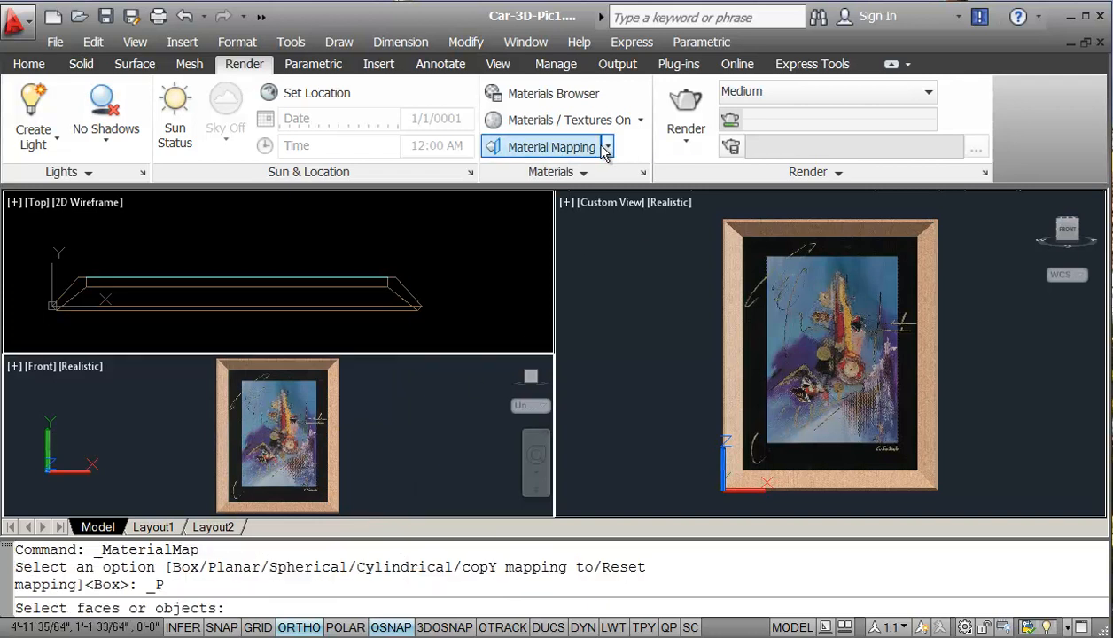
left_click(607, 147)
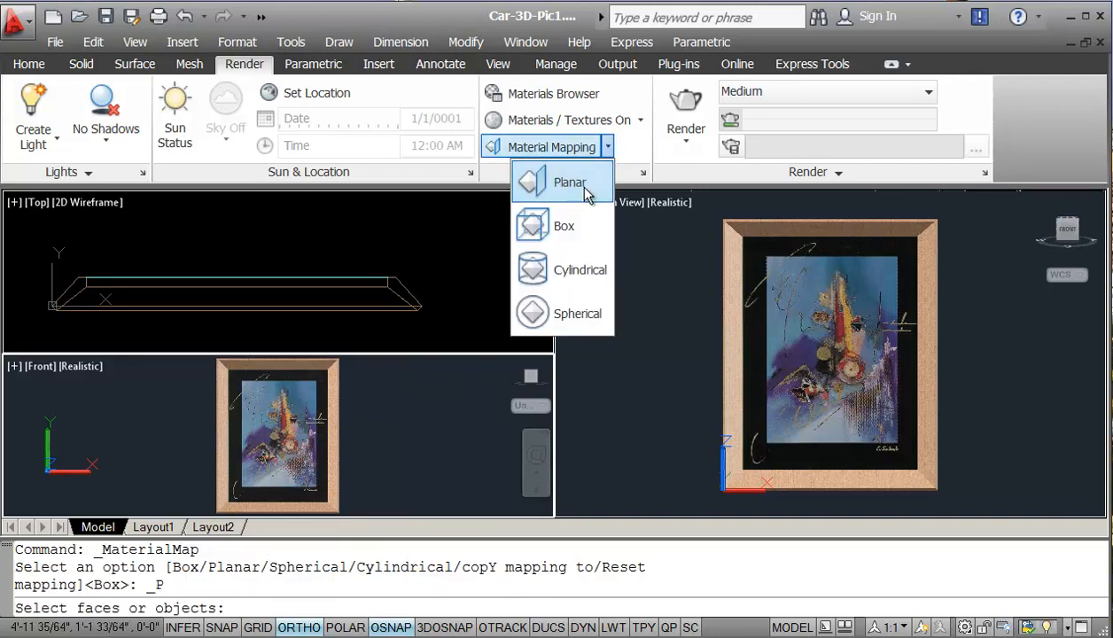
mouse_move(570, 182)
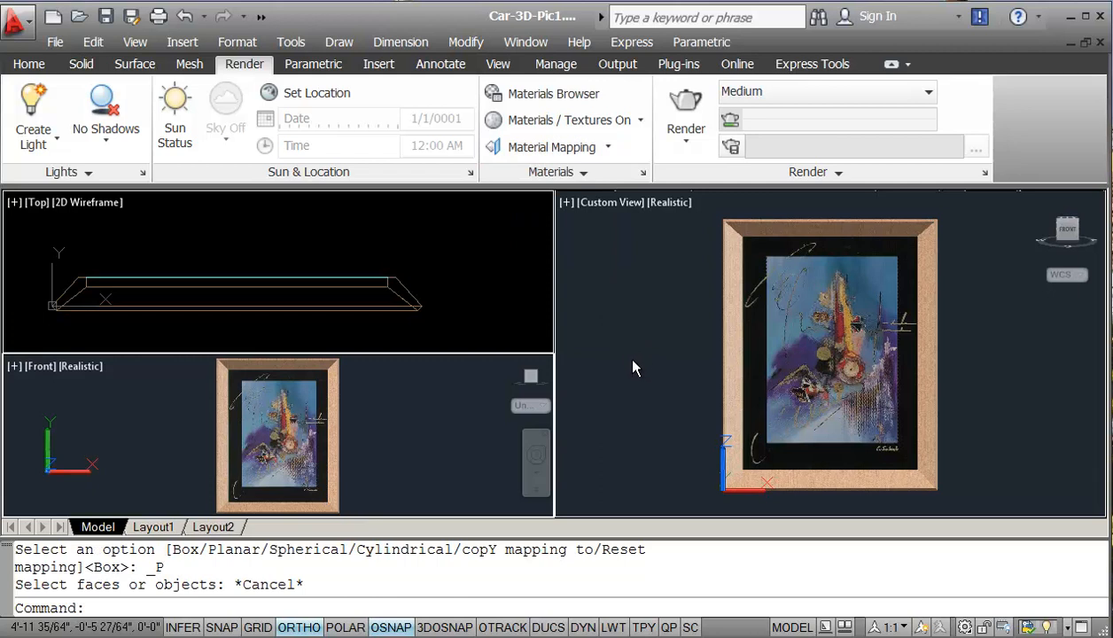
mouse_move(639, 477)
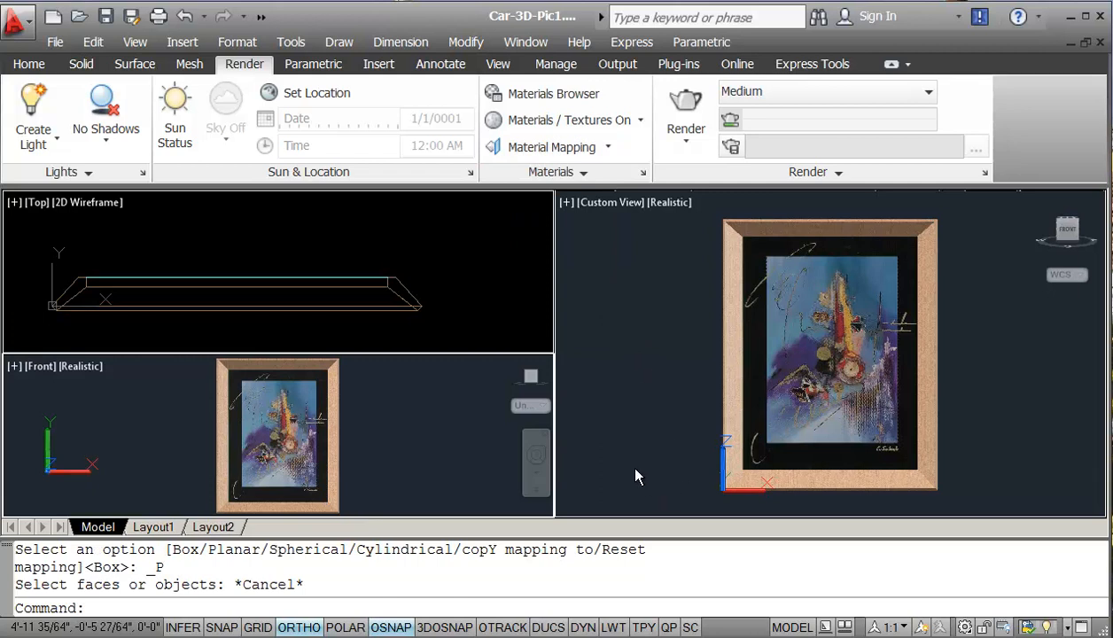